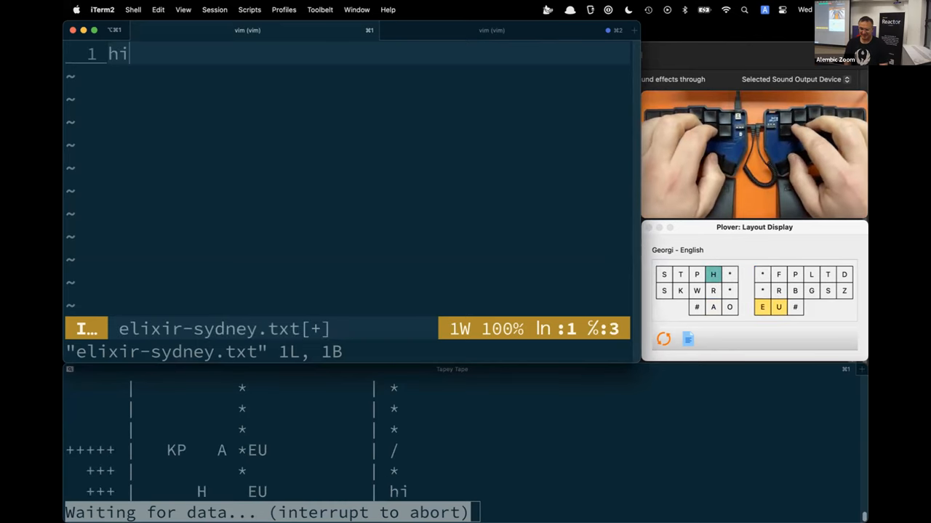
Stenotype the opening sentence about wanting to improve typing speeds a few years ago
type("everyone, so")
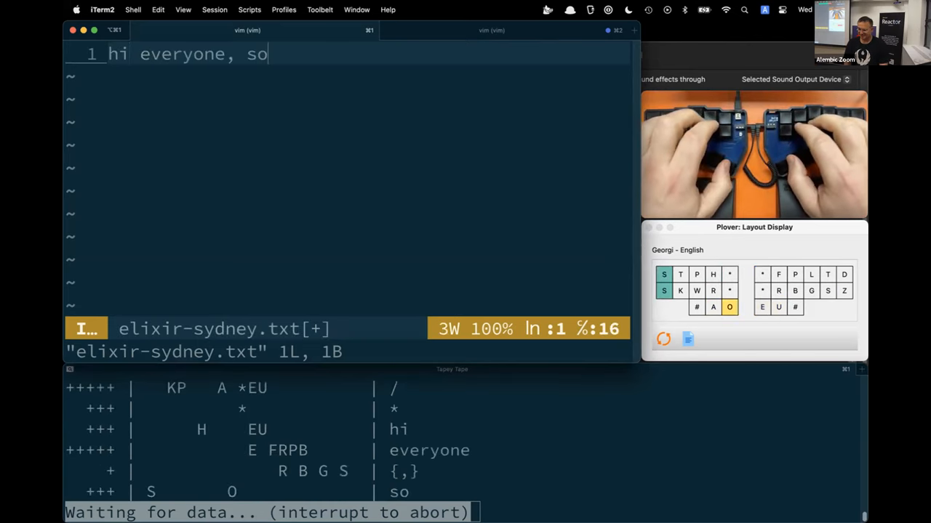
type("a")
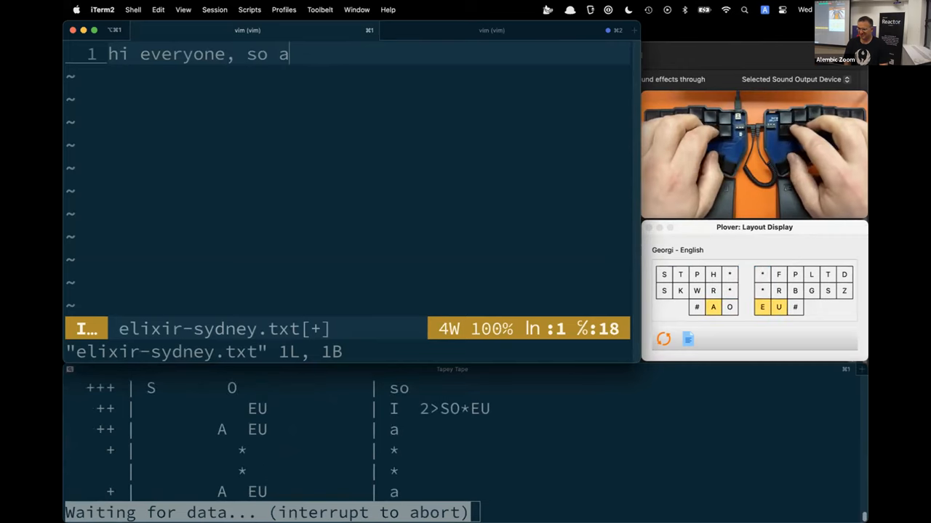
type("few careers")
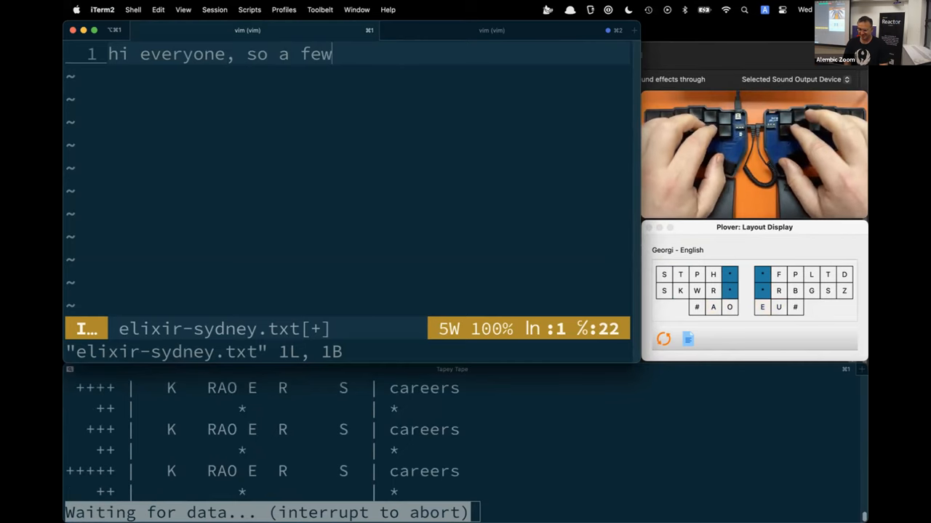
type("years")
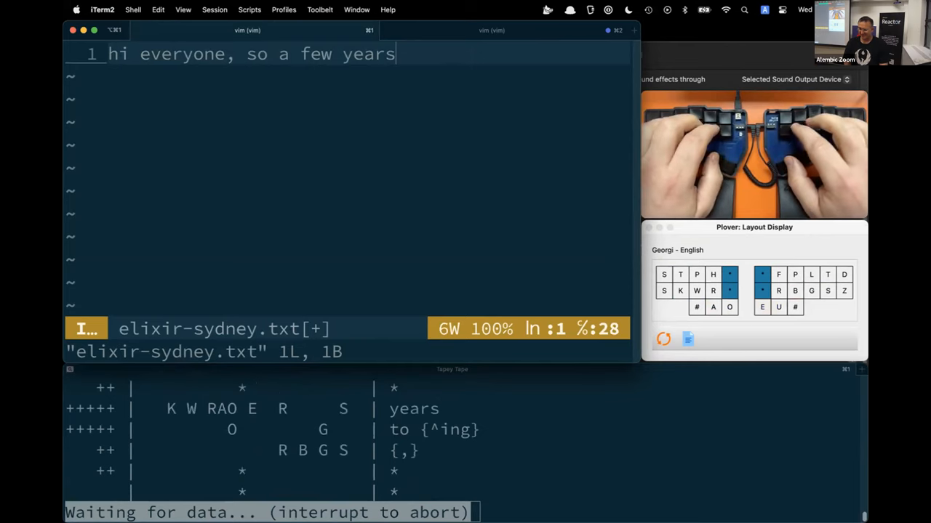
type("ago, I wanna")
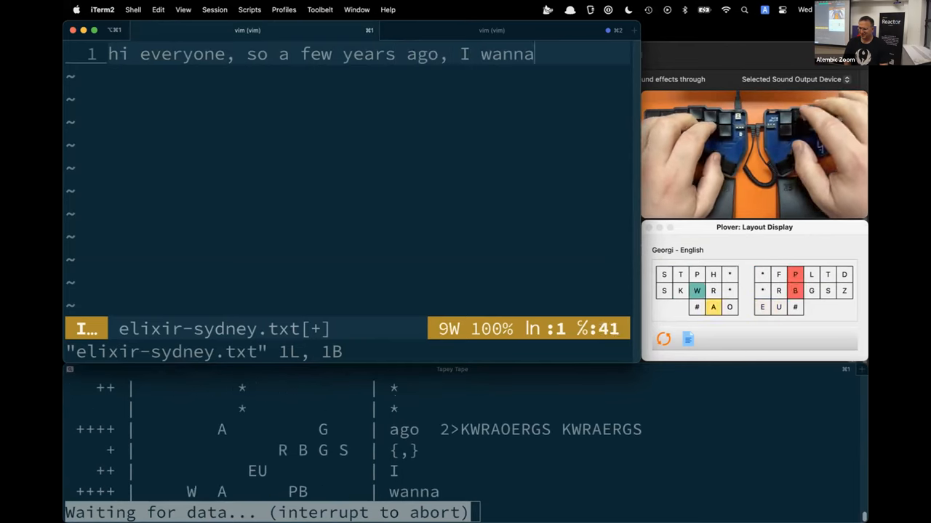
type("wandered whether it was possible to im")
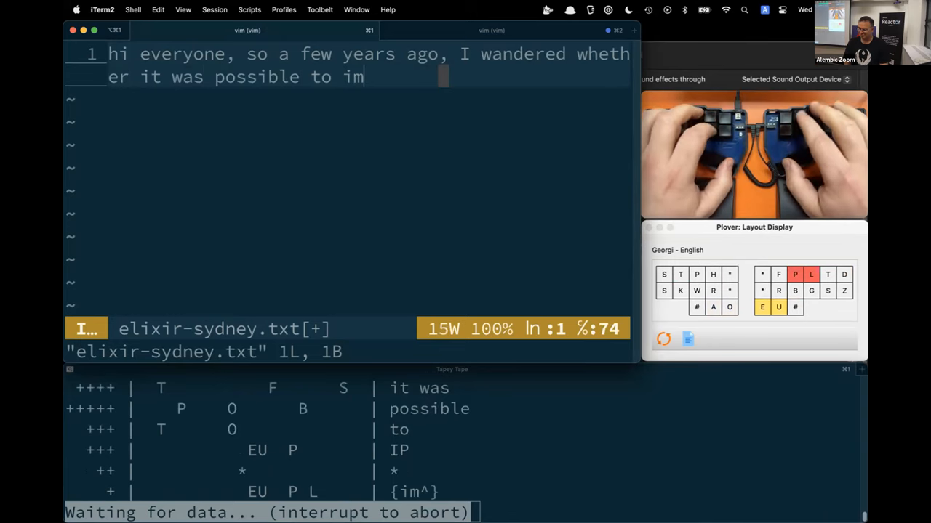
type("prove")
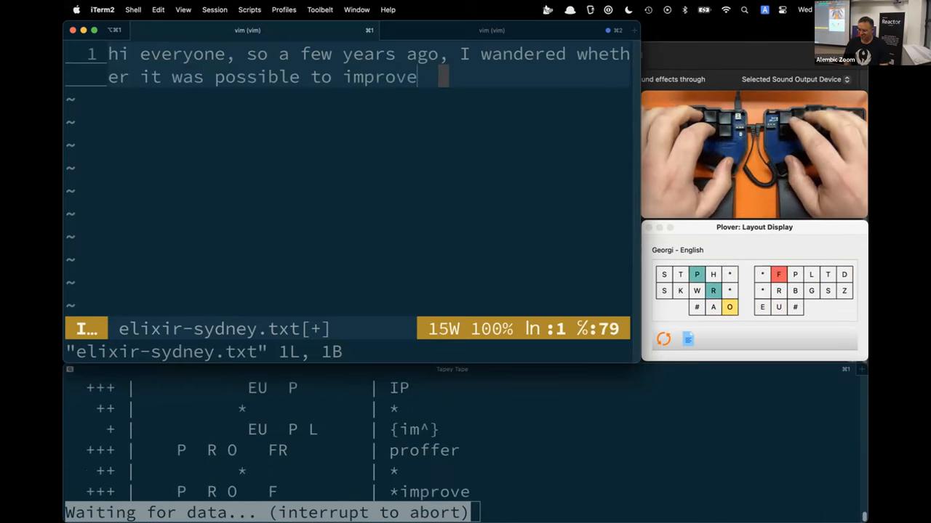
type("my")
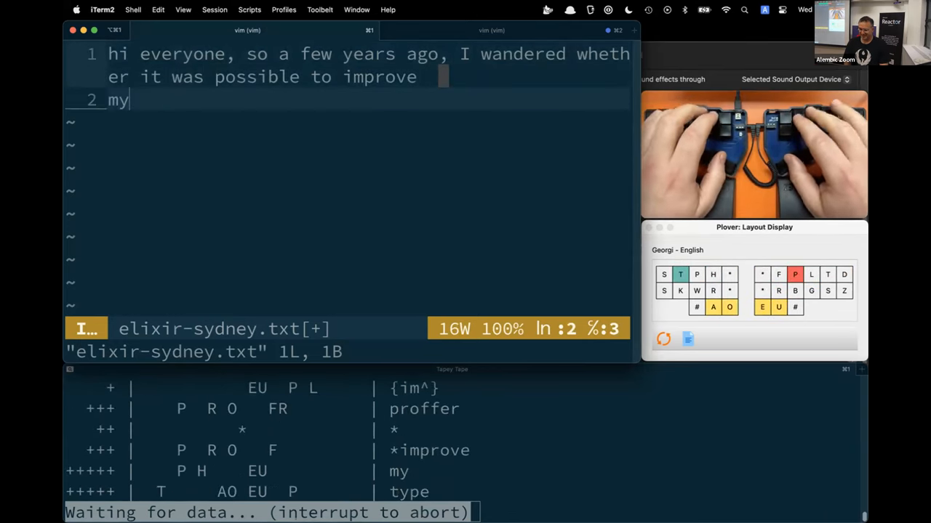
type("typing species")
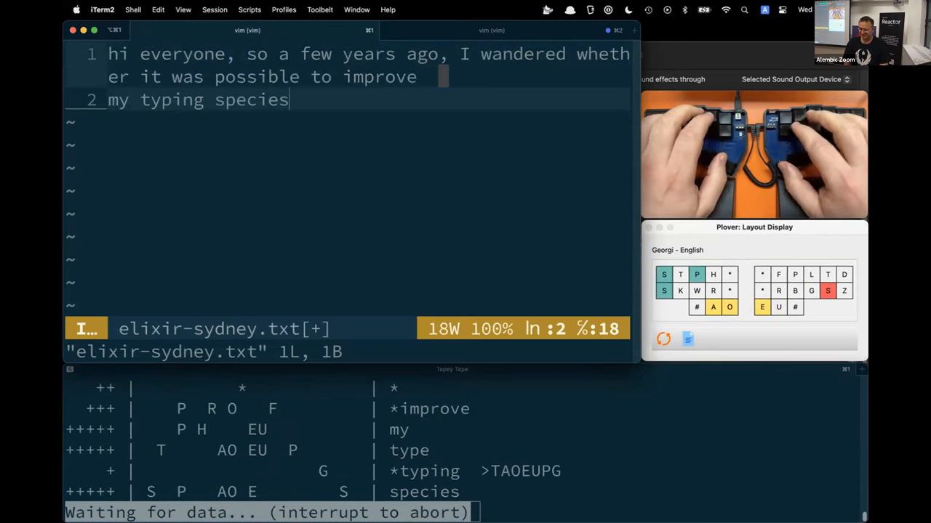
type("speeds.")
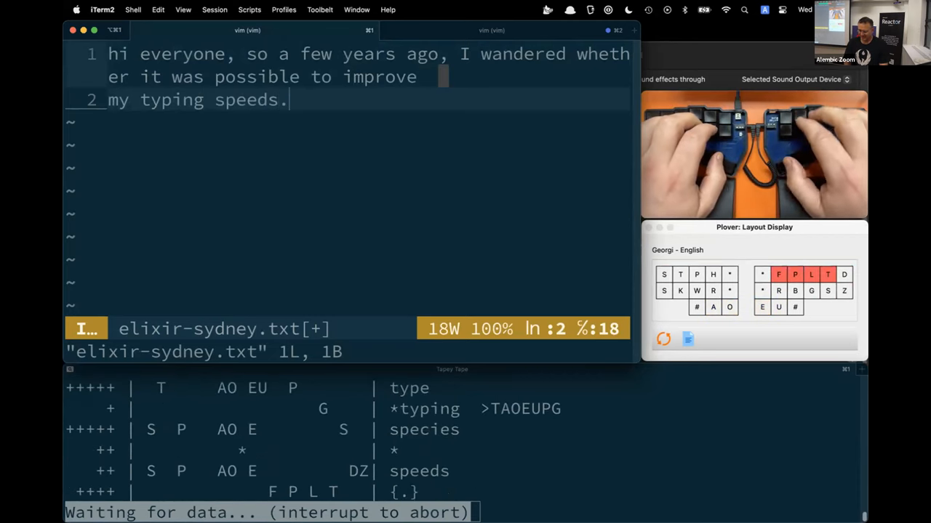
Stenotype the unfinished line 'This was because I seemed to have hit some kind of wall with'
type("This")
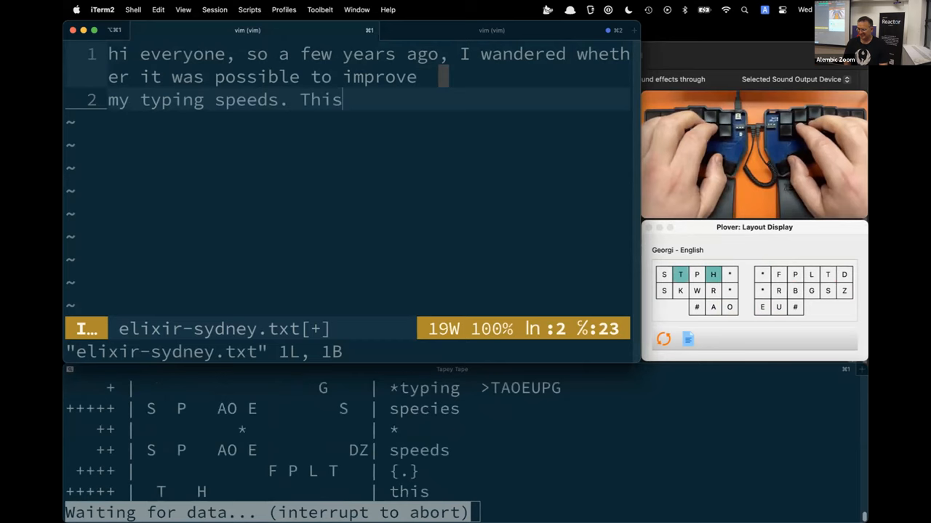
type("was because")
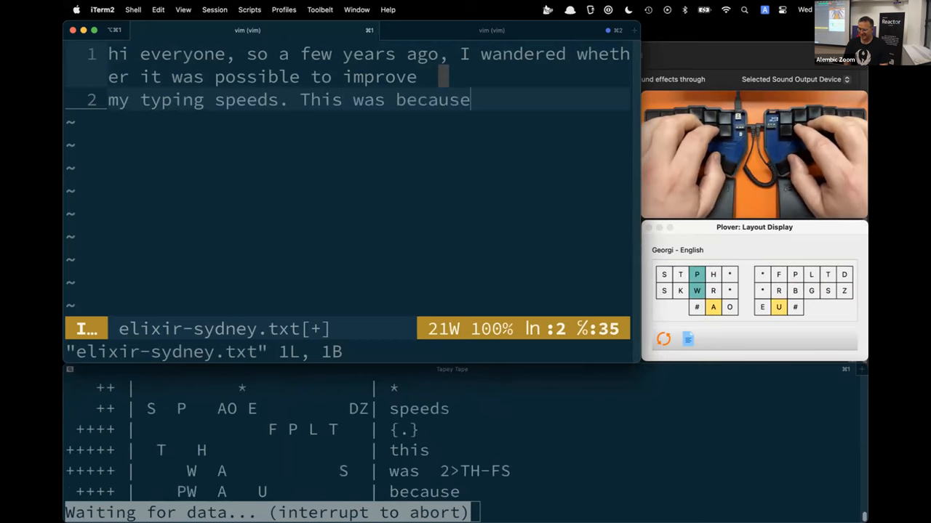
type("I")
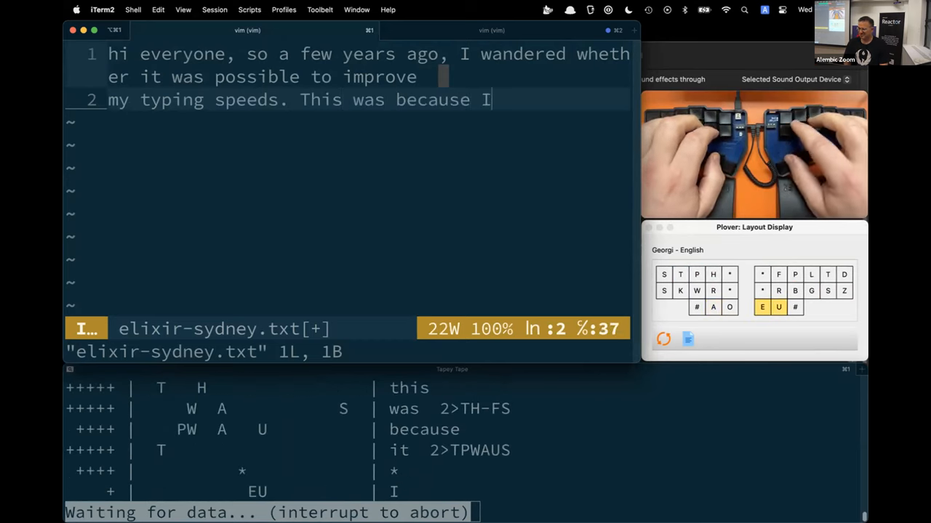
type("seemed to have")
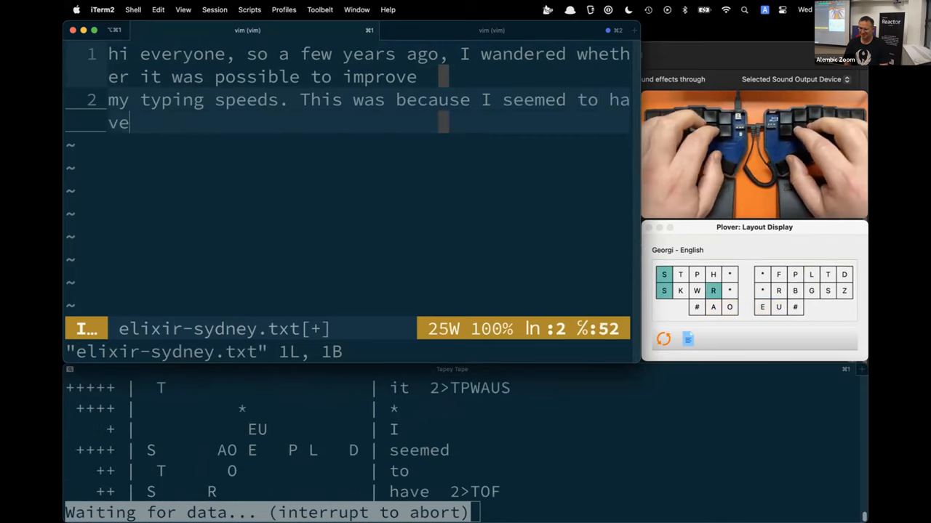
type("hit some")
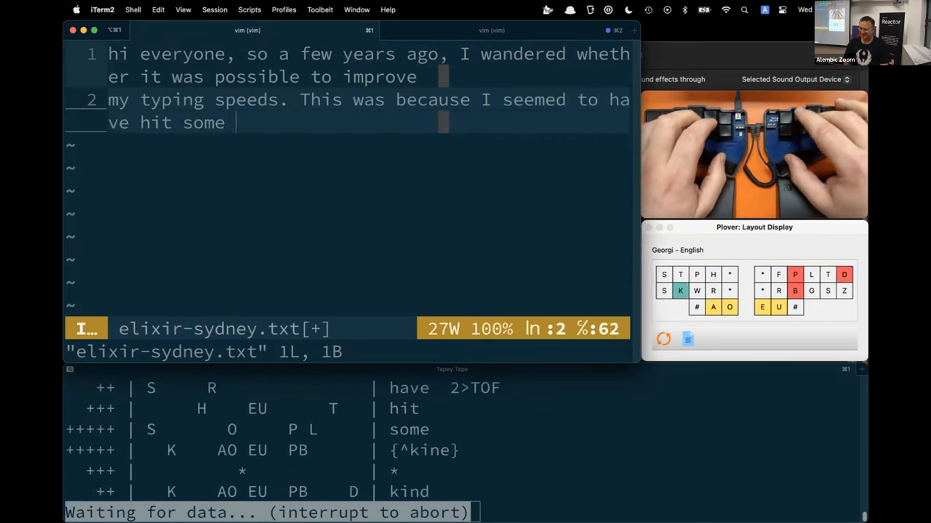
type("kind of wall with")
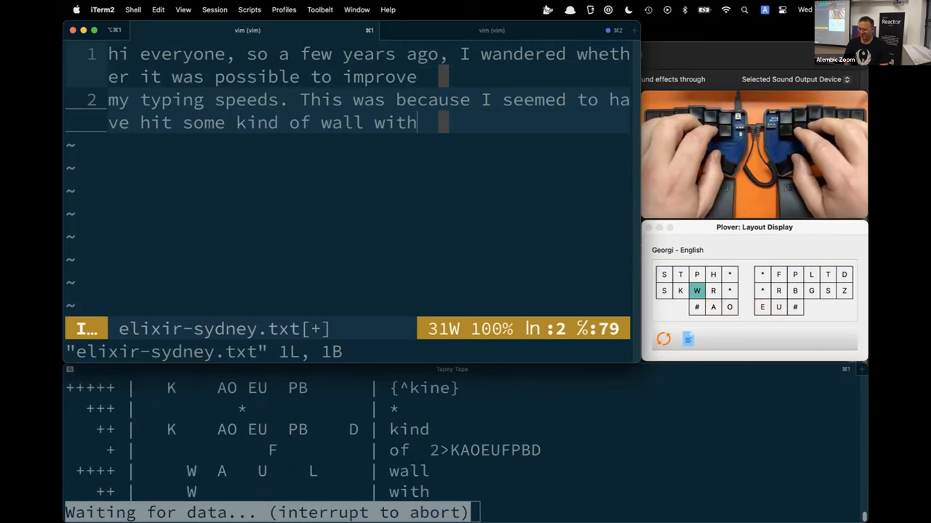
type("with")
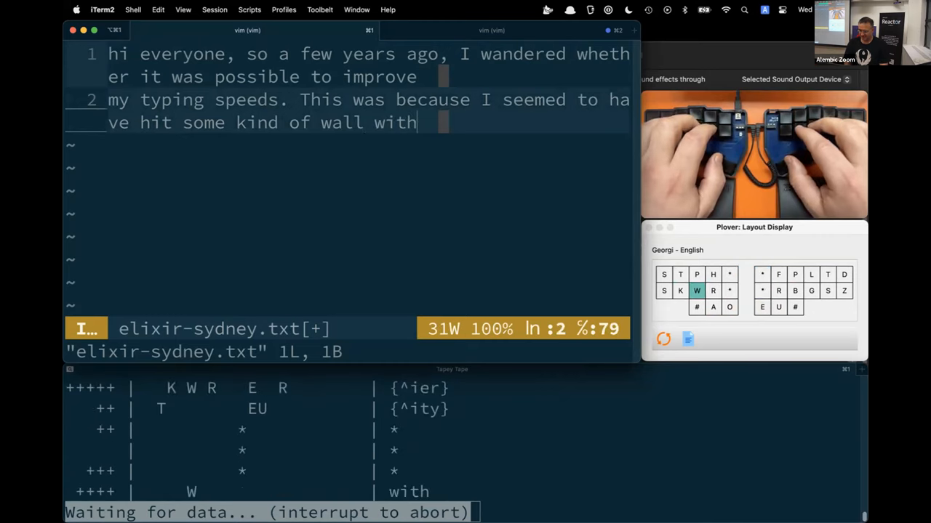
Stroke 'QWERTY.' onto the third line to finish the sentence
type("QWERTY.")
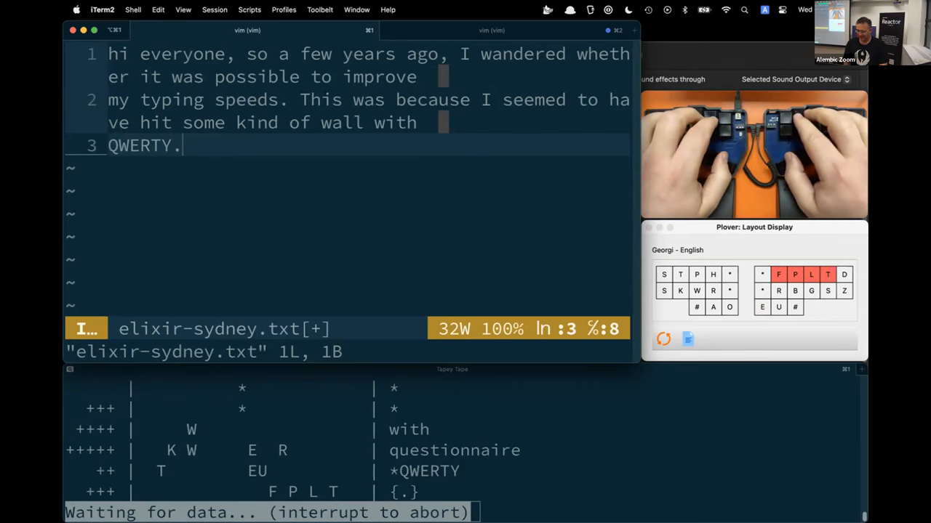
Stenotype 'Chorded strokes, where you press multiple… together, kind of like playing the piano.'
key("return")
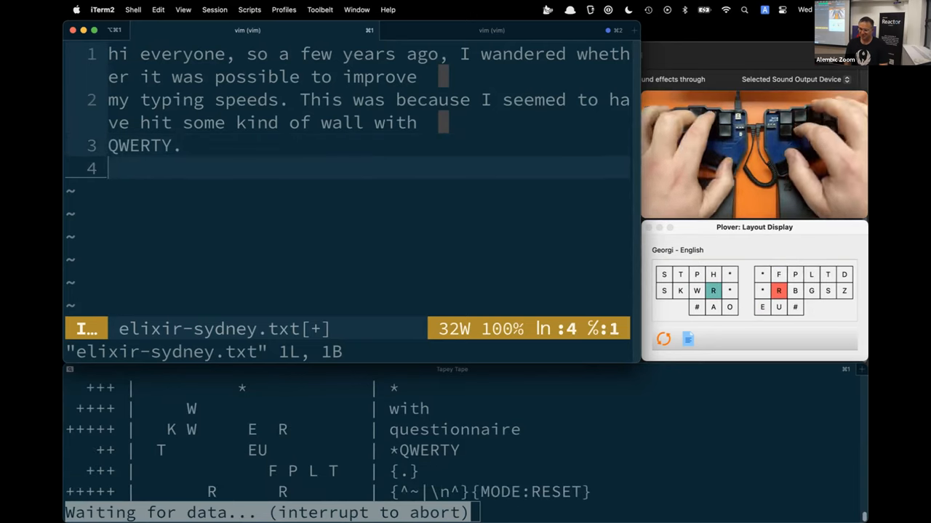
type("Chord chord")
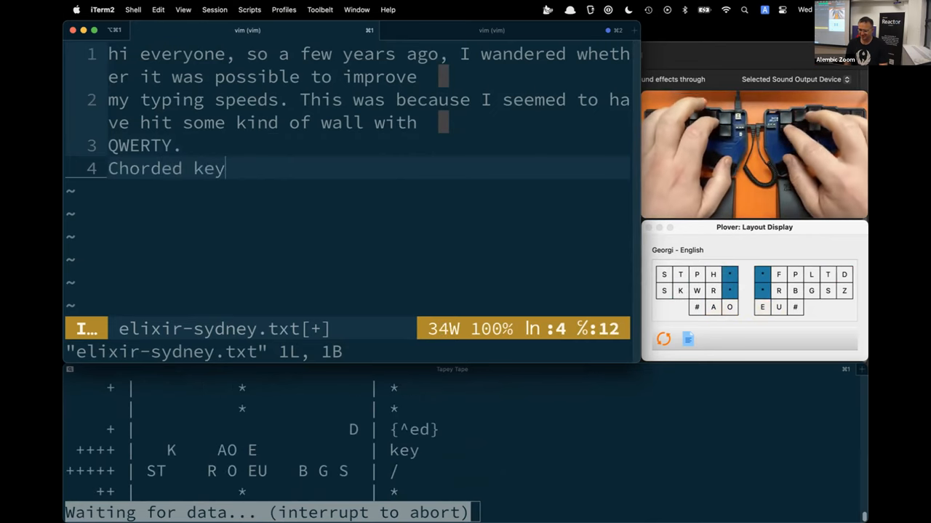
type("strokes")
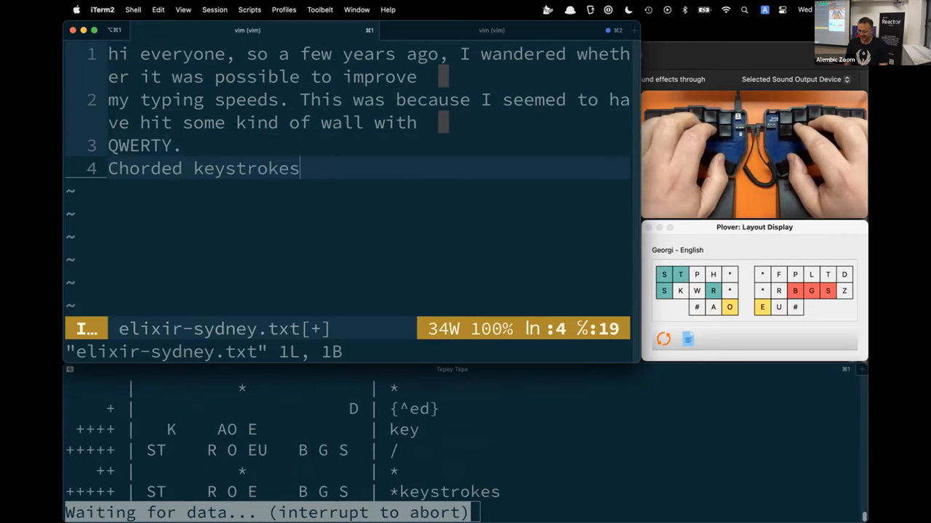
type(",")
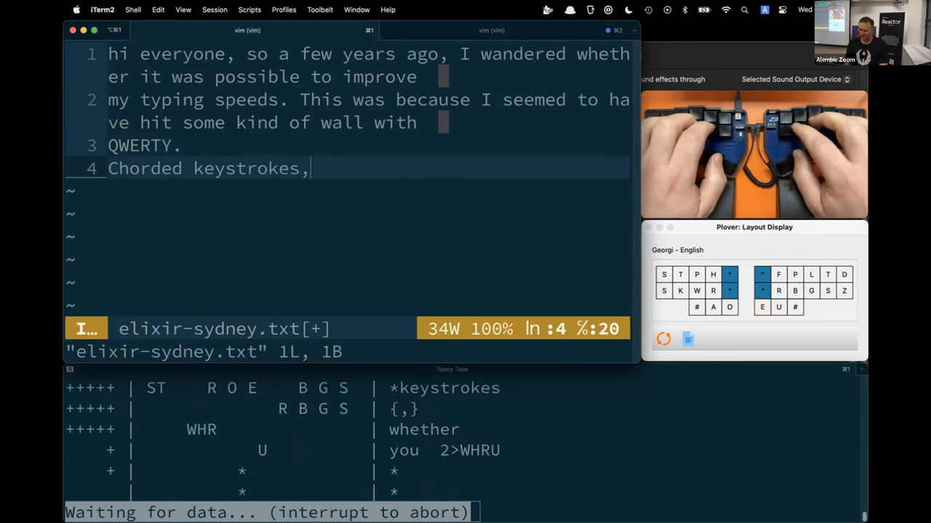
type("where you press")
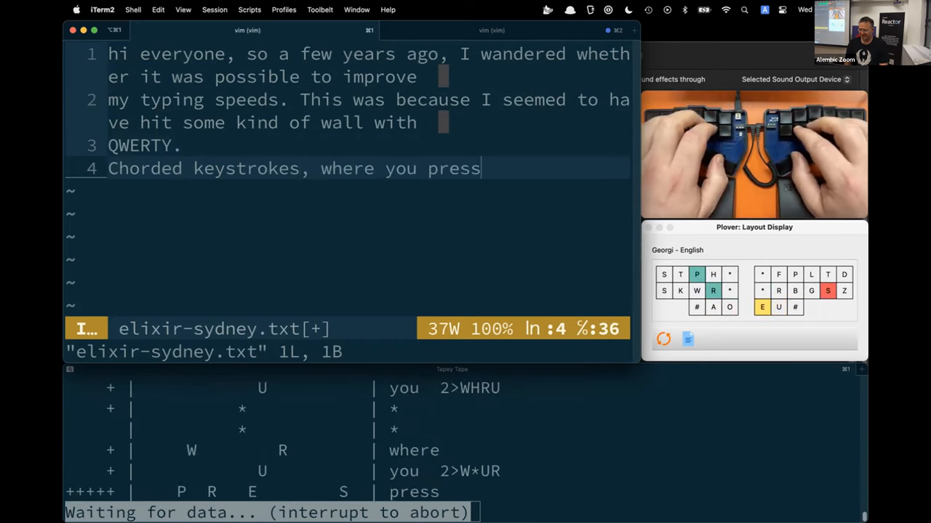
type("multiple keys together")
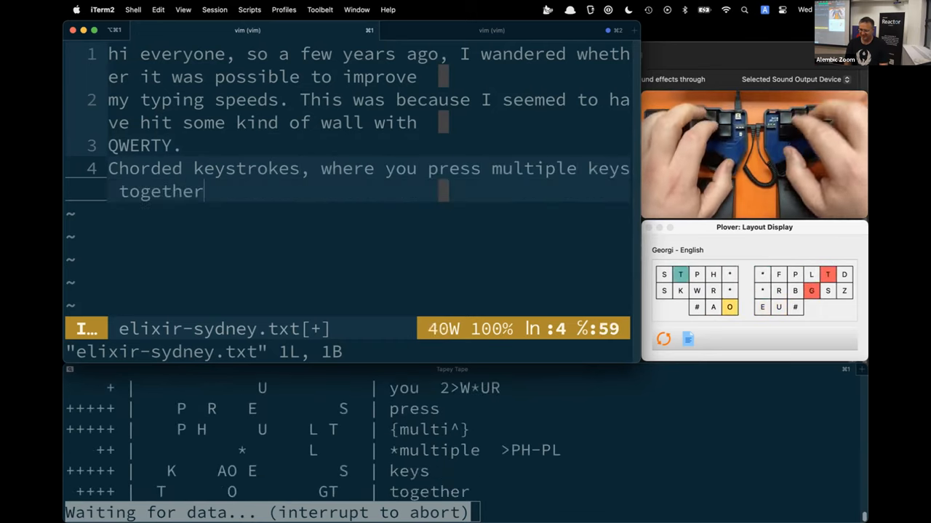
type(",kining")
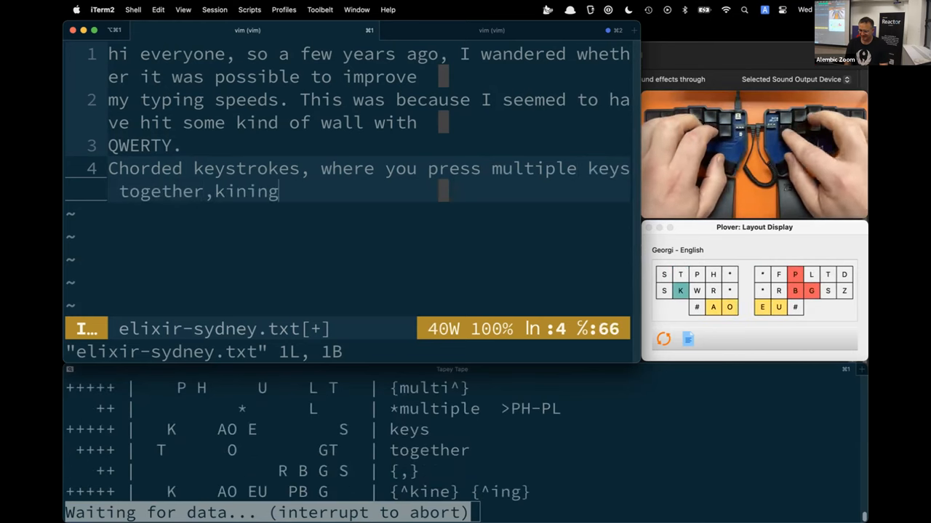
type("kind of")
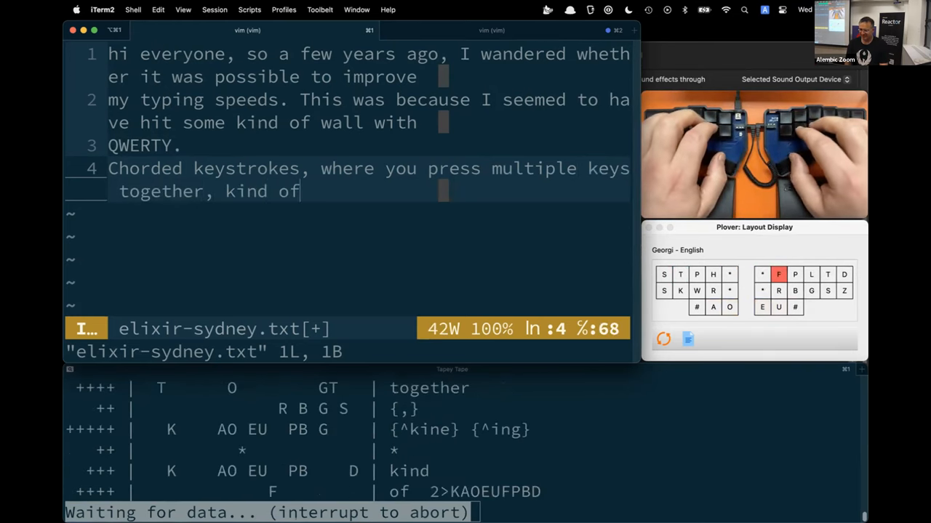
type("like")
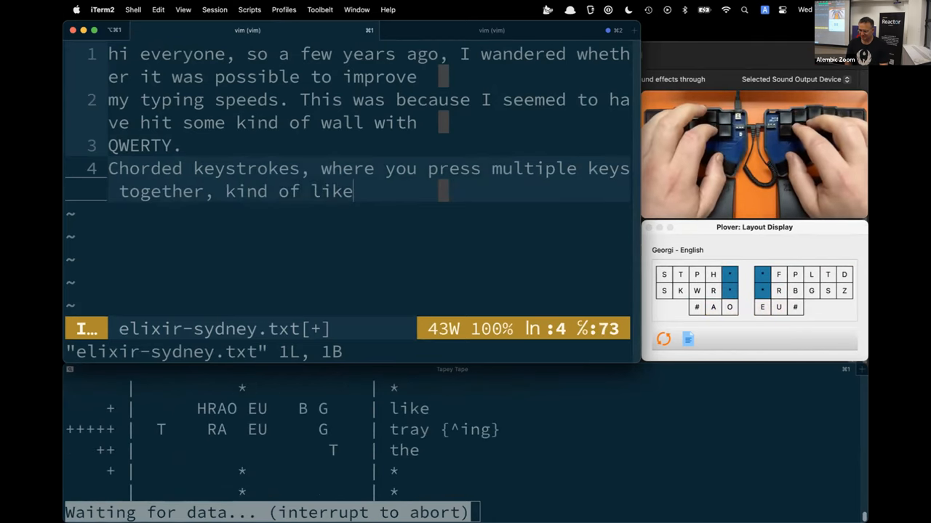
type("praying")
type("the")
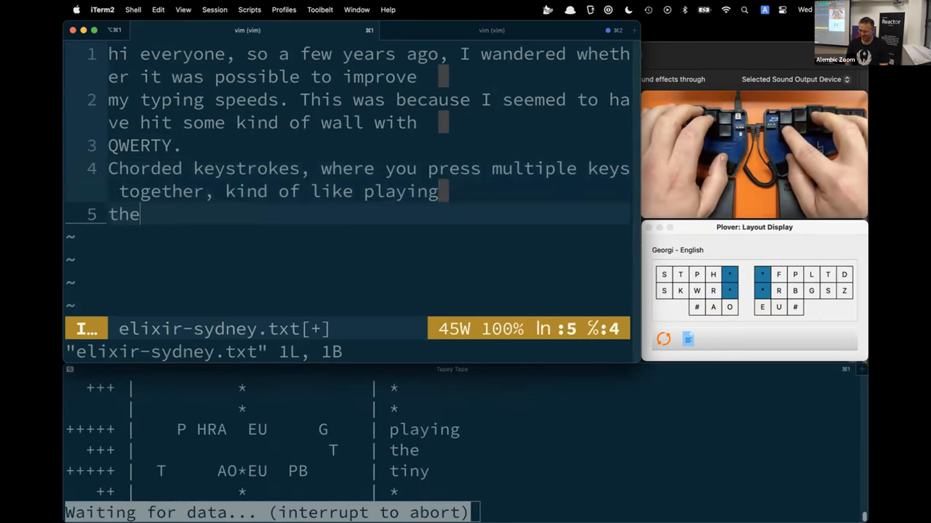
type("piano")
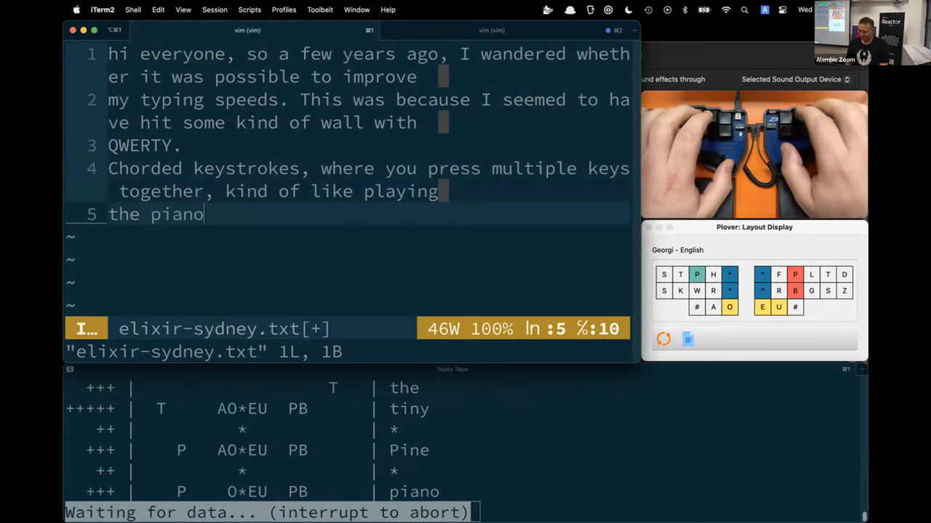
type(".")
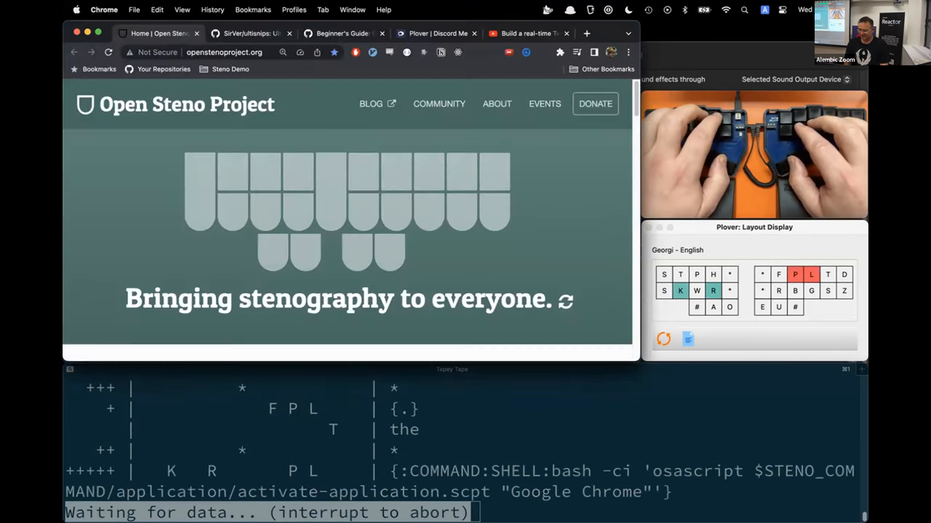
Page down the Open Steno Project home page to the Plover Software section
scroll("down", 3)
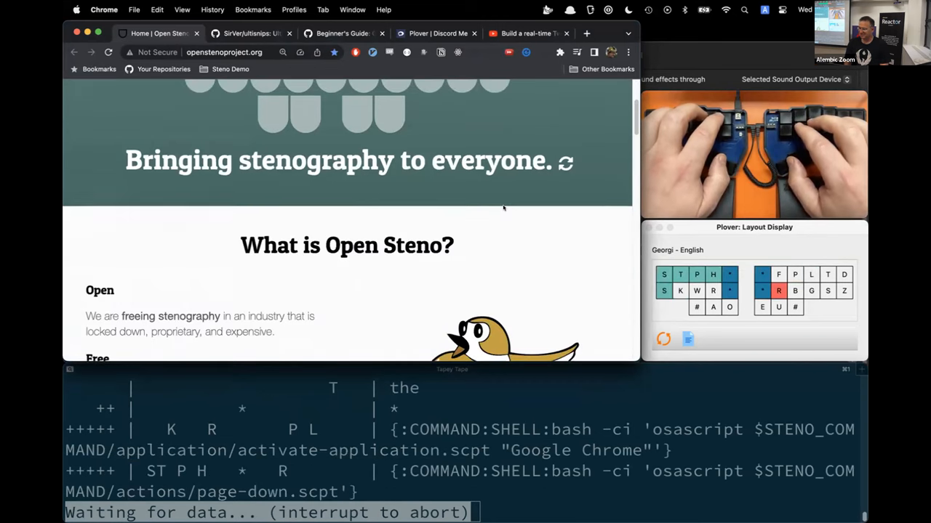
scroll("down", 3)
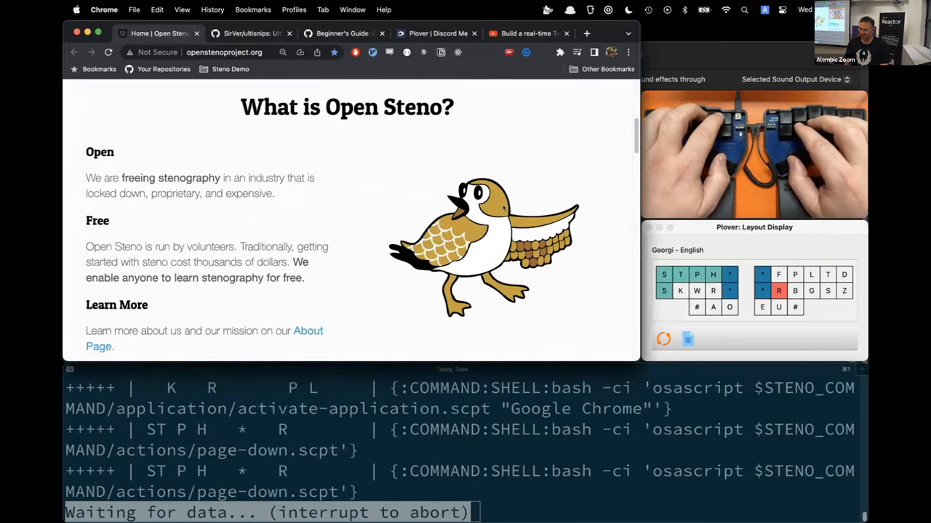
scroll("down", 3)
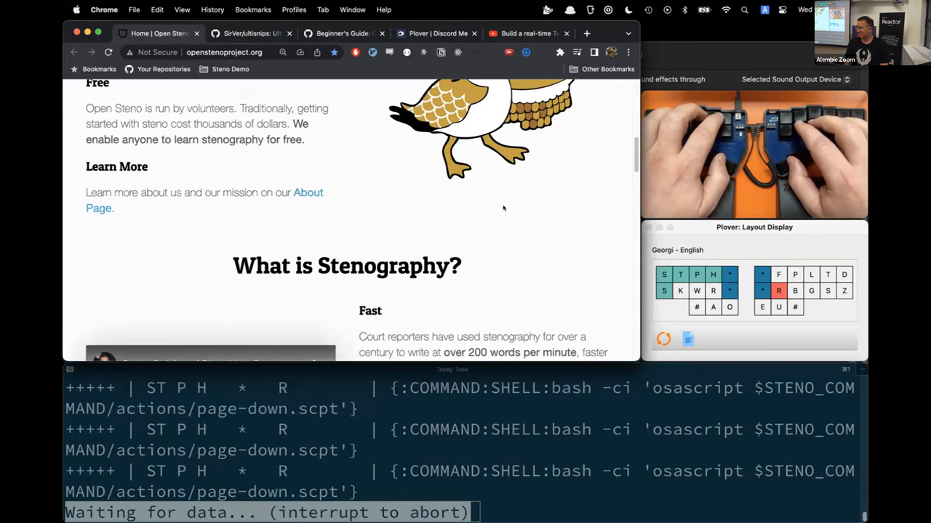
scroll("down", 3)
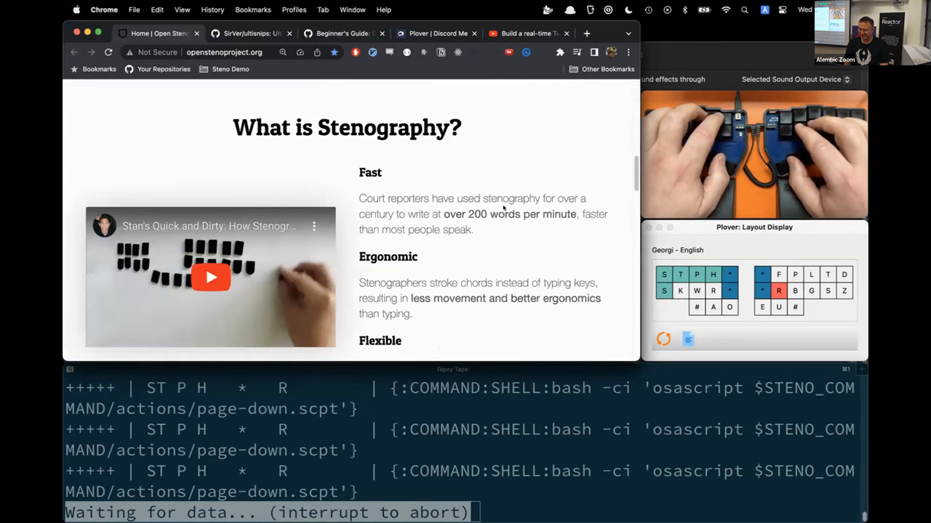
scroll("down", 3)
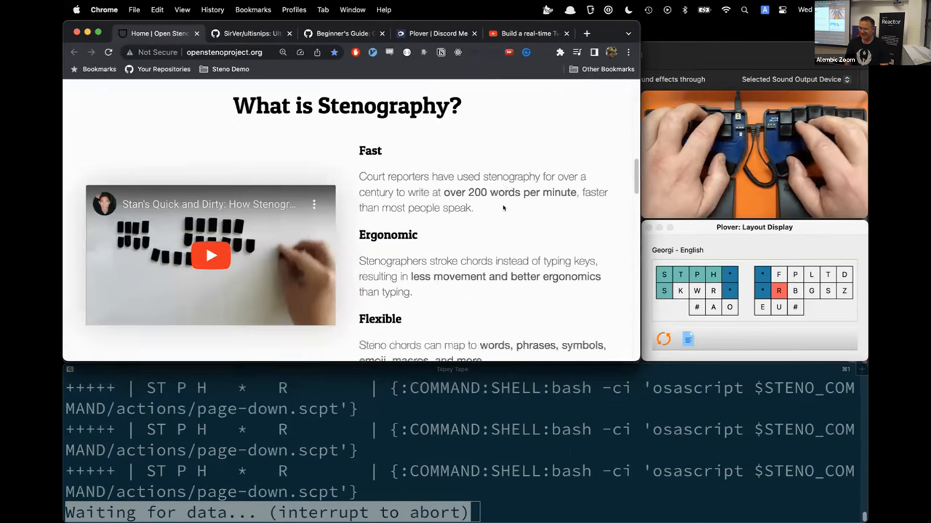
scroll("down", 3)
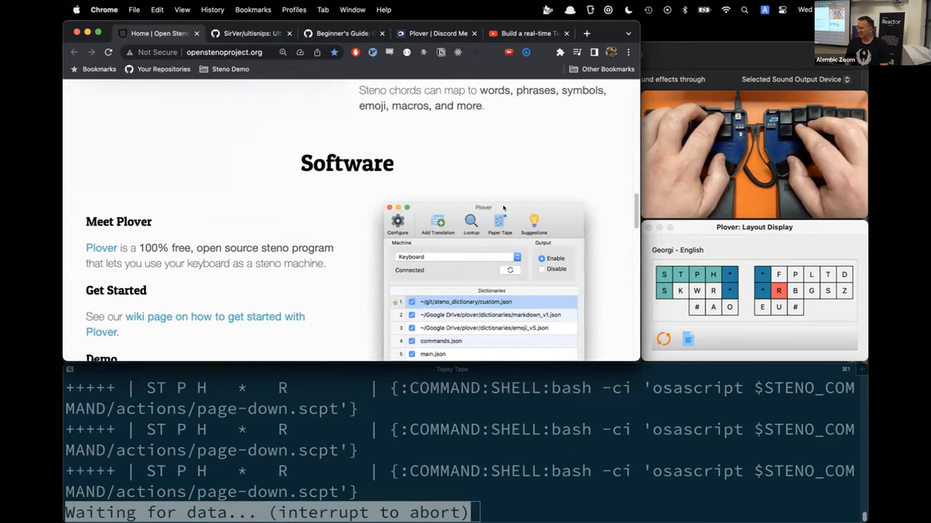
scroll("down", 3)
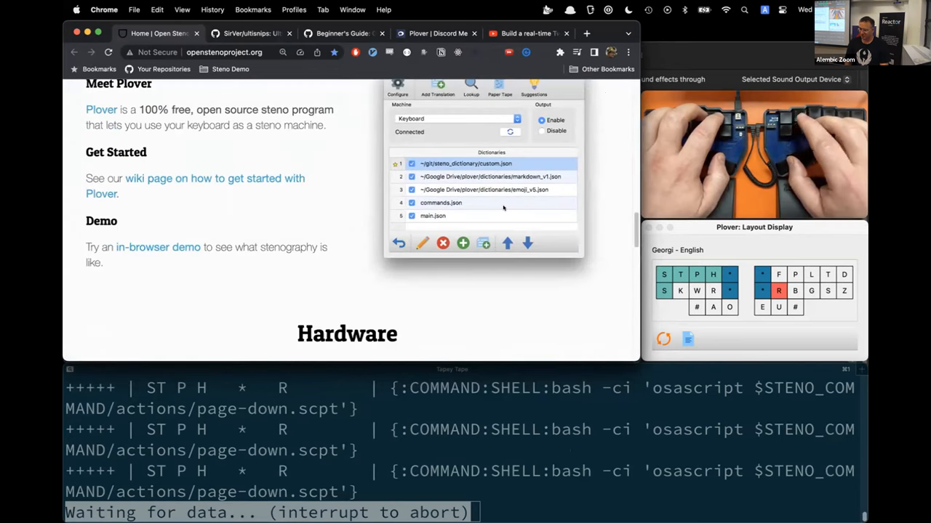
scroll("down", 3)
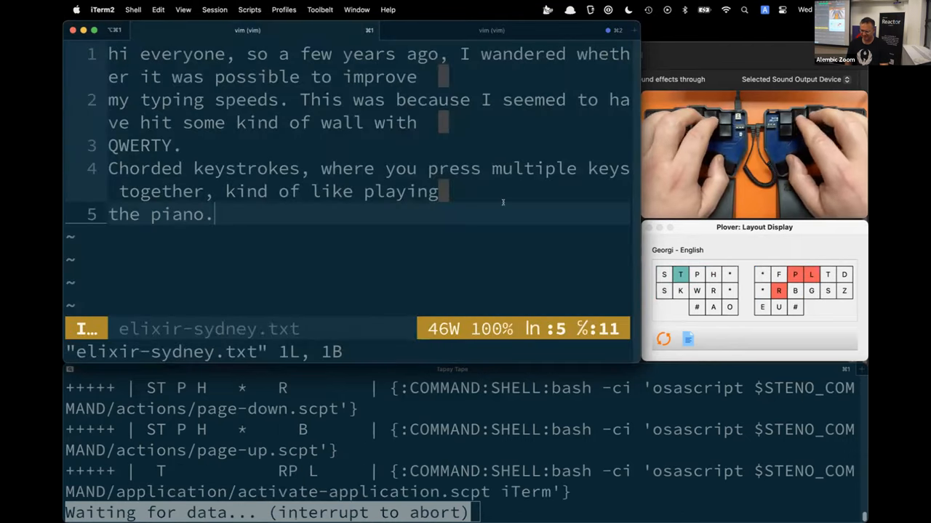
Add a new line with the raw all-keys chord STKPWHRAO*EURPBLGTDZ
key("Return")
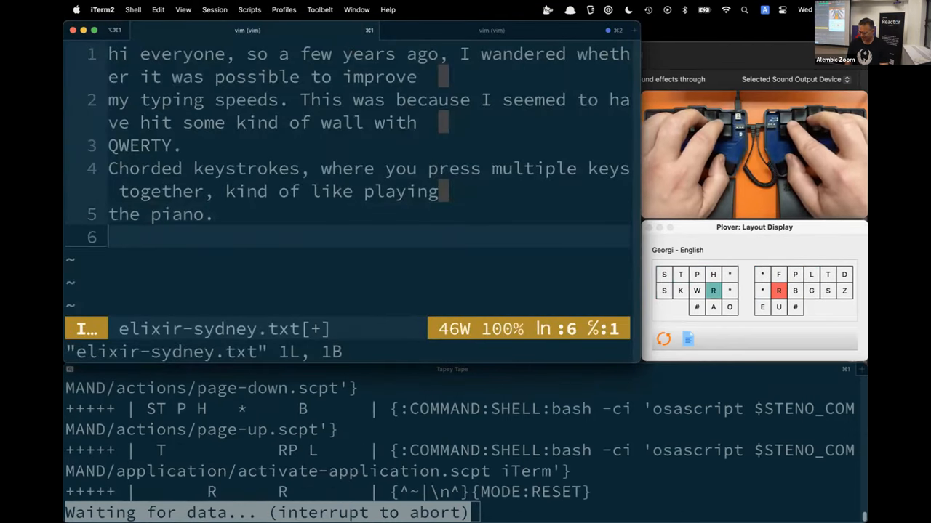
type("STKPWHRAO*EURPBLGTDZ")
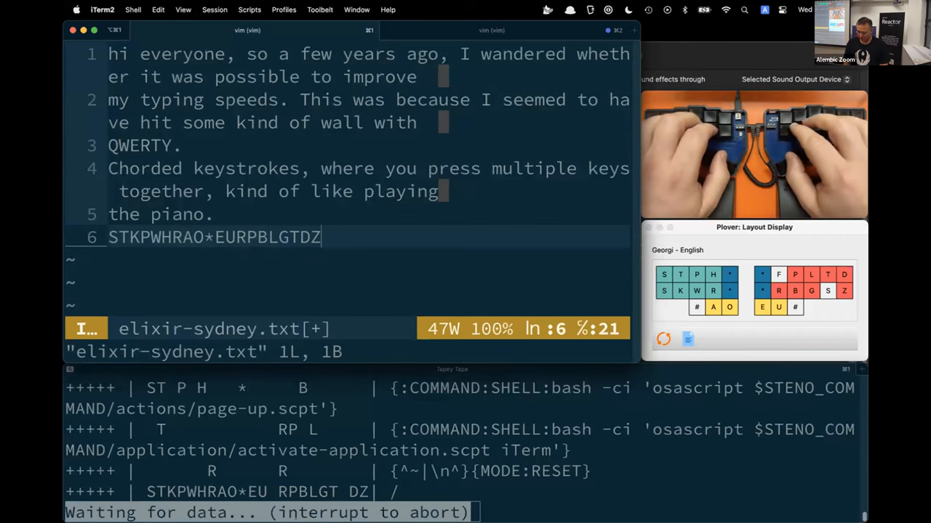
Write 'what keys I'm pressing together.' on line 7 and begin an empty line 8
key("return")
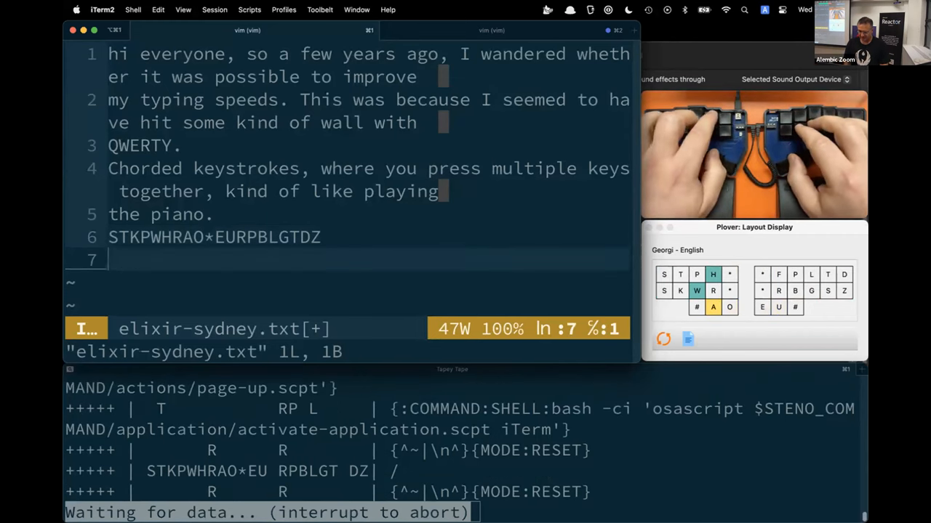
type("what keys I'm")
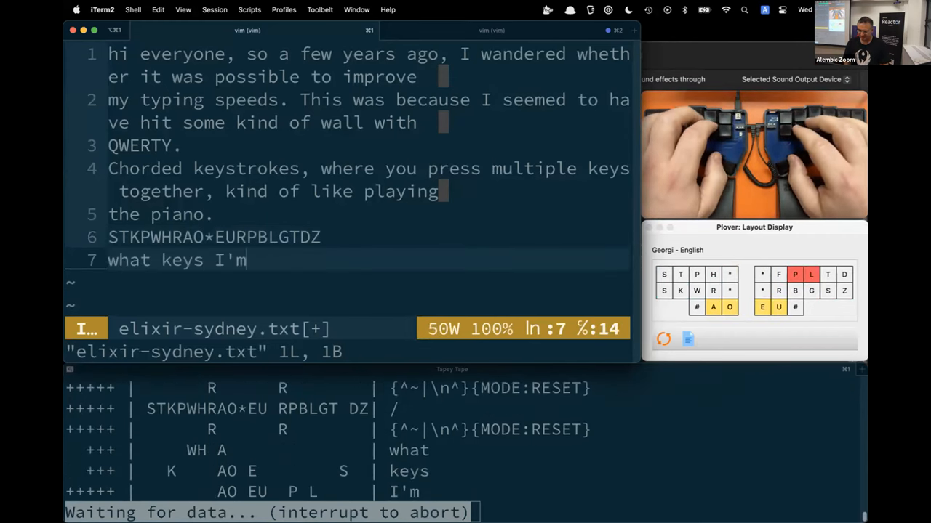
type("pressing together")
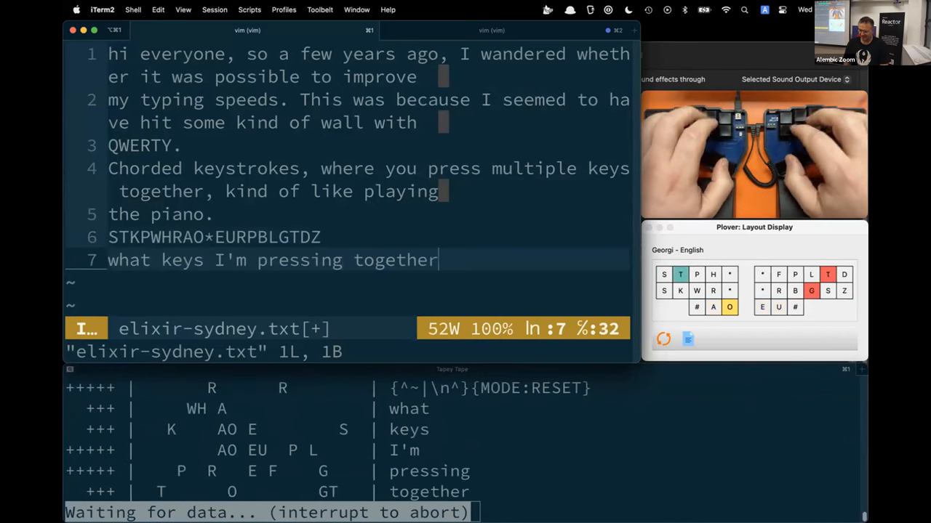
type(".")
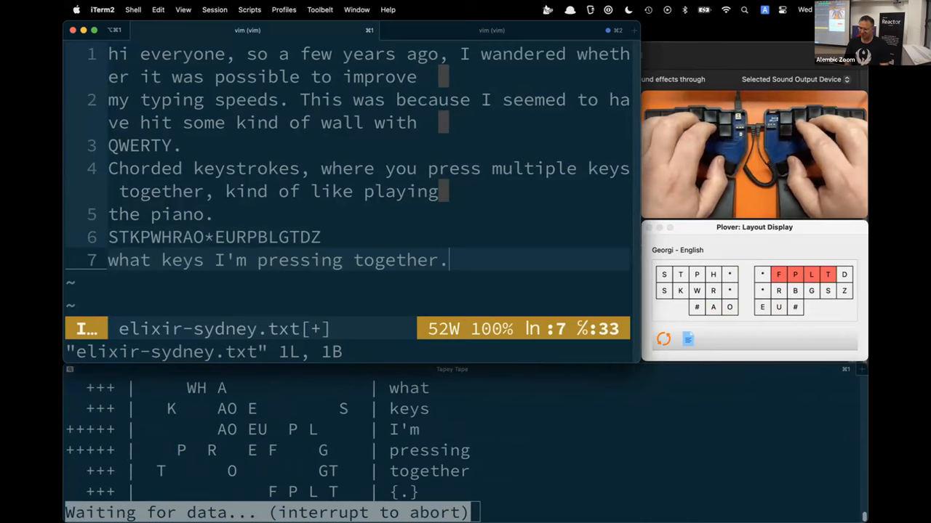
key("Return")
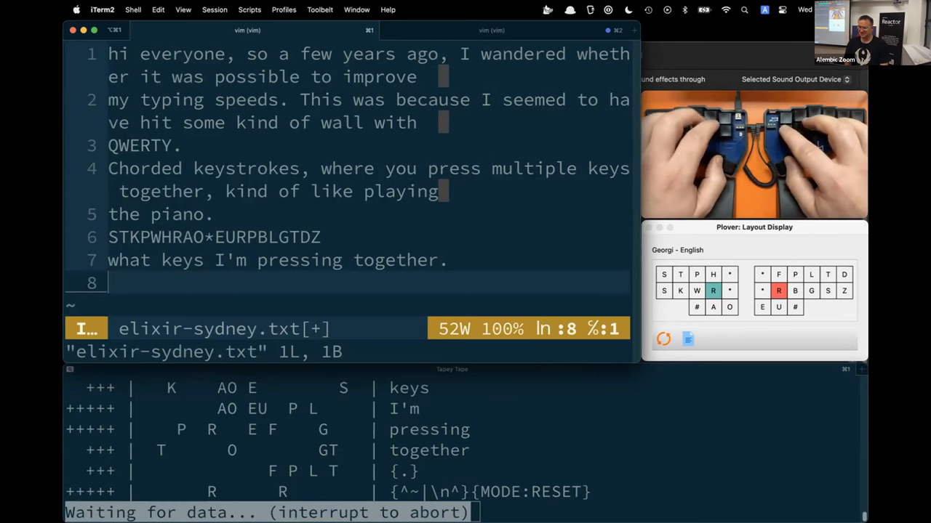
Fingerspell 'stphldnjz' letter by letter on line 8
type("s")
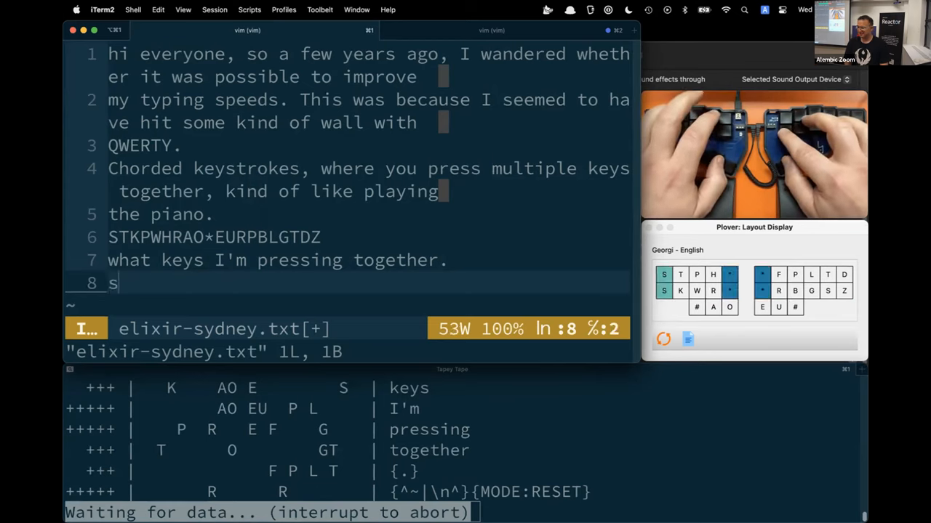
type("tph")
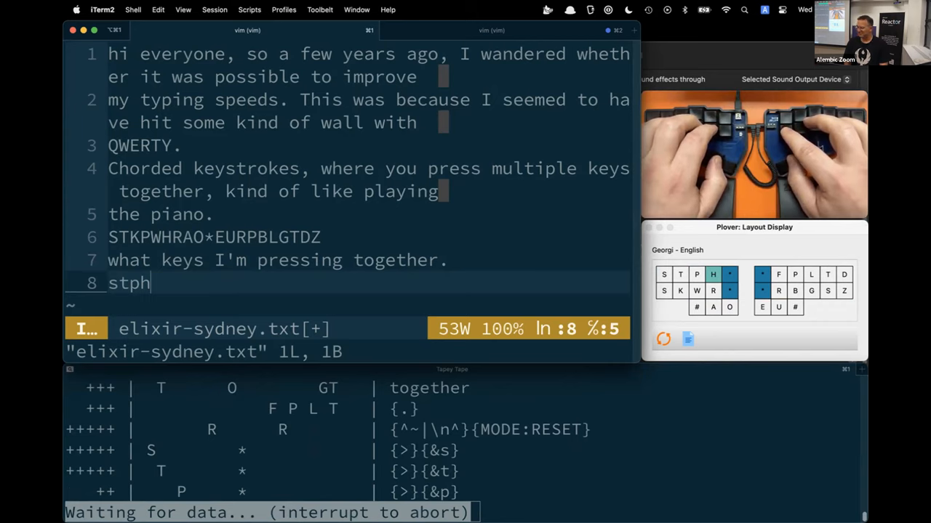
type("l")
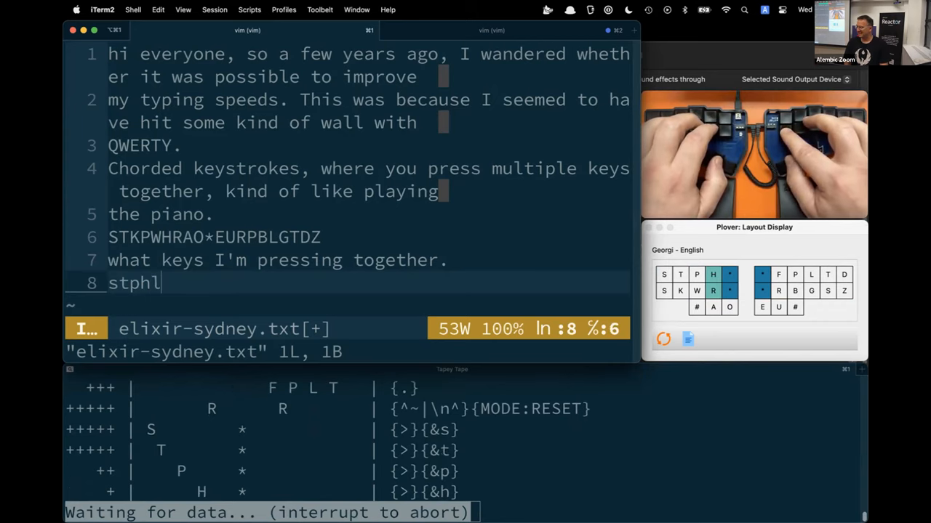
type("d")
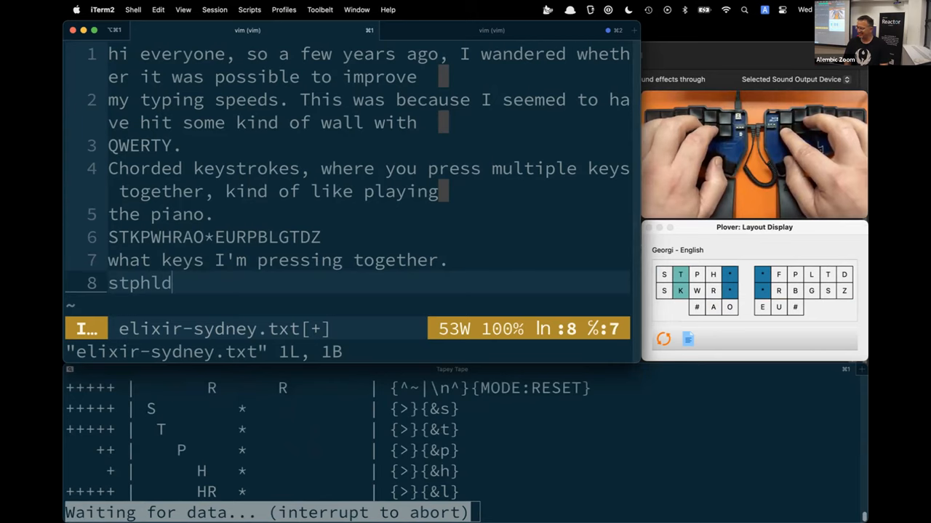
type("n")
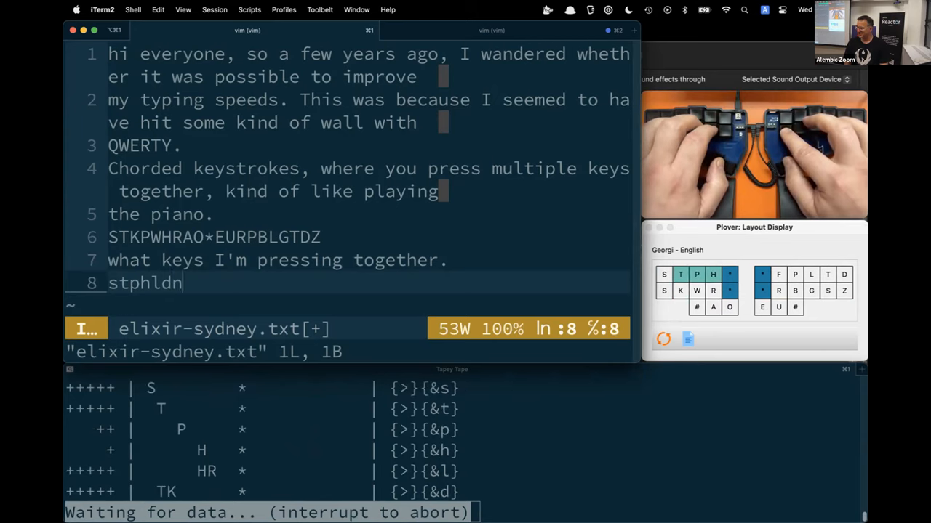
type("j")
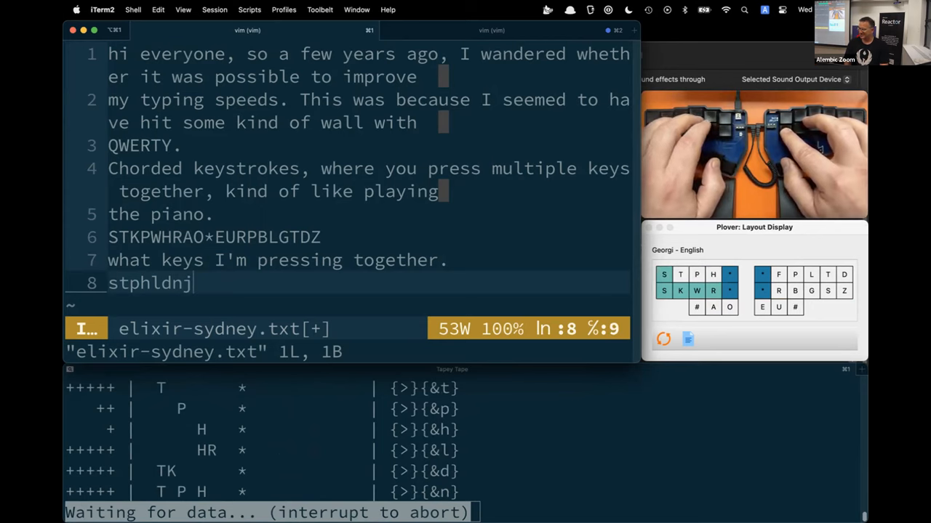
type("z")
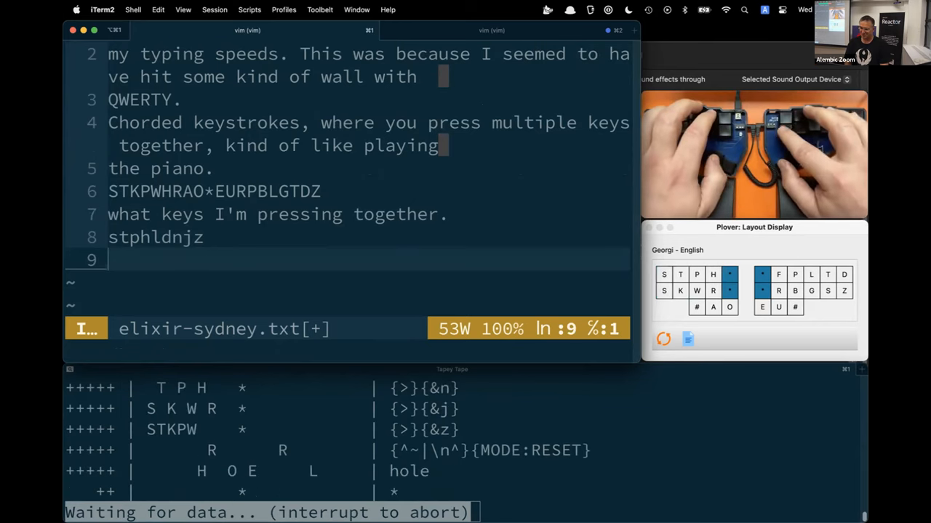
Stenotype 'hello world', 'This is a pen. It was on the table.', 'Ladies and Gentlemen of the Jury', 'as a matter of fact'
type("hello world")
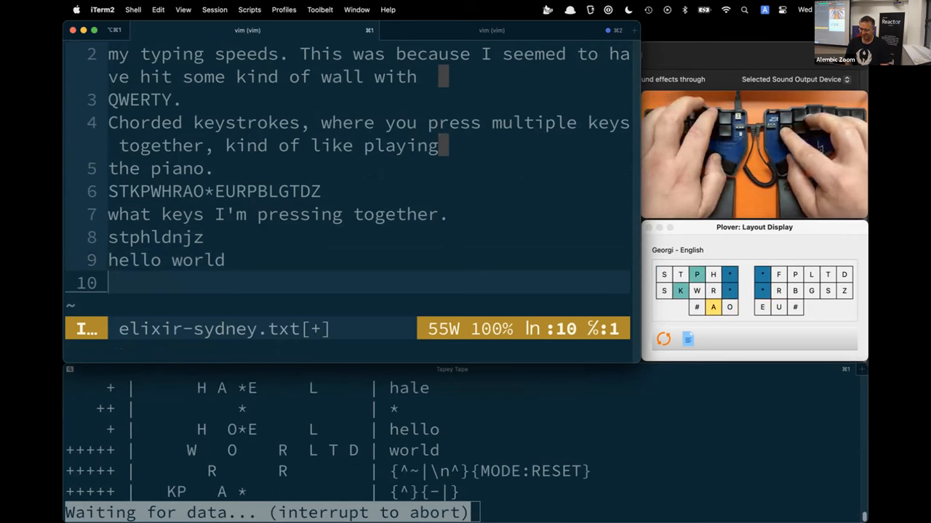
type("This is a pen")
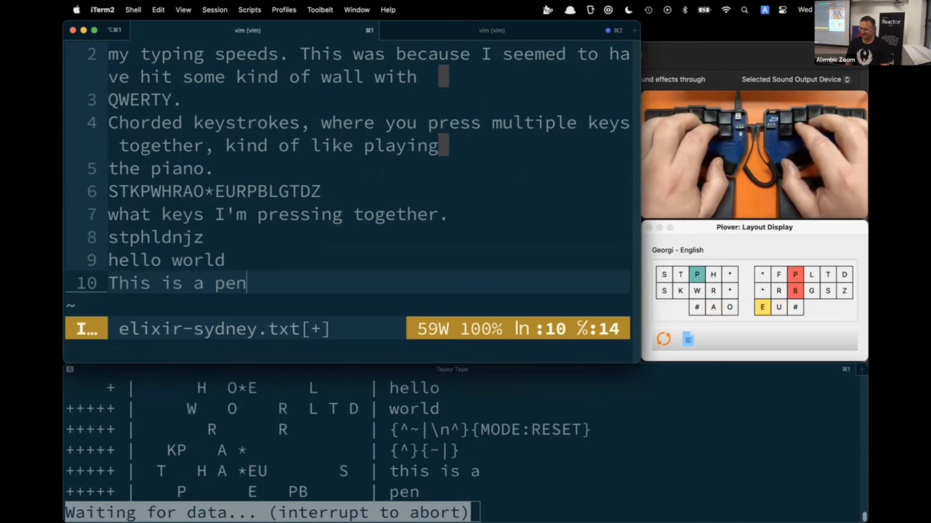
type(".")
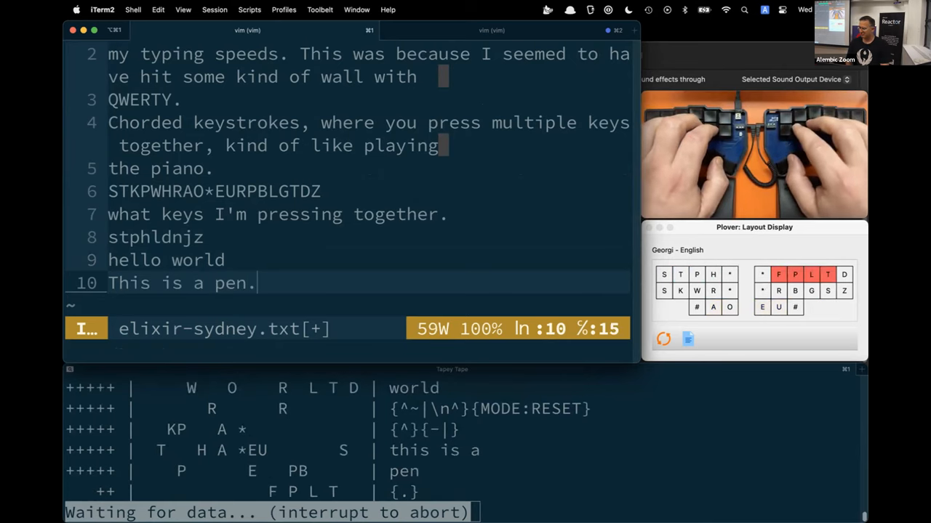
type("It was")
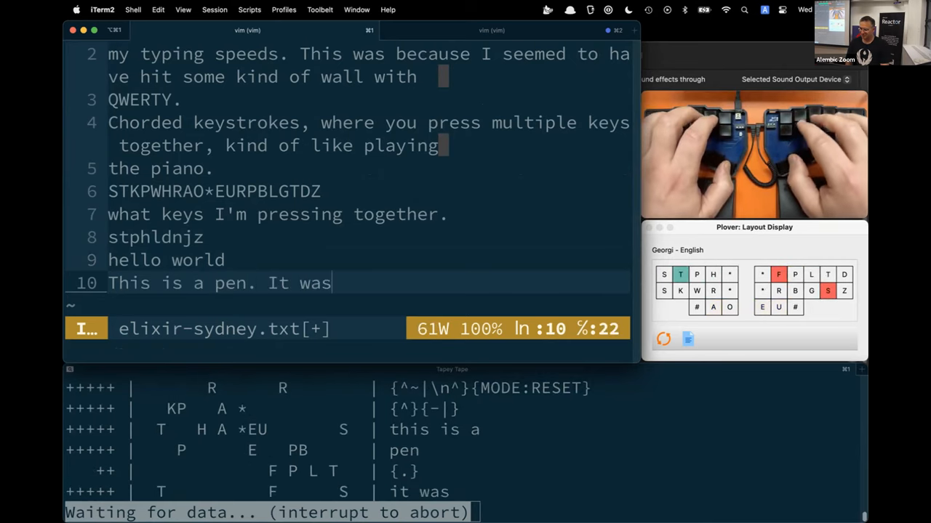
type("on the table.")
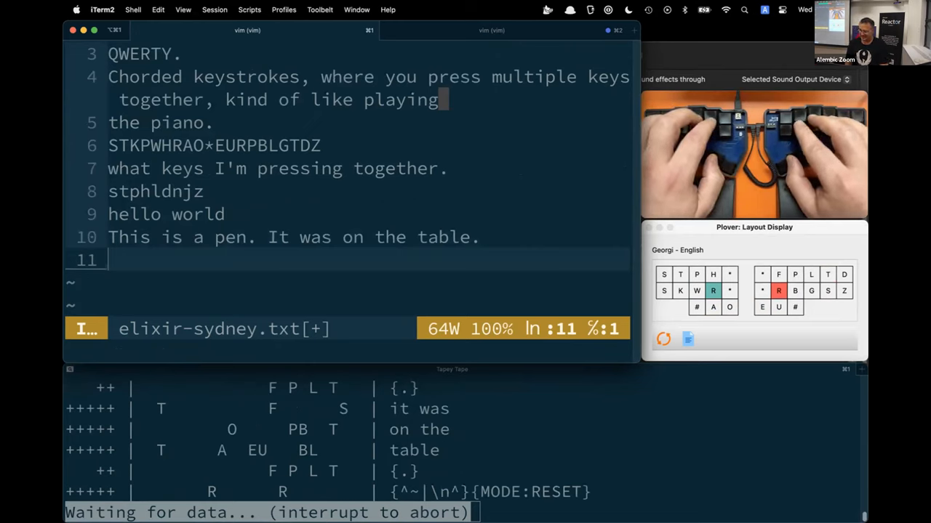
type("Ladies and Gentlemen of the Jury")
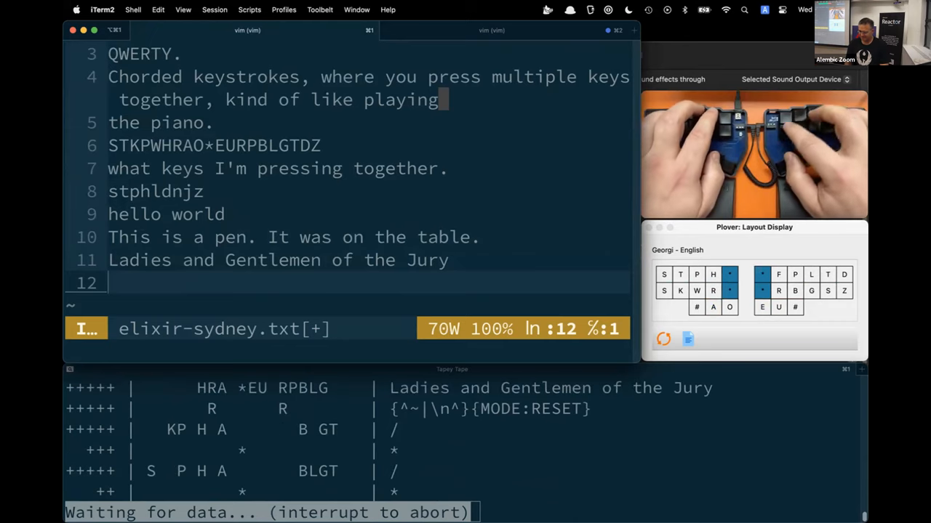
type("as a matter of fact")
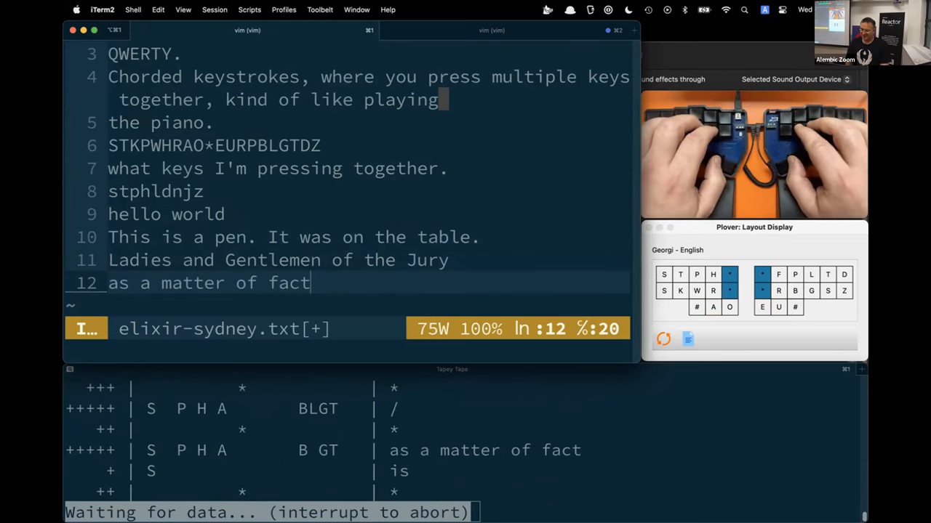
key("return")
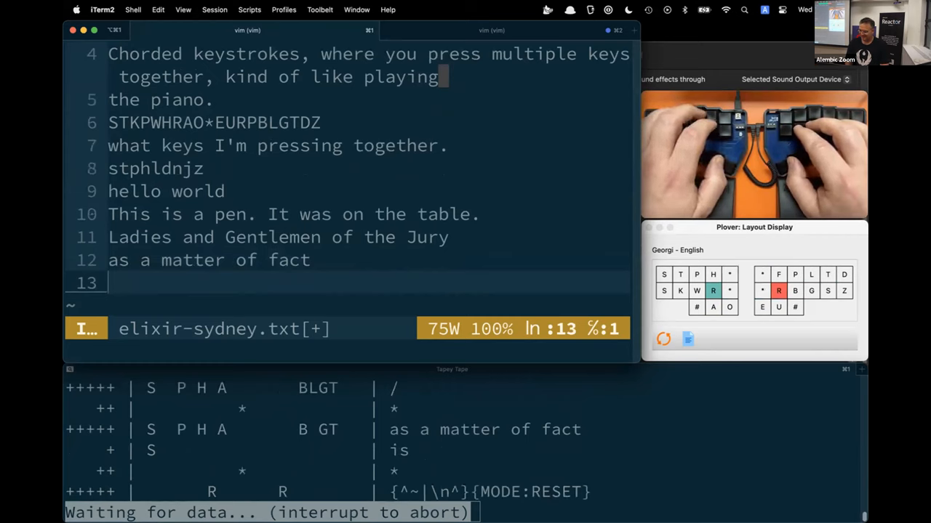
Stroke briefs for 'supercalifragilisticexpialidocious', then 👍, 😂 and a table-flip emoticon
type("supercalifragilisticexpialidocious")
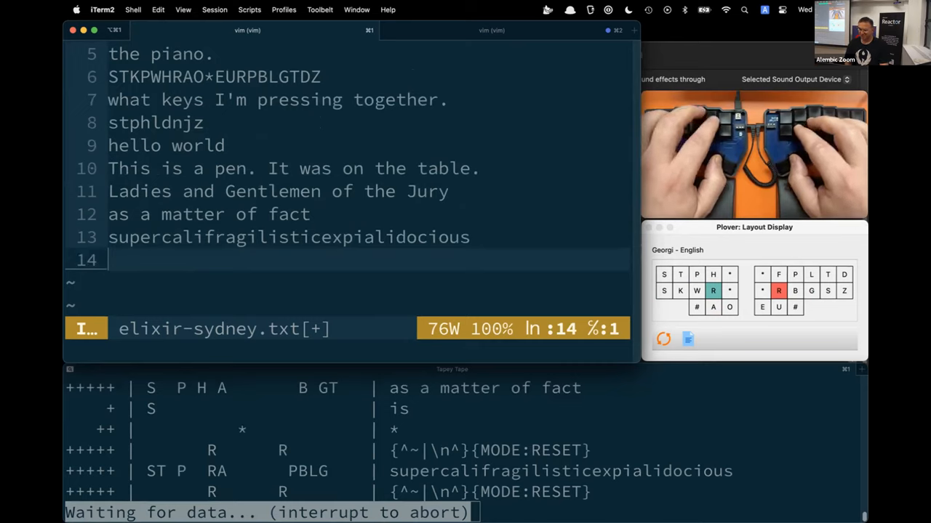
type("👍")
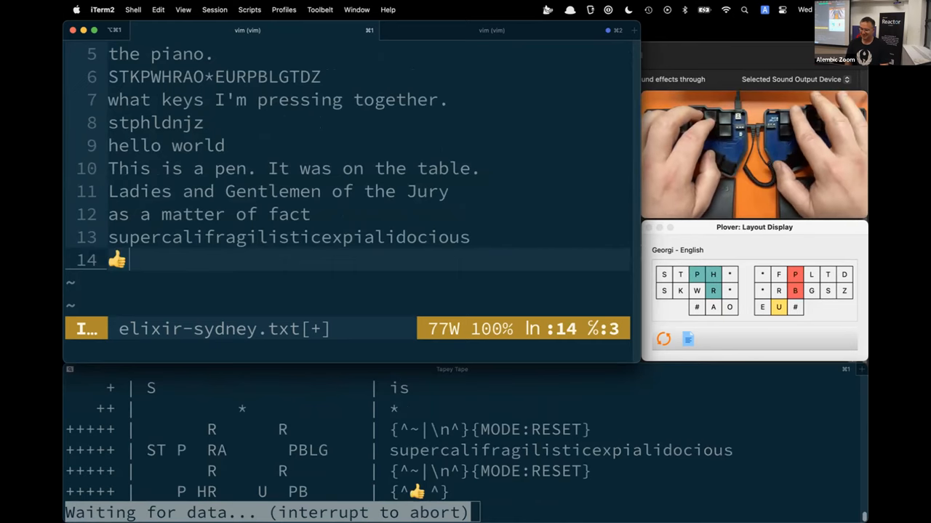
type("😂(╯°□°)╯︵ ┻━┻")
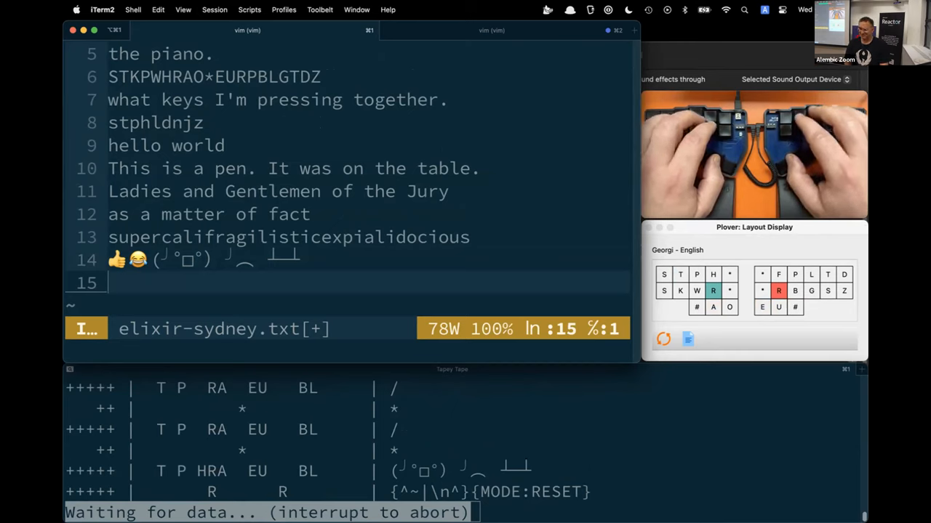
Stenotype 'git add .', 'git commit --message="Initial commit"' and 'git push' on separate lines
type("git add .")
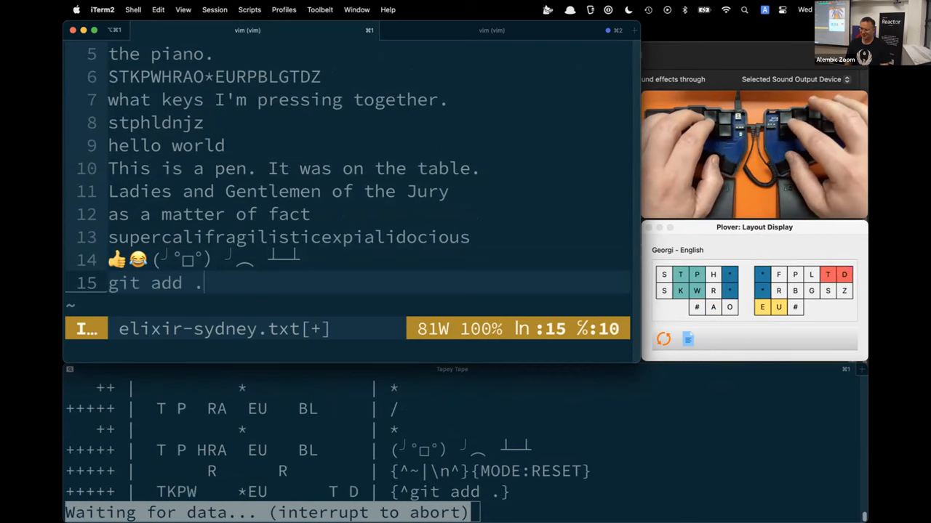
key("enter")
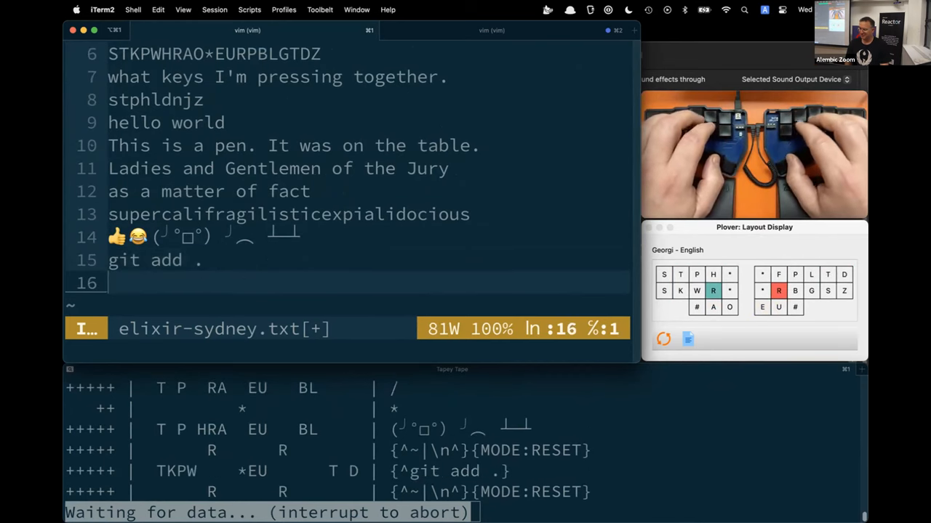
type("git commit --message=\"\"")
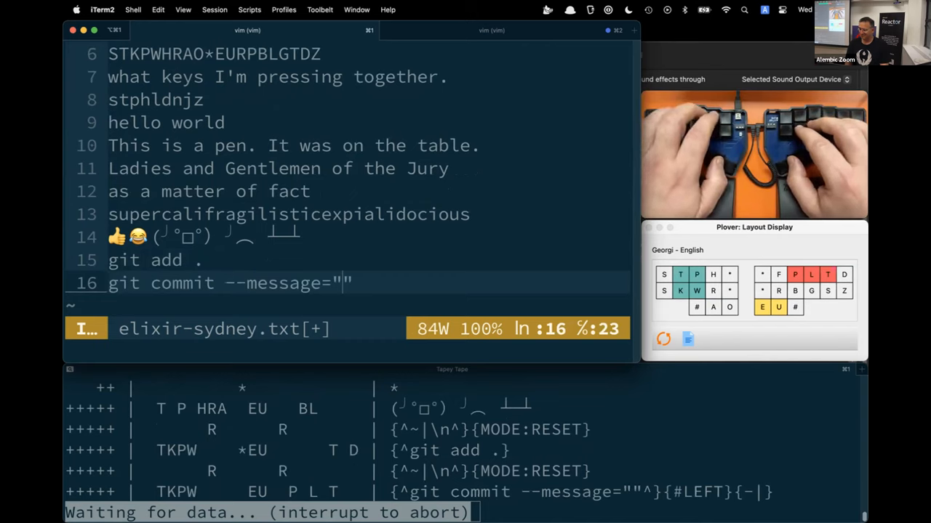
type("Initial")
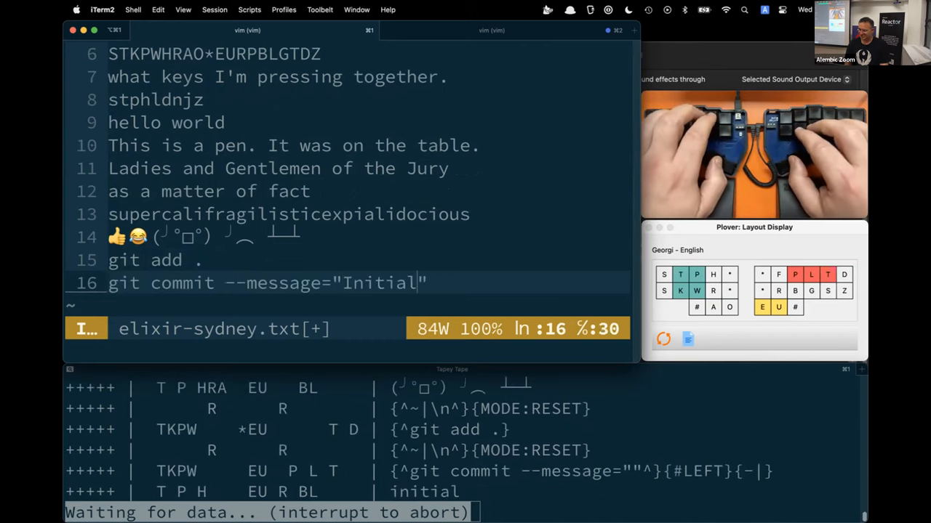
type("commit")
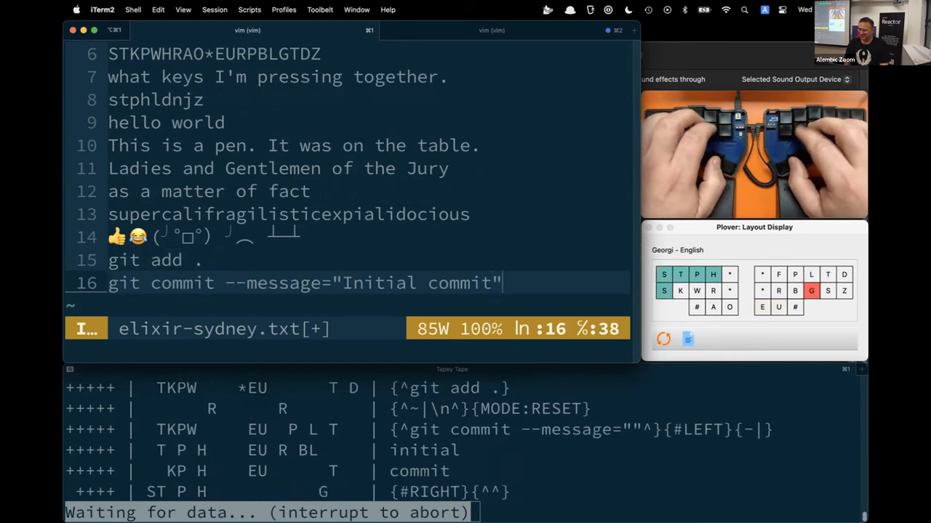
type("git push")
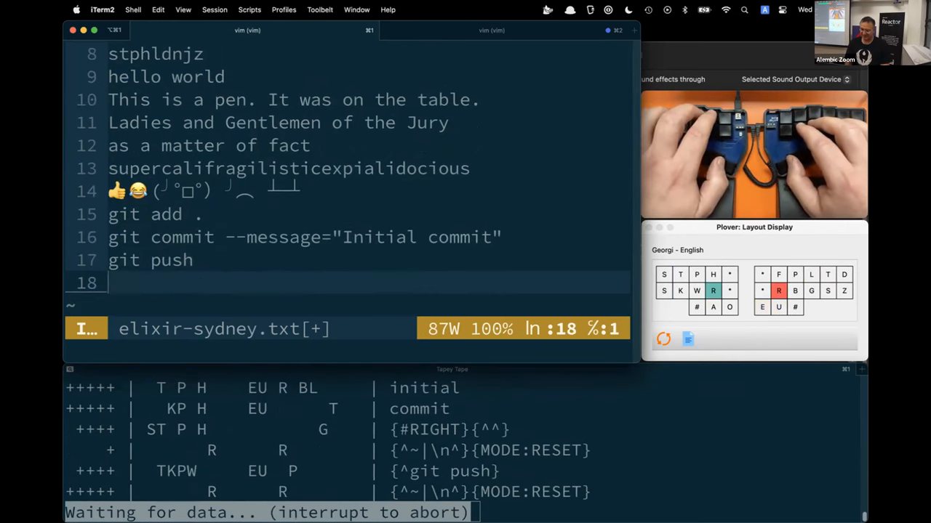
Stenotype 'mix phx.new app-name --live' and 'iex -S mix phx.server' on separate lines
type("mix phx.new app-")
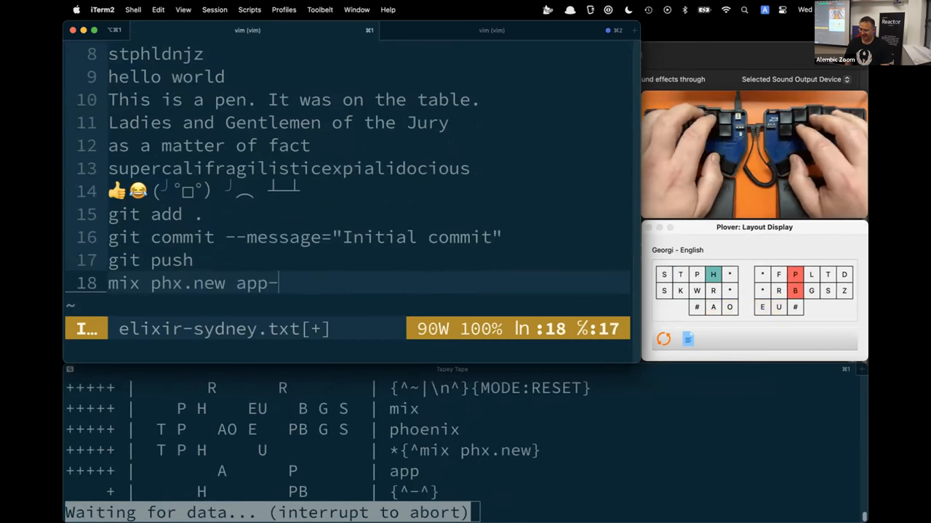
type("name")
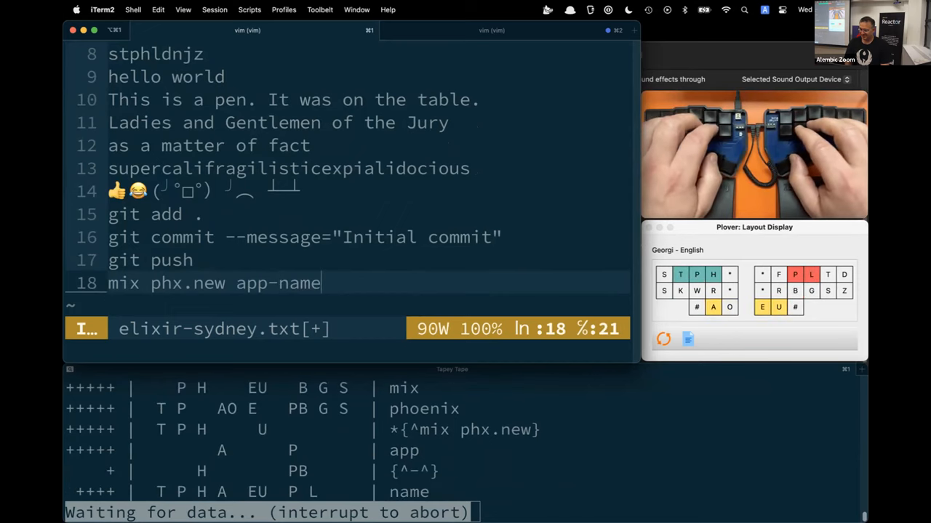
type("--live")
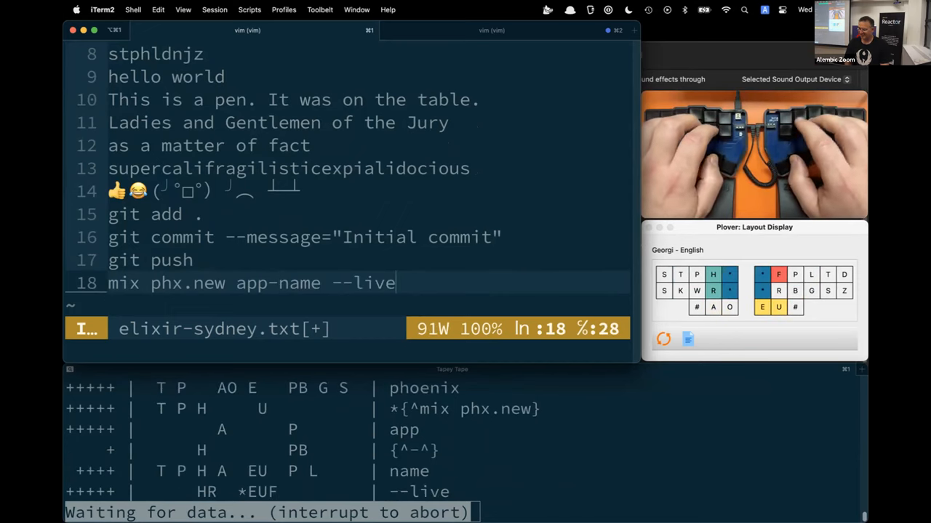
key("enter")
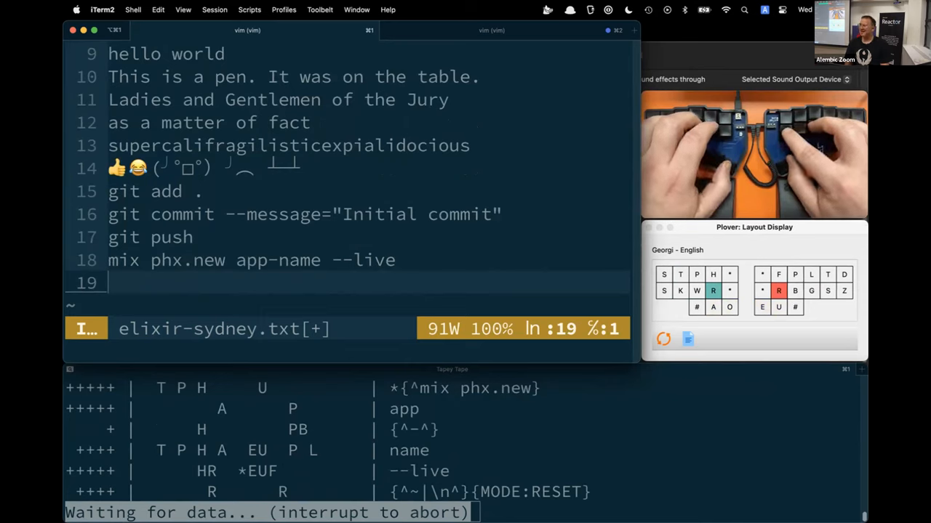
type("iex -S mix phx")
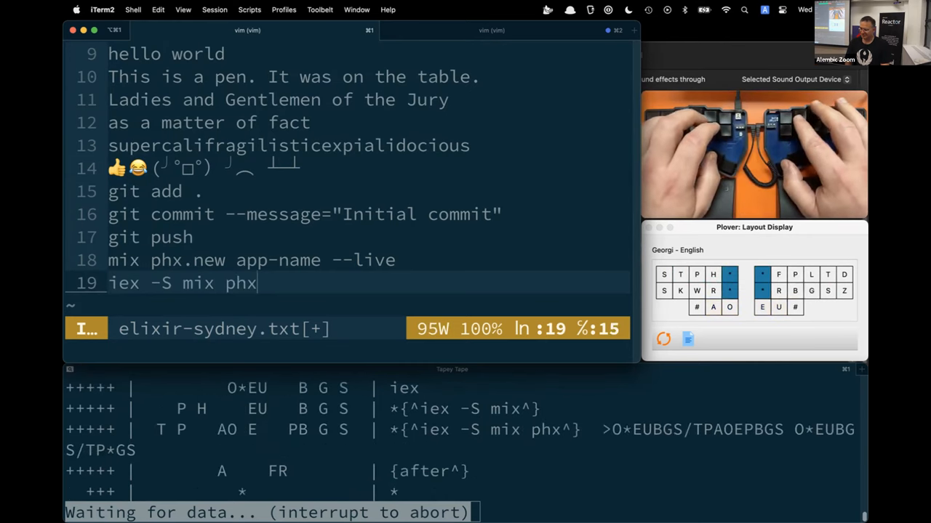
type(".server")
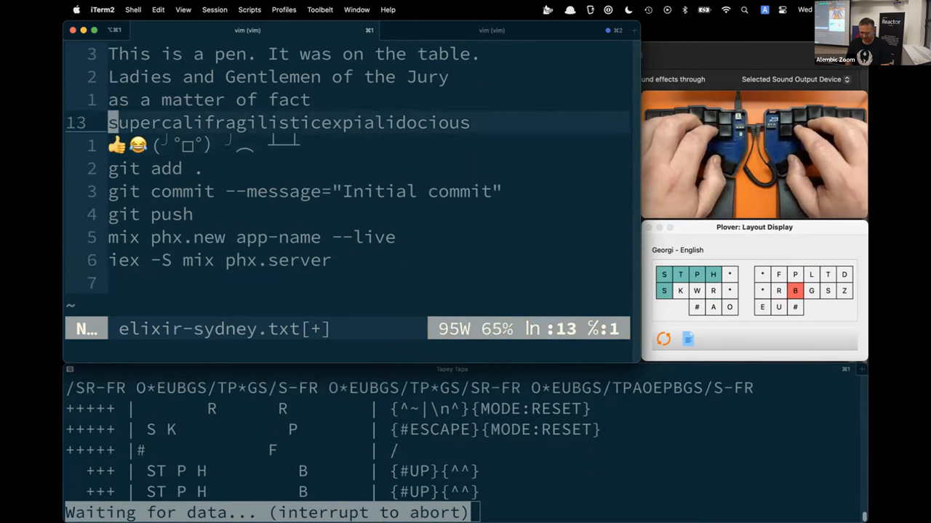
Escape out of insert mode and quit Vim with :quit back to the shell
key("v")
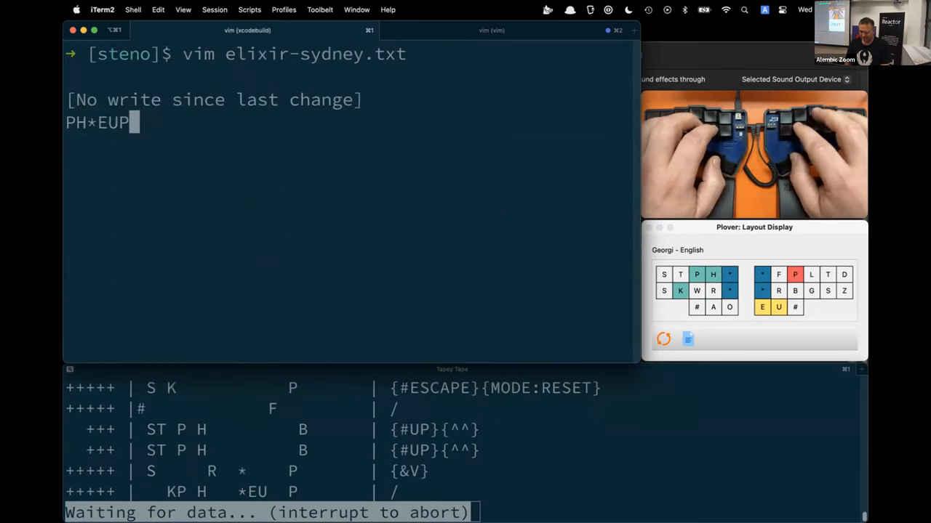
type("^[^[^[ are are")
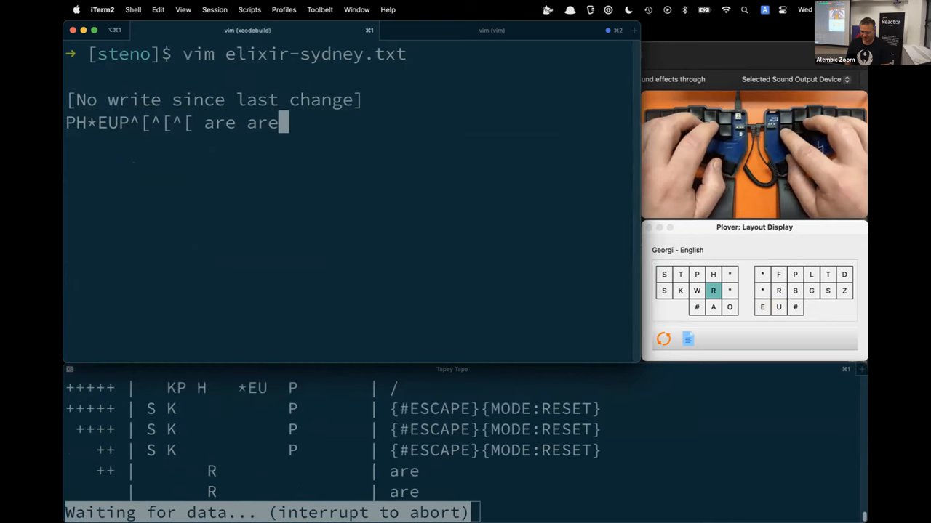
type(":quit")
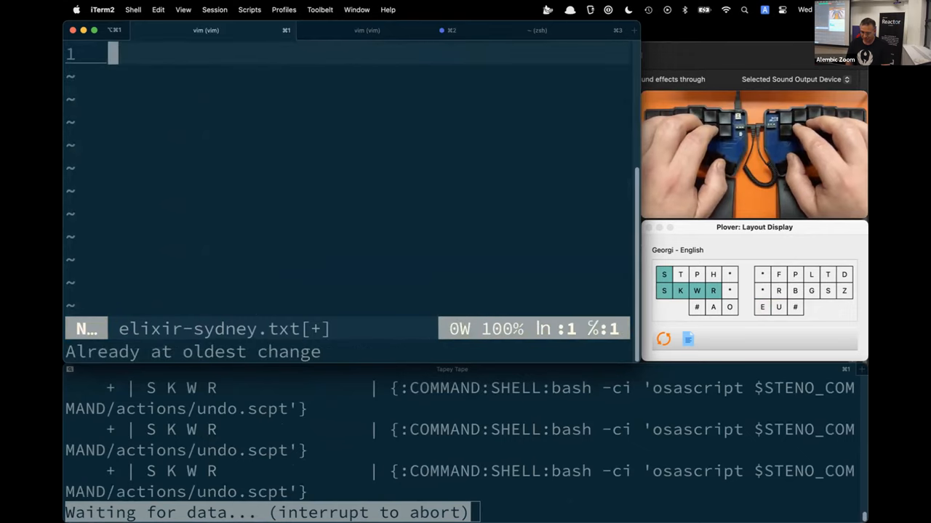
type("dy")
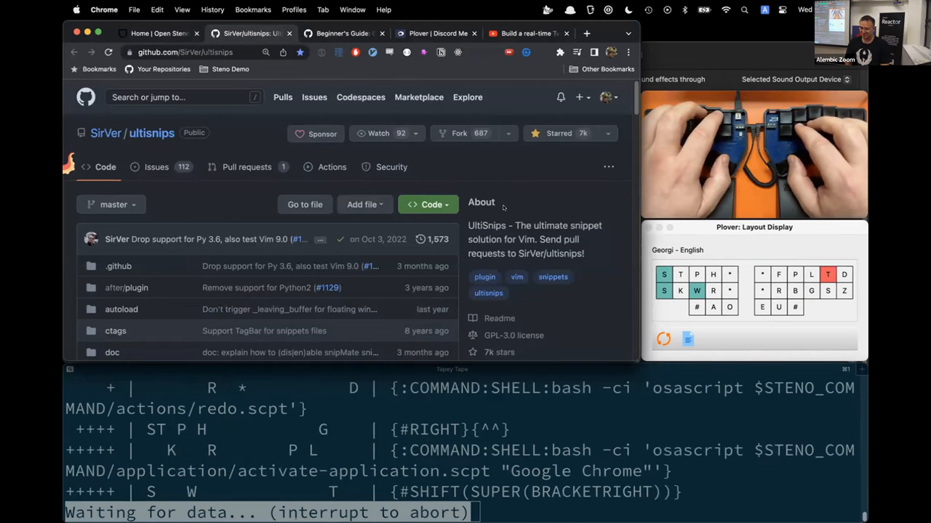
Scroll through the UltiSnips README in Chrome, then return to the iTerm2 editor
scroll("down", 3)
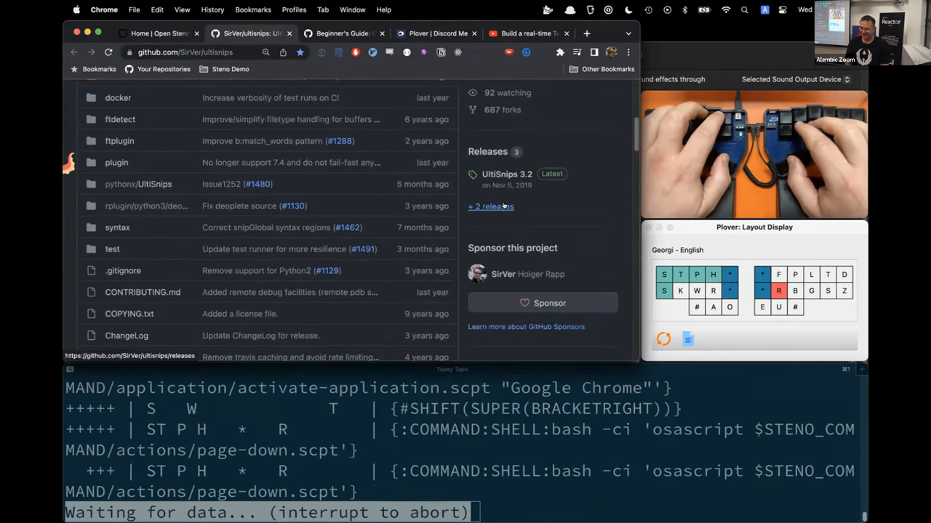
scroll("down", 3)
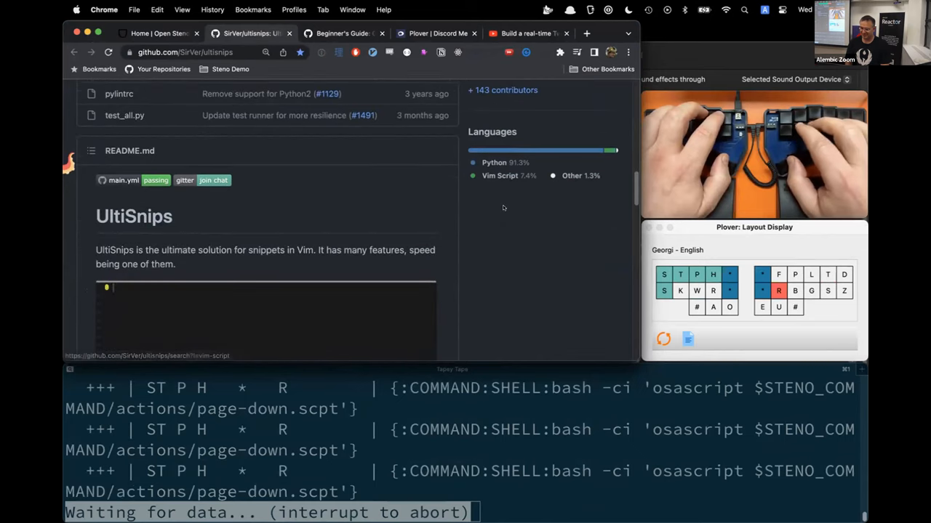
scroll("down", 3)
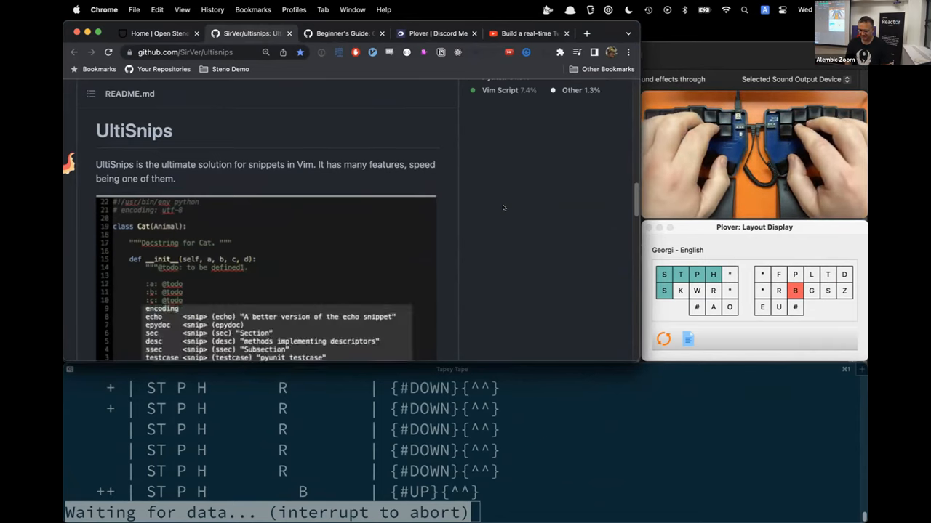
key("cmd+tab")
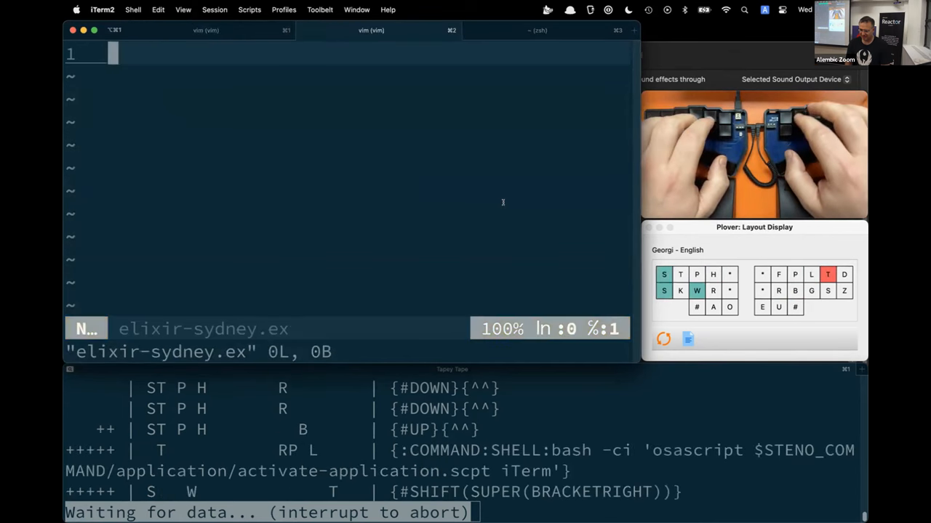
Enter insert mode and expand the string snippet to write "some value" on line 1
key("i")
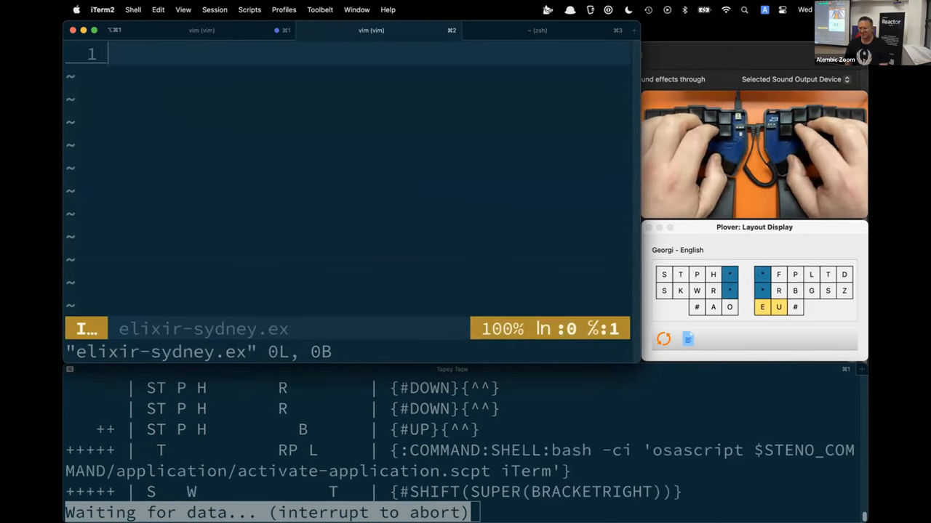
type("string")
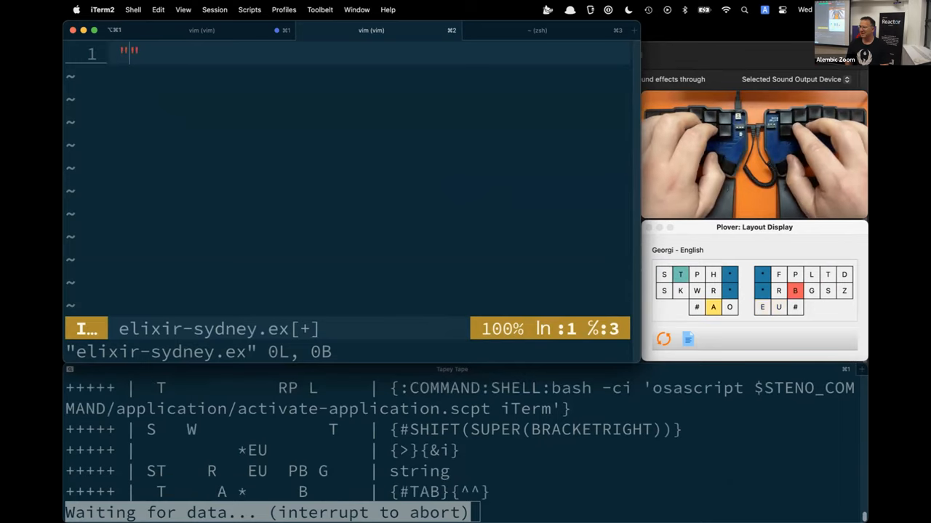
type("some value")
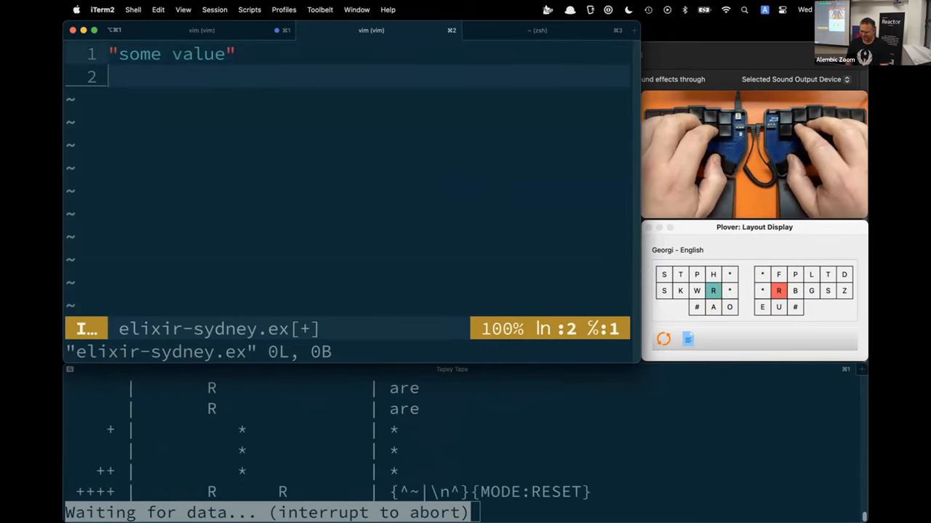
Expand the list snippet and fill it as [1, 2, 3, 4] on line 2
type("list")
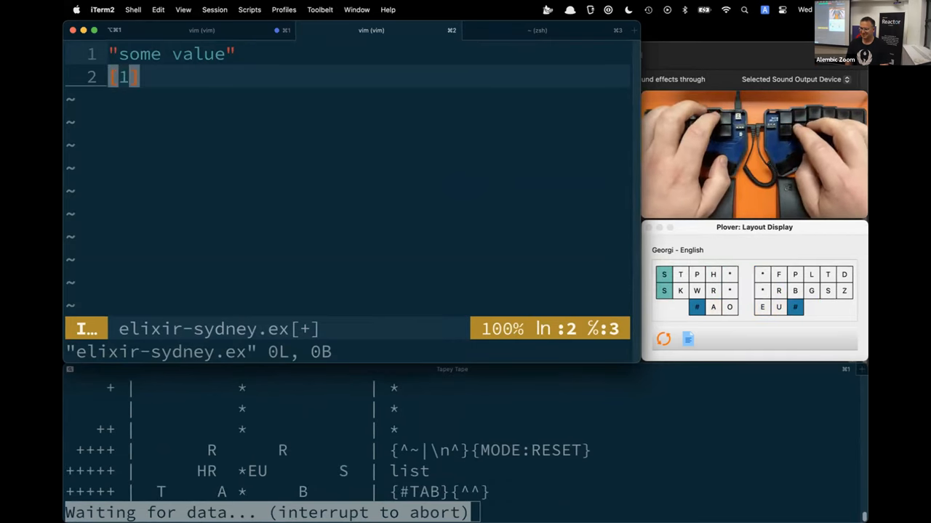
type(", 2, about about")
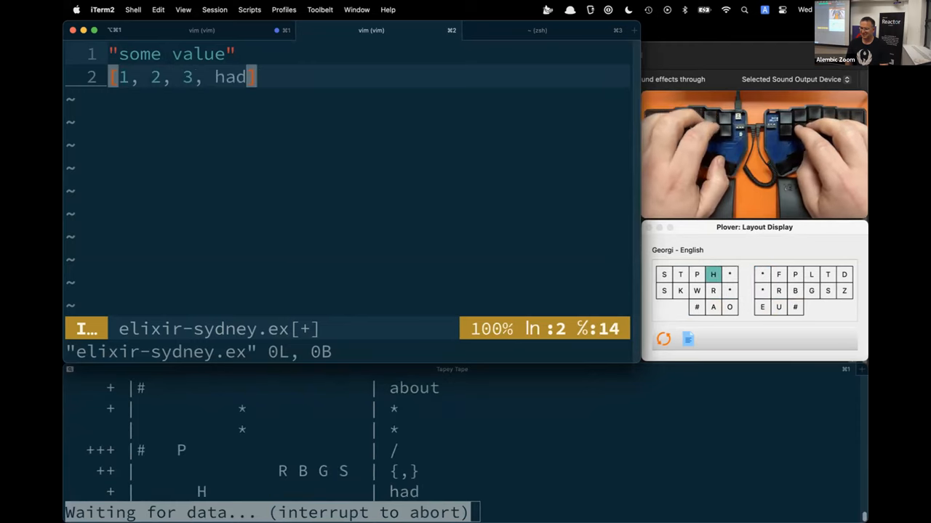
type("4")
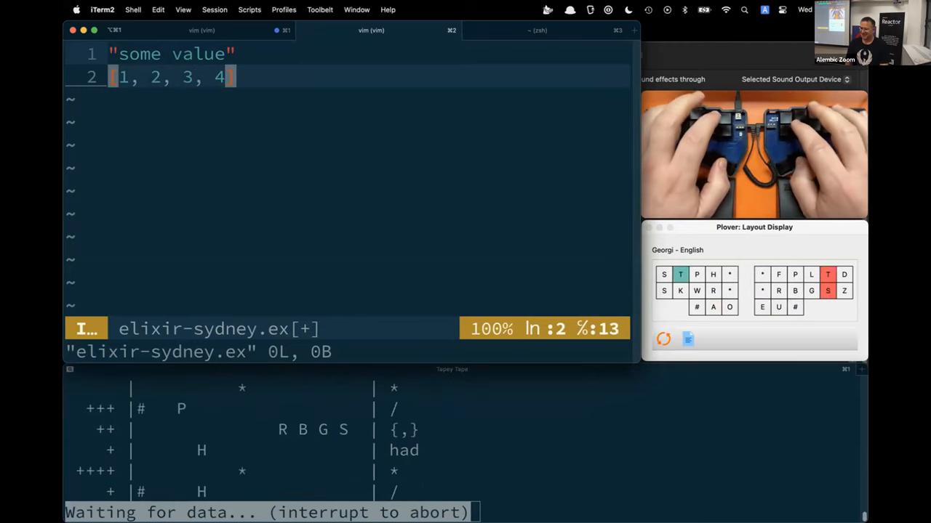
key("enter")
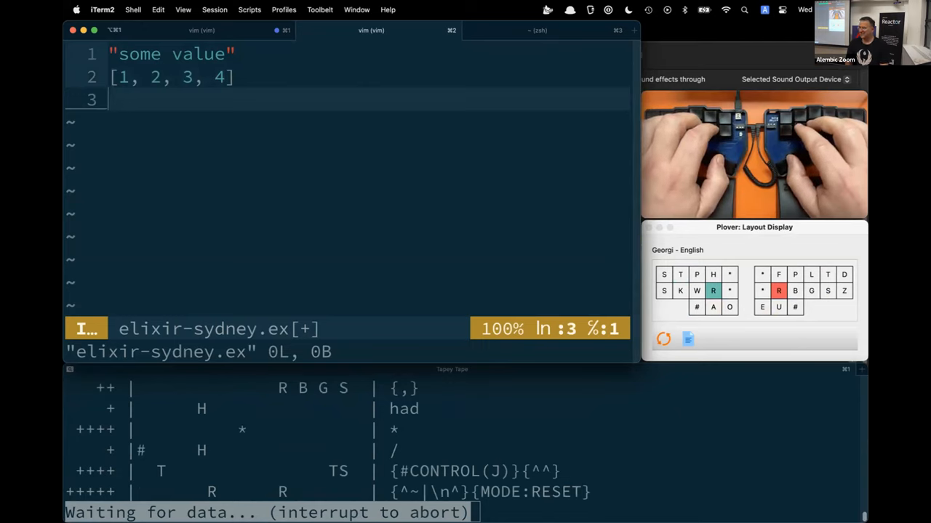
Expand the list-cons snippet and fill it as [post | posts] on line 3
type("liths")
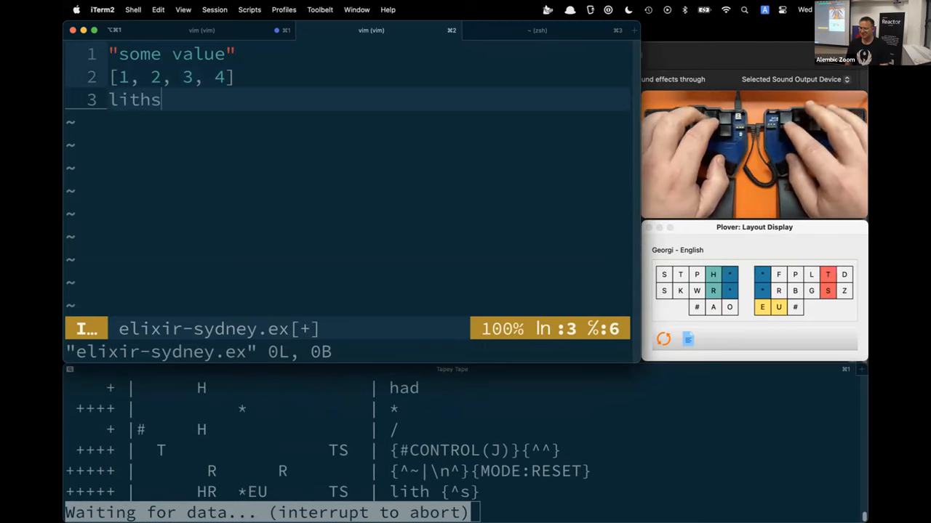
type("list]")
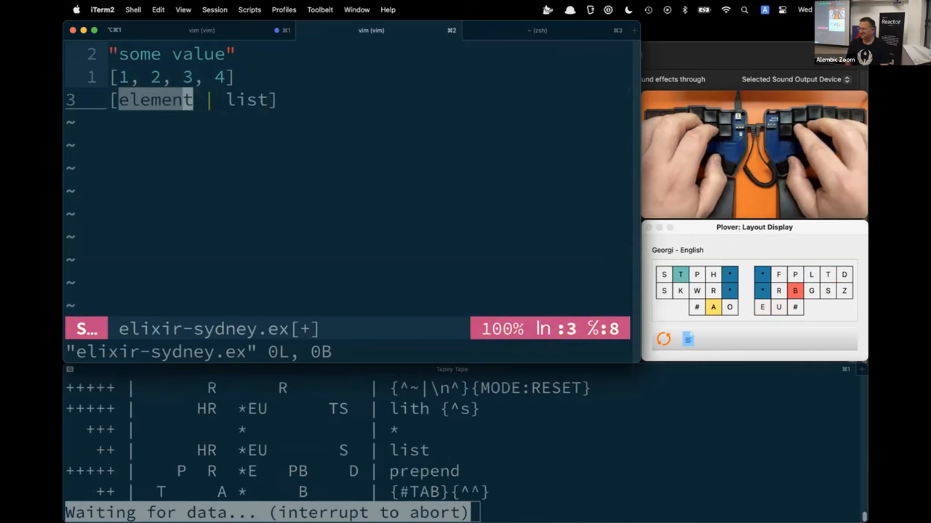
type("post")
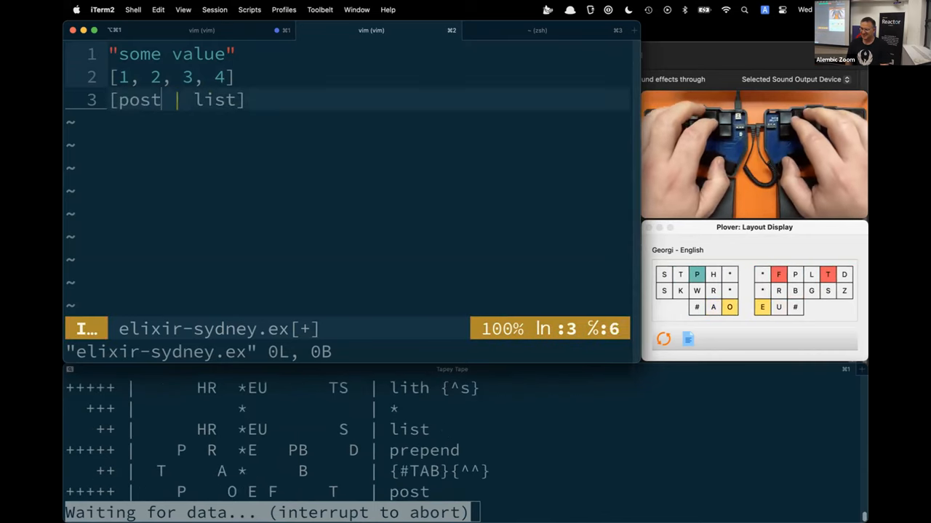
type("posters")
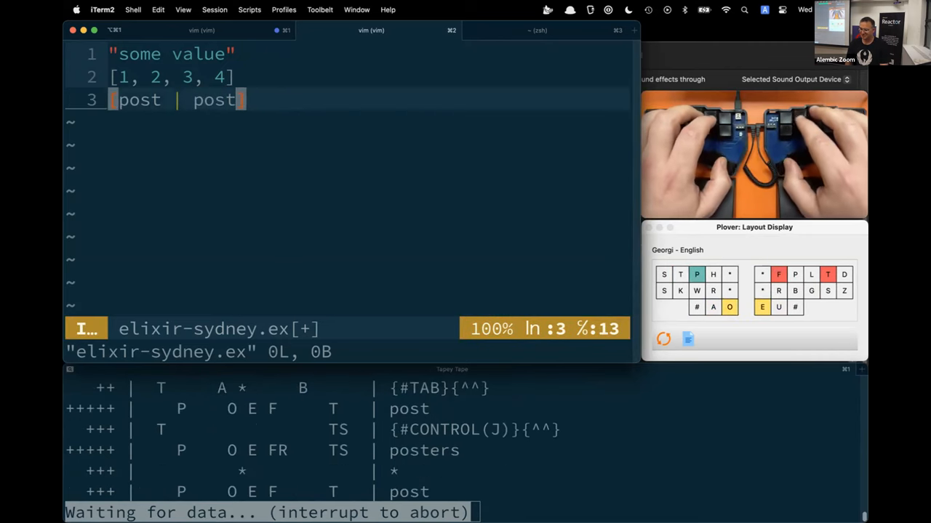
type("s")
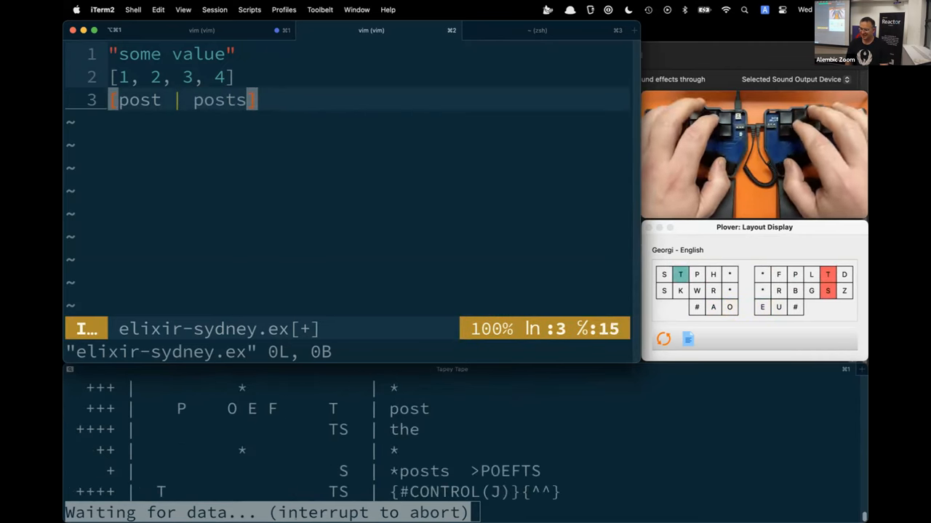
type("are are")
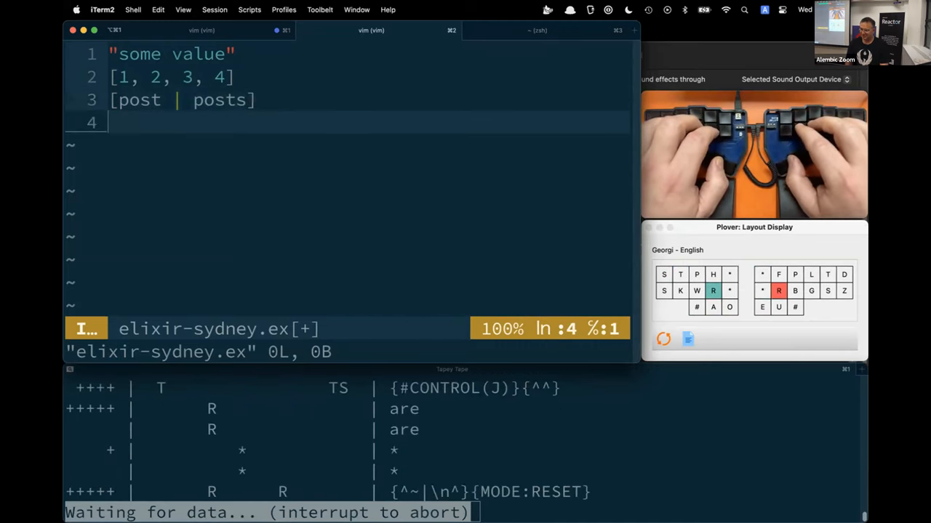
Expand the keyword snippet as [foo: "bar"], removing the mistaken taxicab stroke
type("keyword")
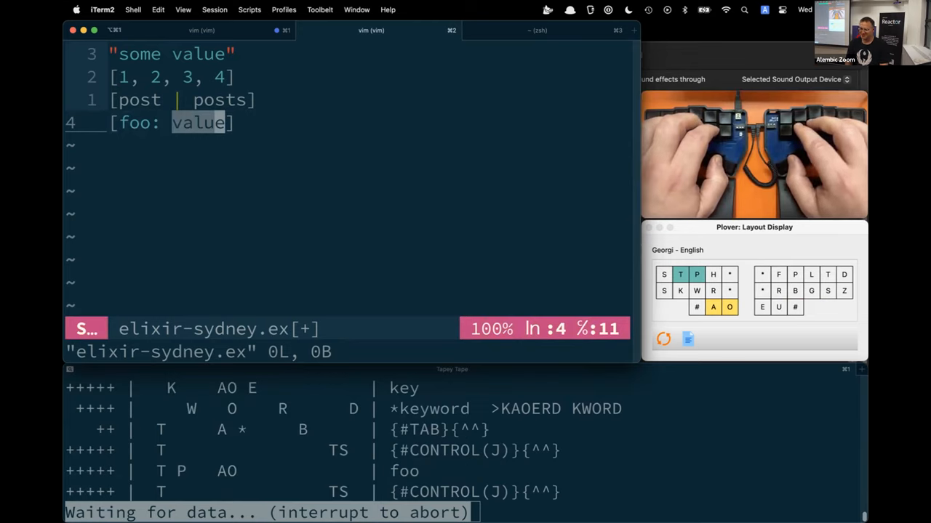
type("string")
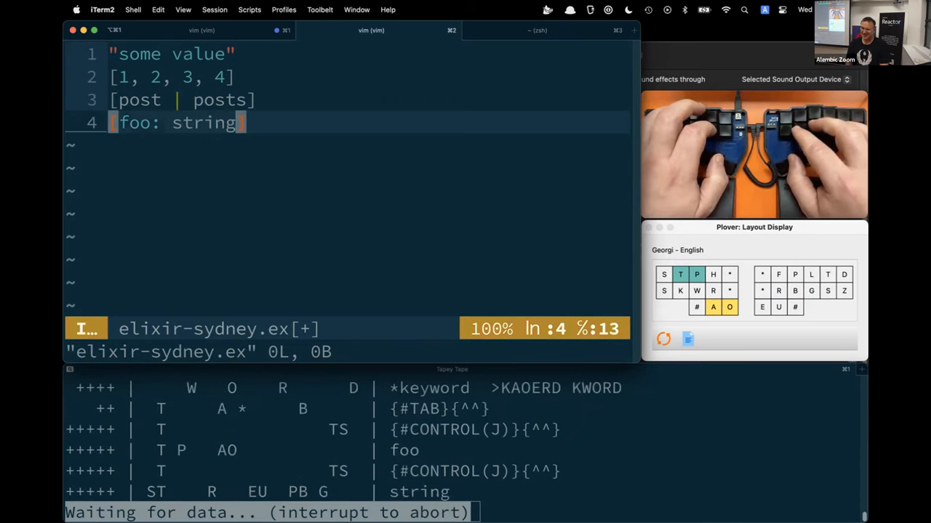
type("taxicab")
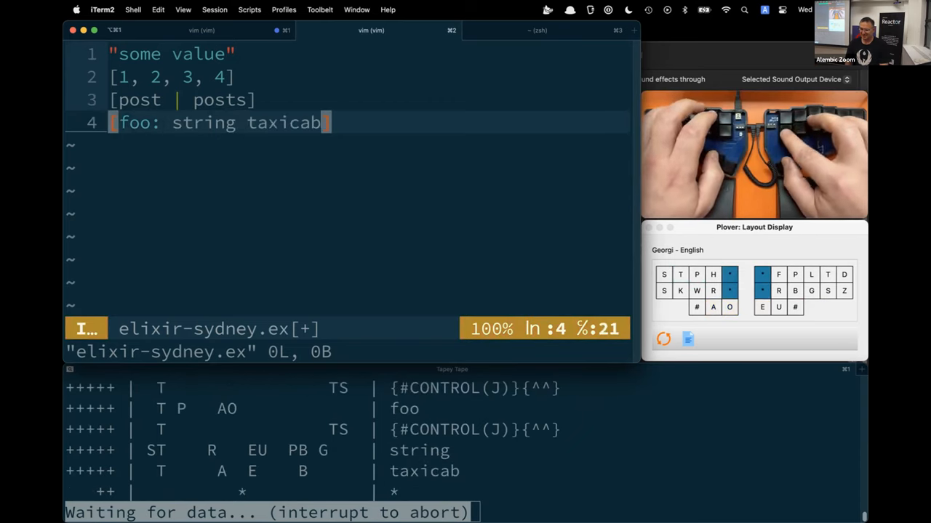
key("BackSpace")
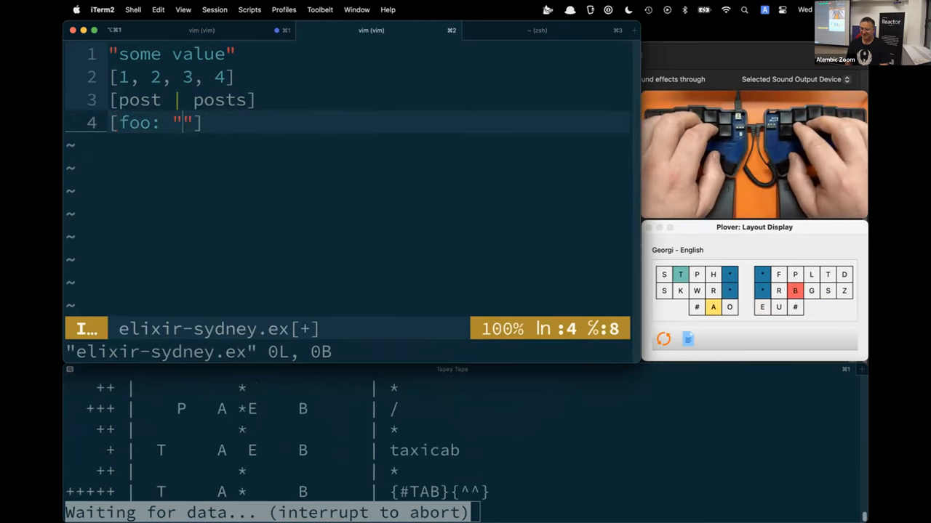
type("bar")
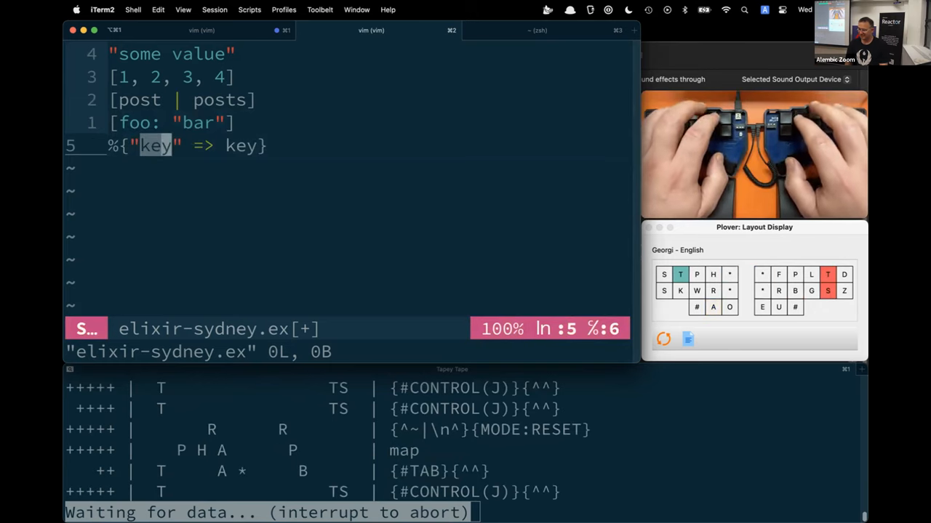
Fill the map snippet with "foo" => "bar" and add the pair "baz" => quux
type("TPAOR")
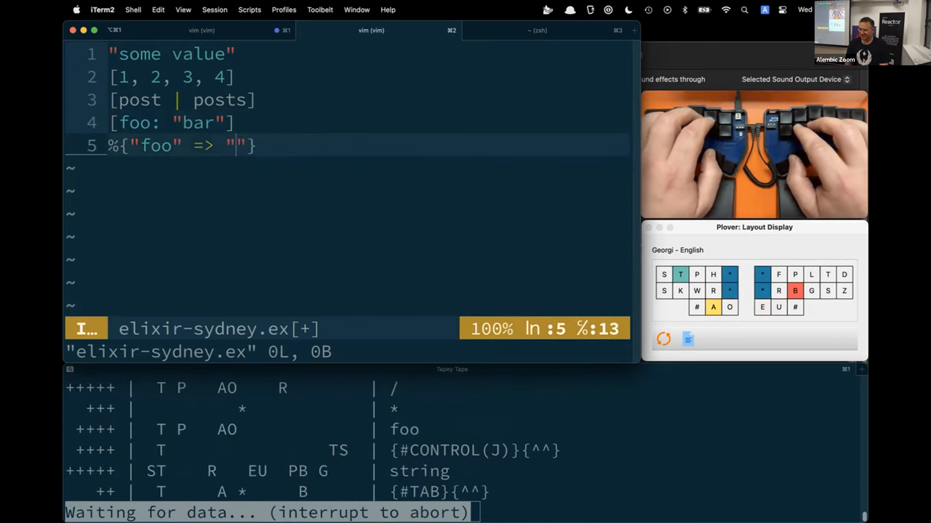
type("bar,")
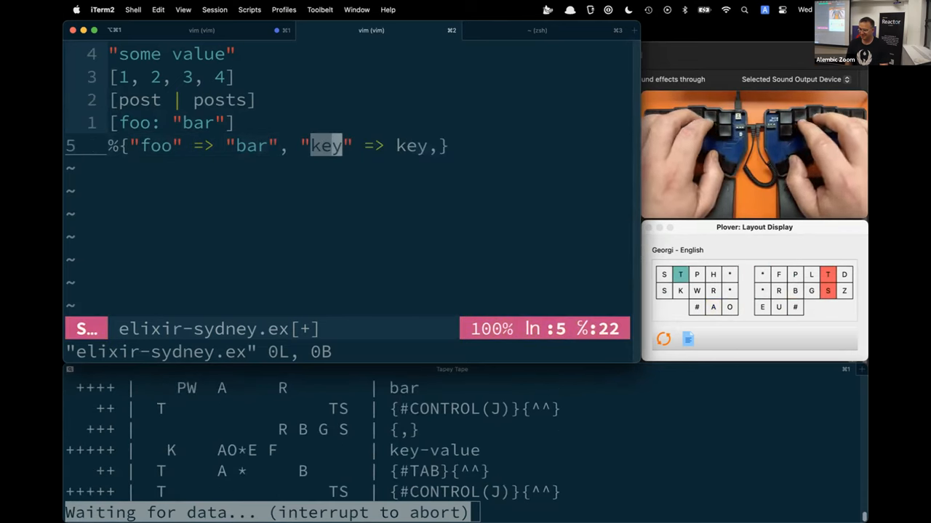
type("baz")
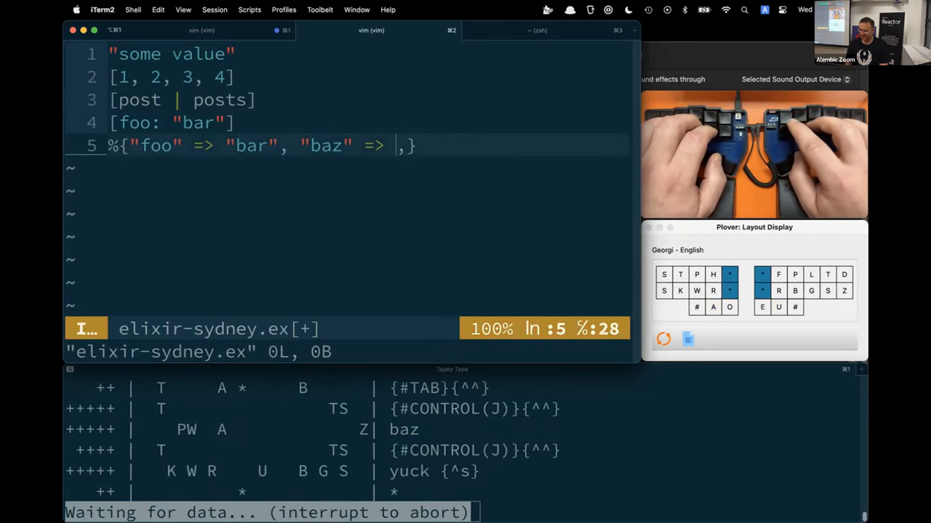
type("quux")
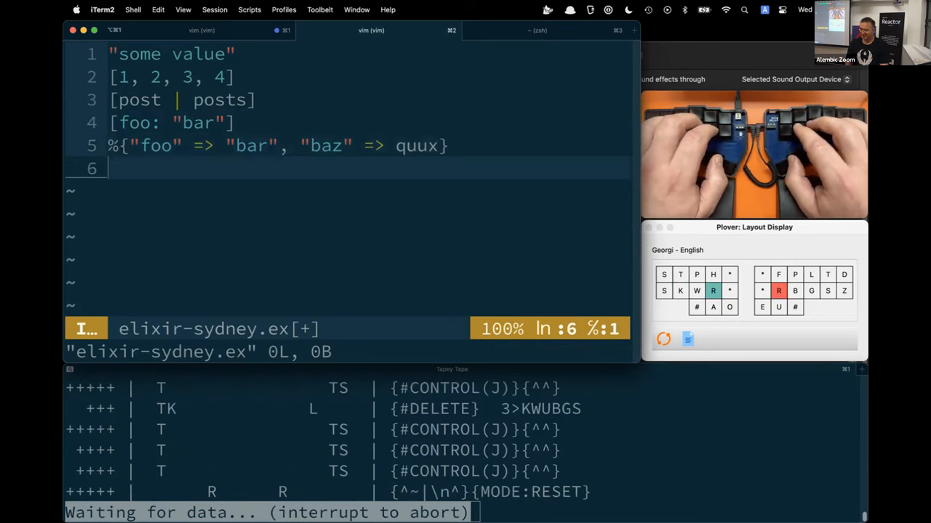
Delete the stray M and expand the atom-keyed map snippet as %{foo: foo}
type("M")
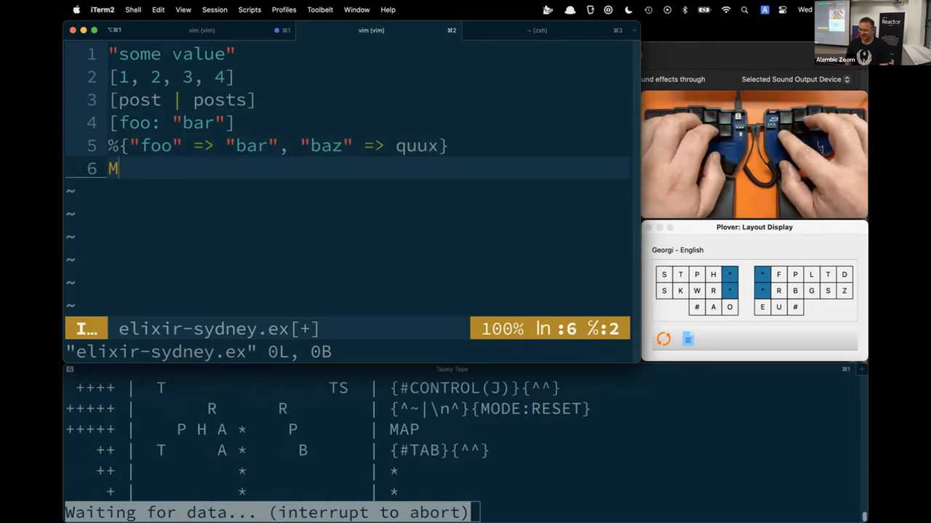
key("backspace")
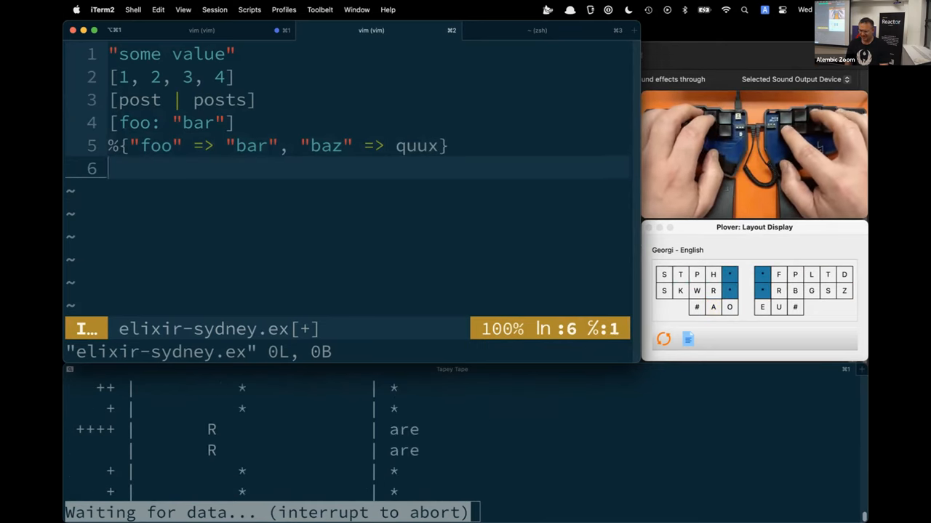
type("map")
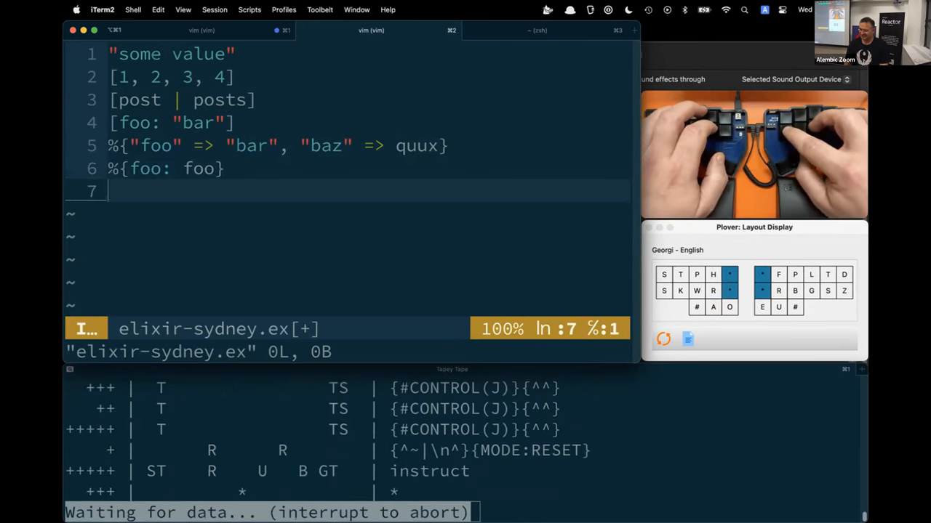
Write the struct %Post{id: id} on line 7 and start a new line
type("%Struct{field: field}")
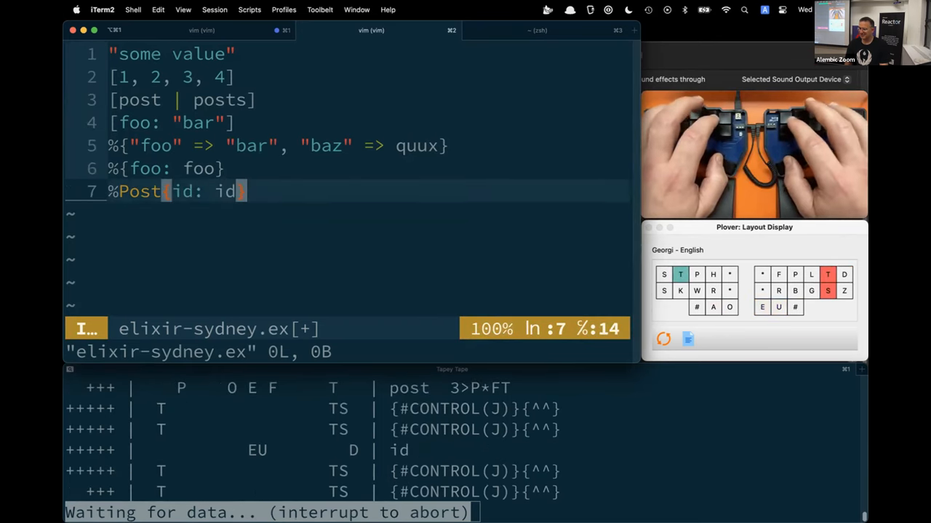
key("Return")
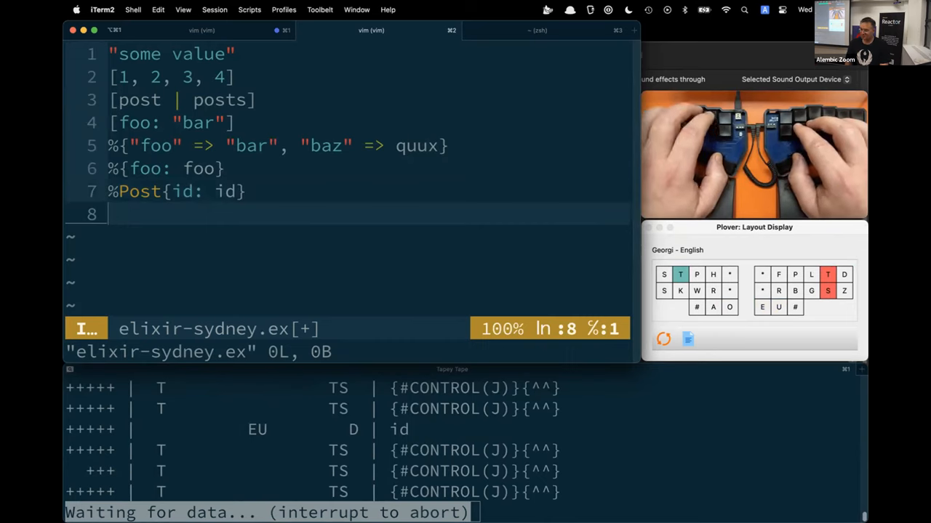
Expand the tuple snippets to write {first, second} and {:ok, value} on lines 8–9
type("tulip")
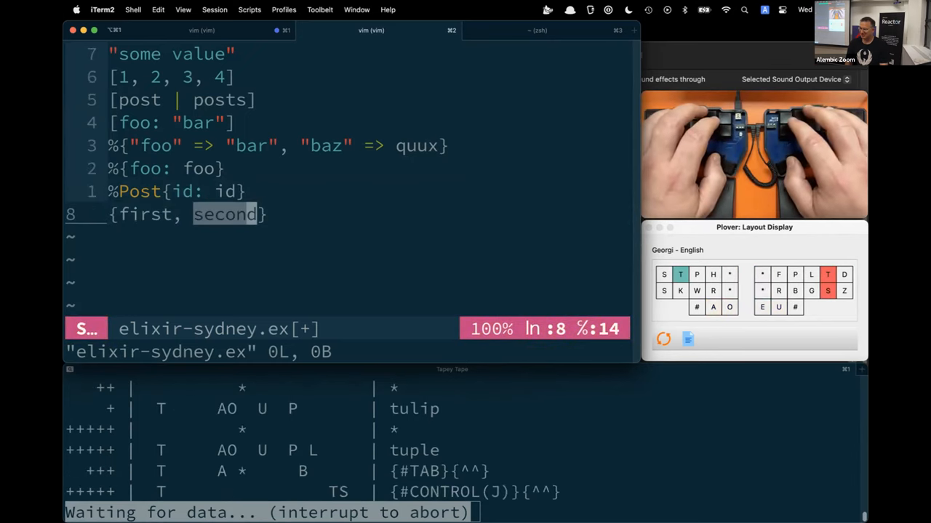
key("i")
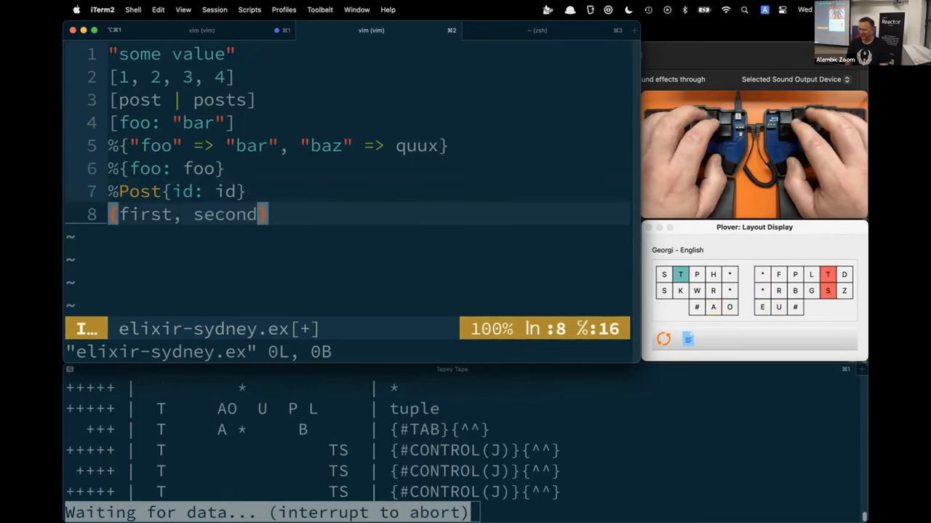
key("Return")
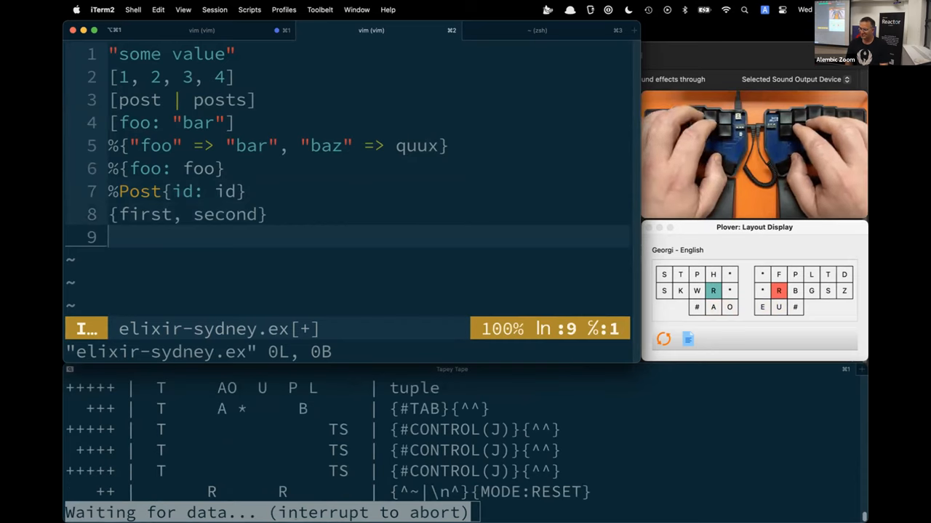
type("tuple")
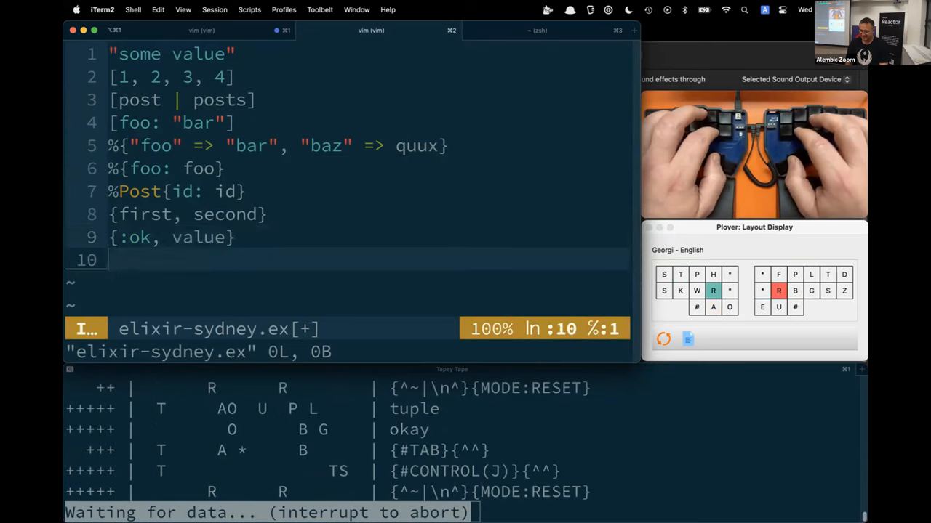
type("if true do")
type("do_something")
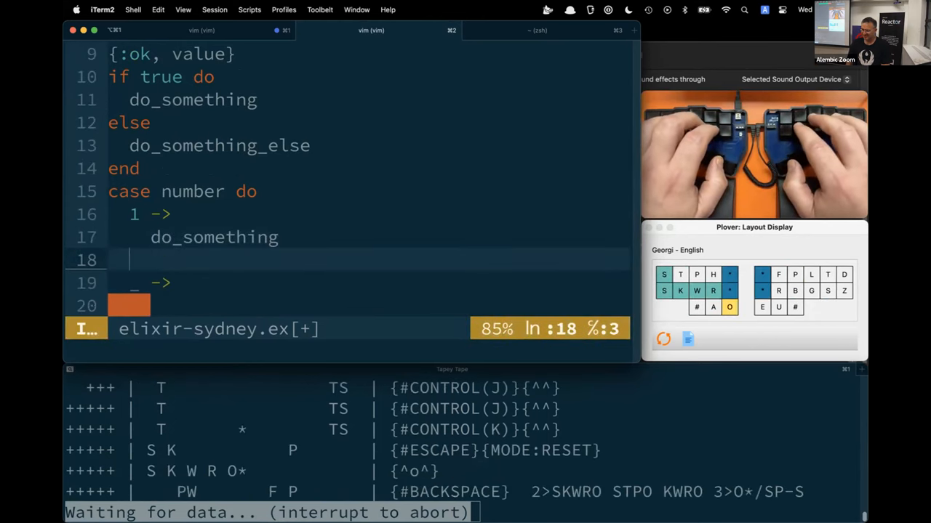
Fill the if condition and case clauses, adding '# do something' in the _ -> branch
type("condition")
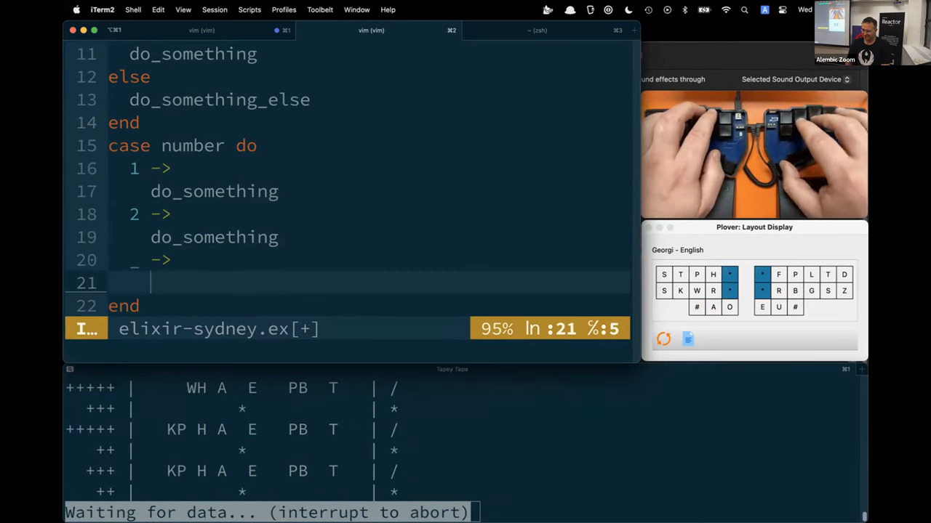
type("c")
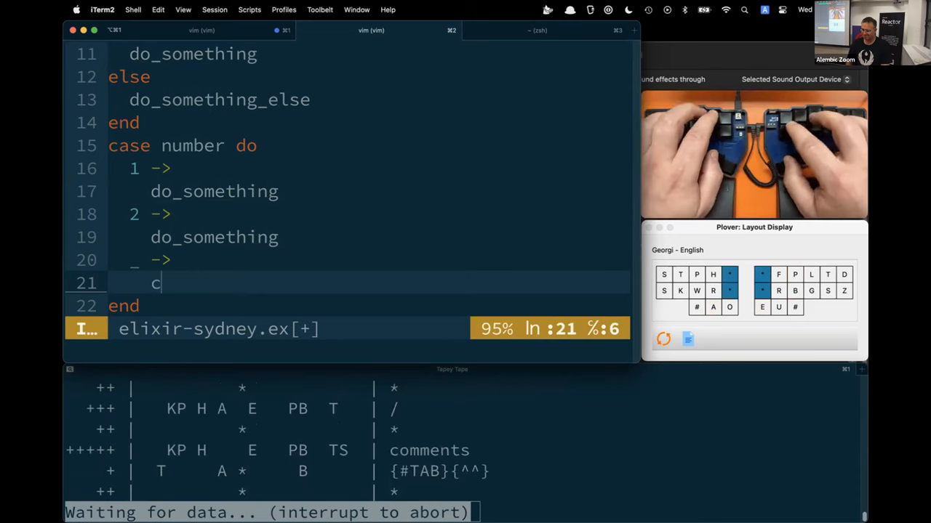
key("backspace")
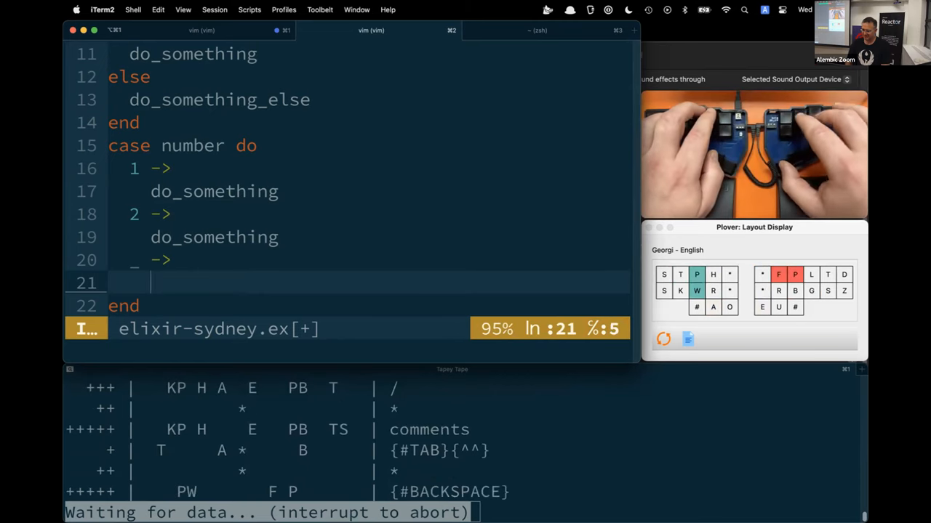
type("comment")
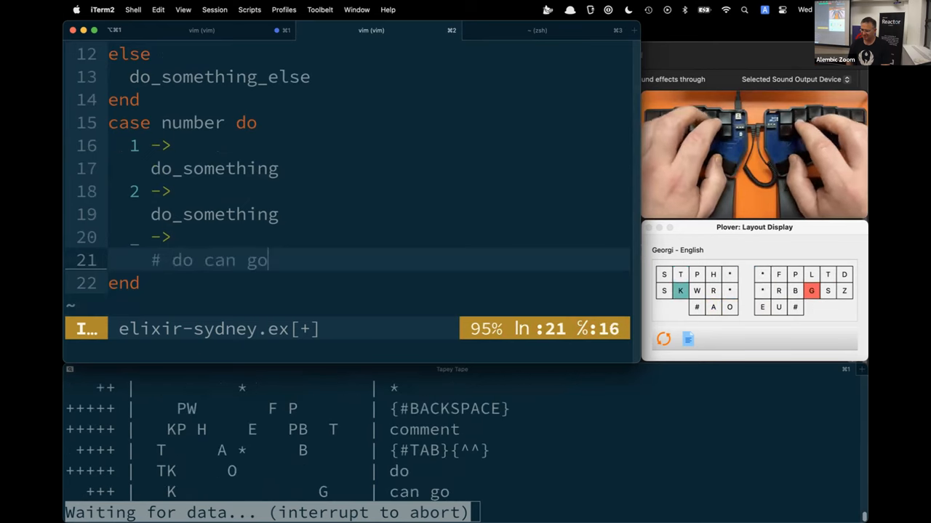
type("something")
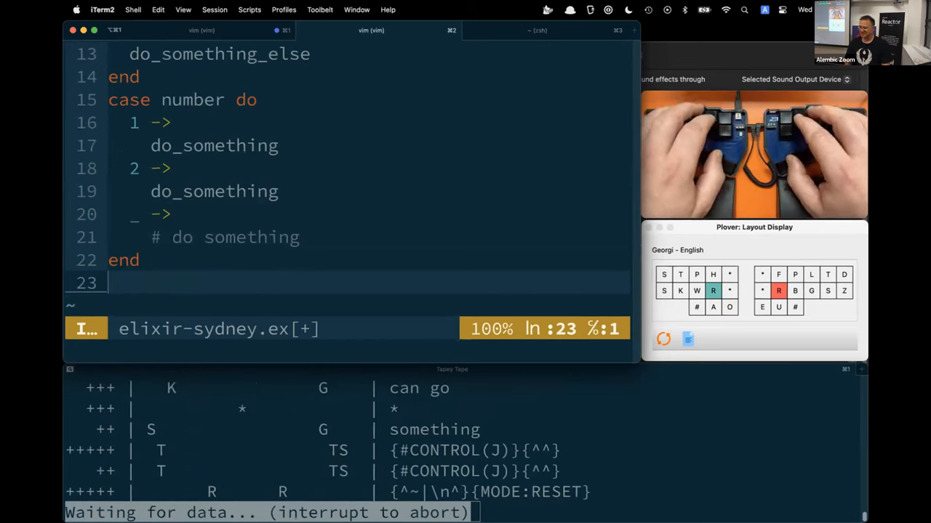
Write Enum.filter(numbers, fn number -> number < 3 end) on line 23
type("filter(enumerable, fun")
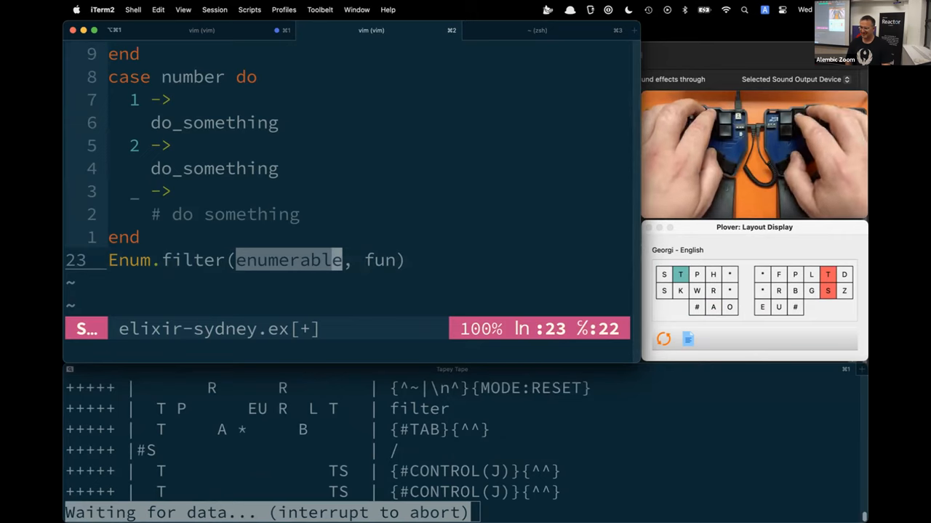
type("numbers")
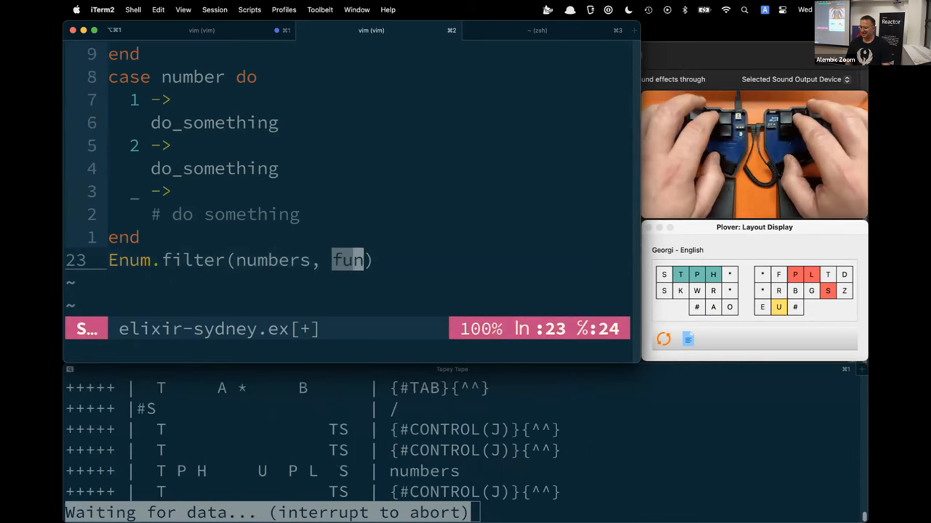
type("args -> do_something end")
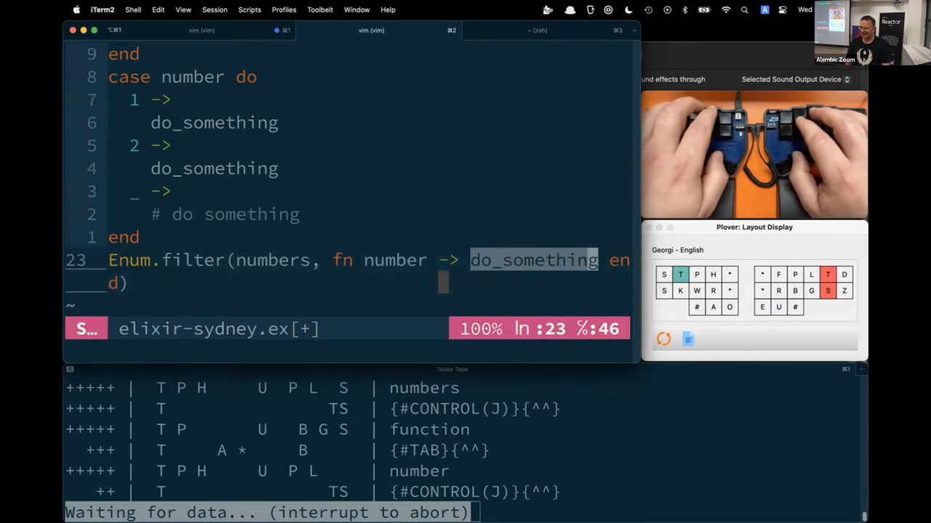
type("number")
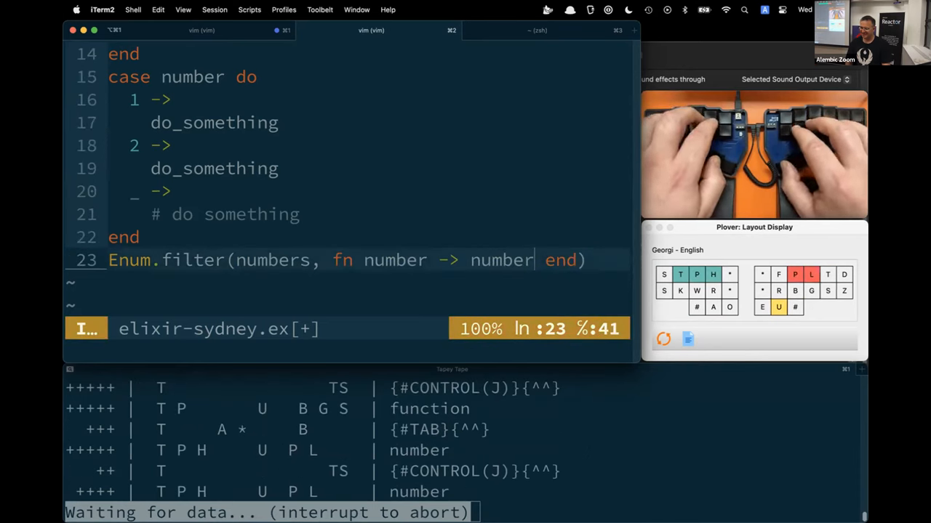
type("learn")
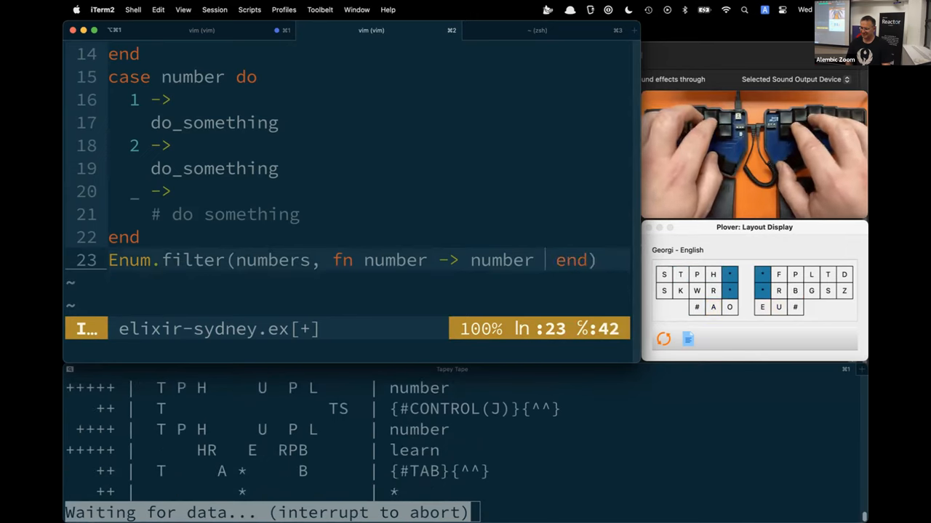
type("less than taxicab")
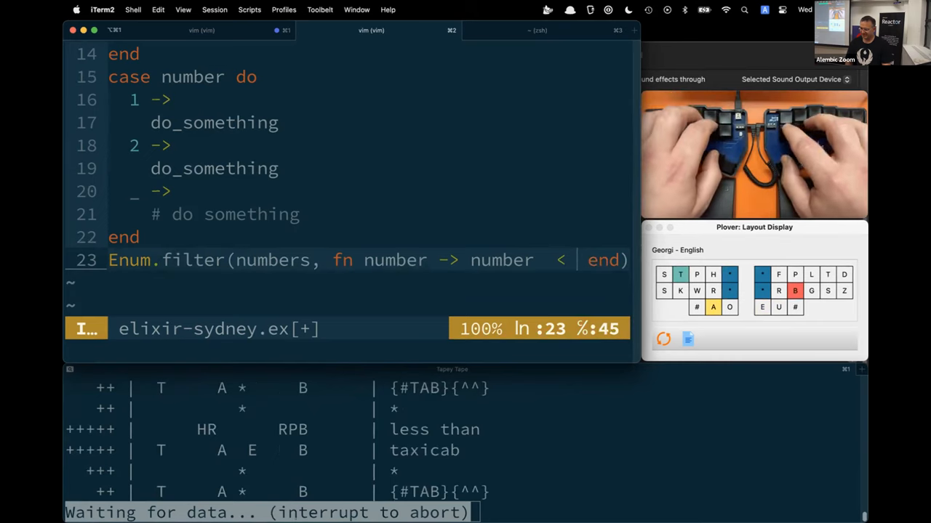
type("3")
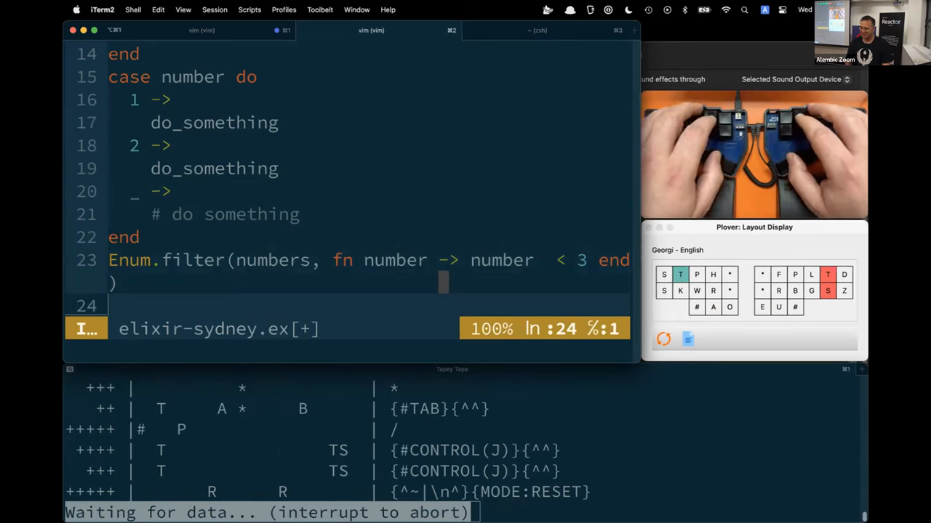
Write Enum.filter(&(&1 > 3)) on line 24 using the capture shorthand
type("Enum.filter(enumerable, fun)")
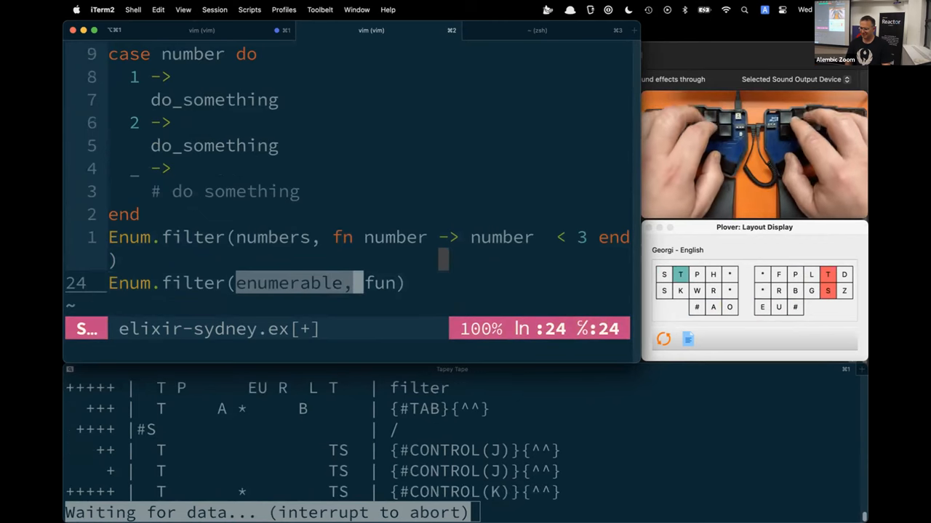
key("delete")
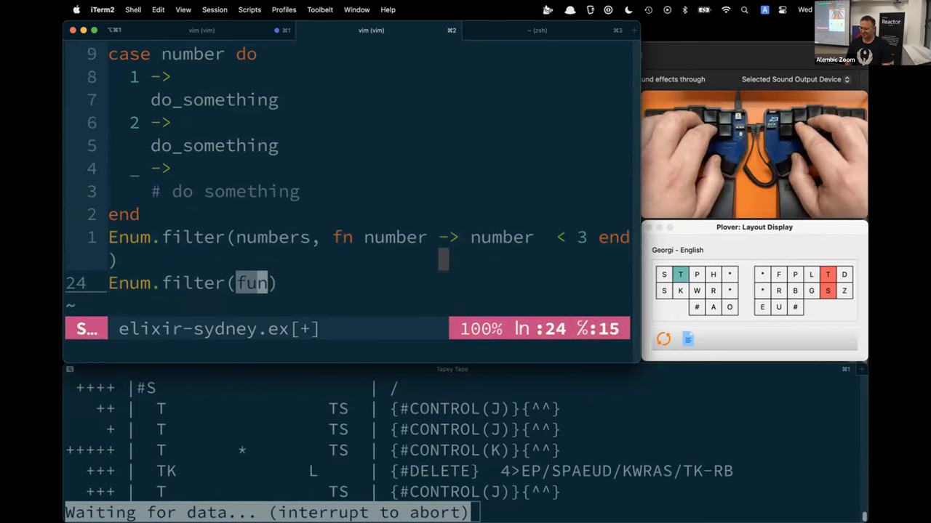
type("ction")
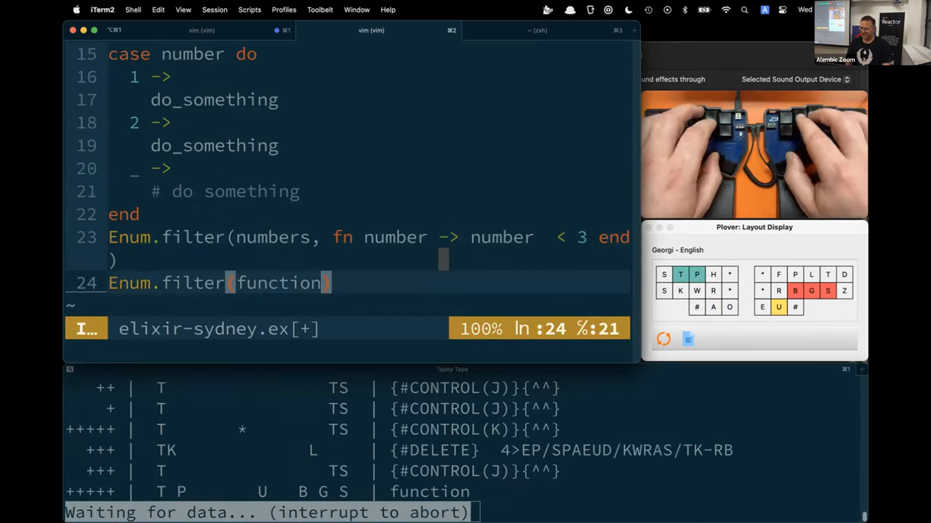
type("capture")
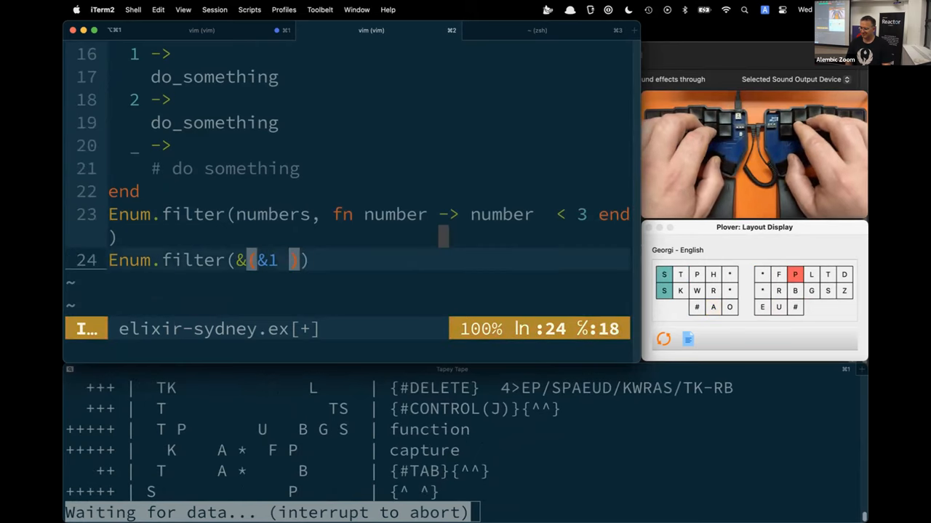
type(">")
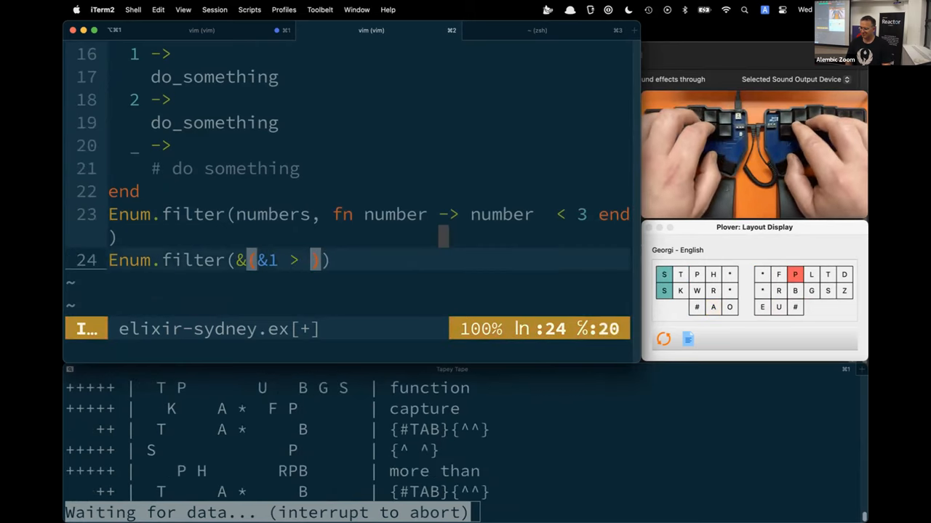
type("3")
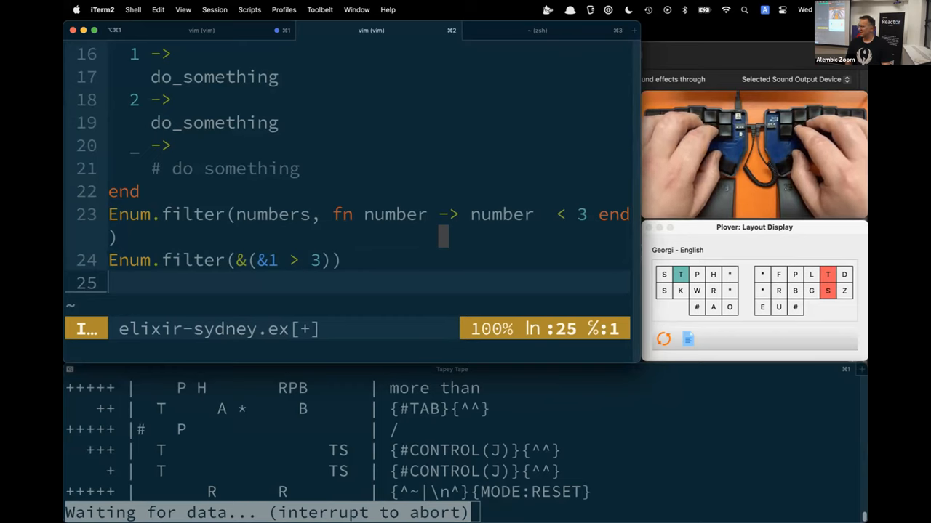
type("all(queryable, prefix: \"prefix")
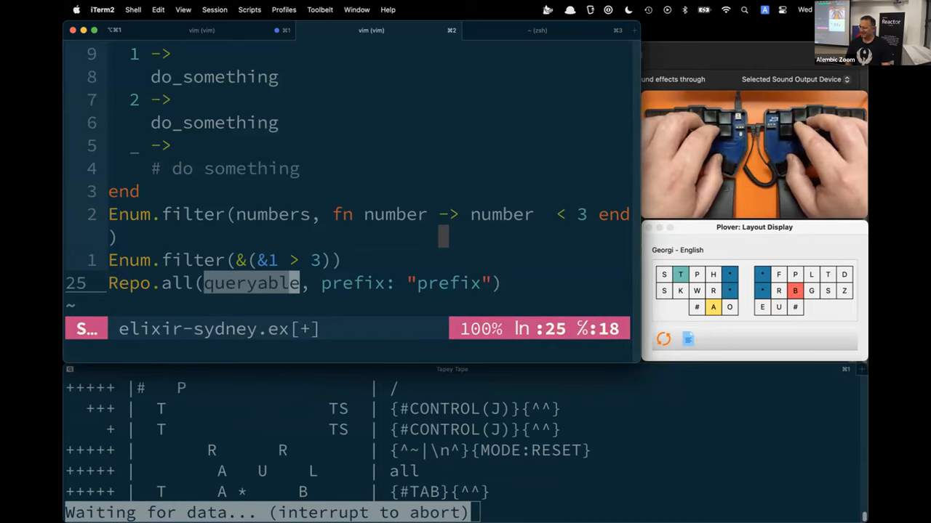
Fill line 25's Repo.all with from(p in Post, order_by: [desc: p.id]), dropping the prefix option
type("from")
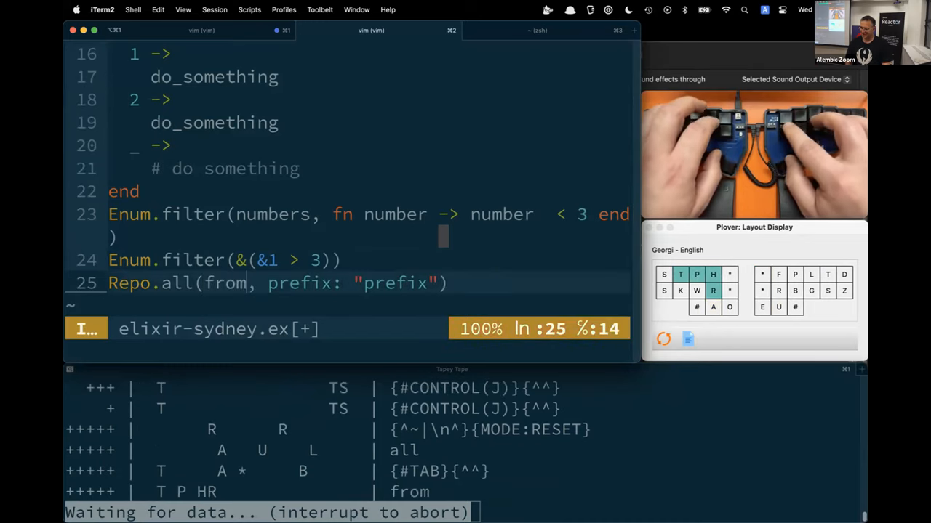
type("q in Queryable")
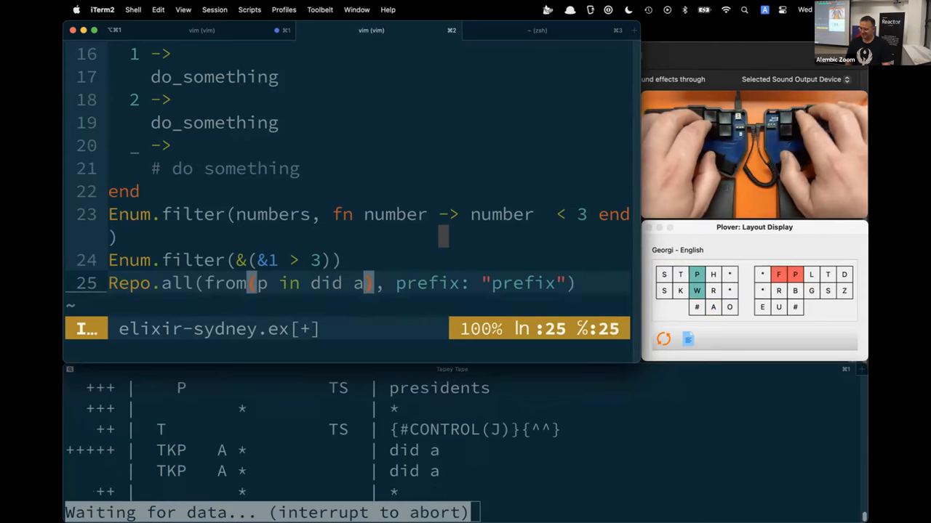
key("backspace")
type("Po")
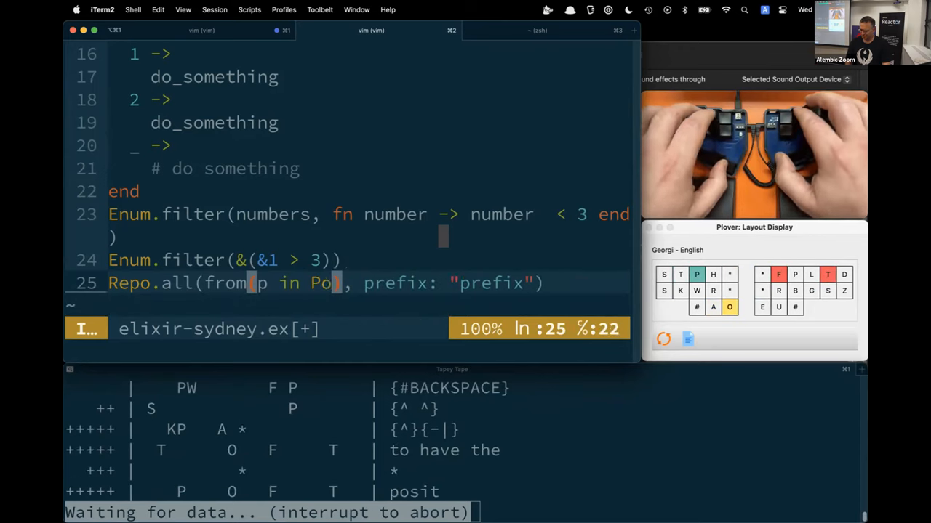
type("st,")
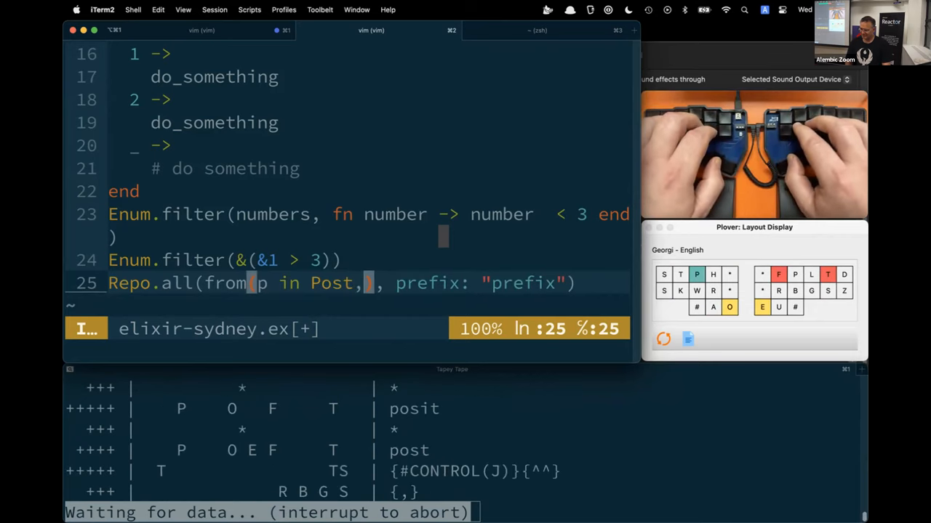
type("order_by: expression,")
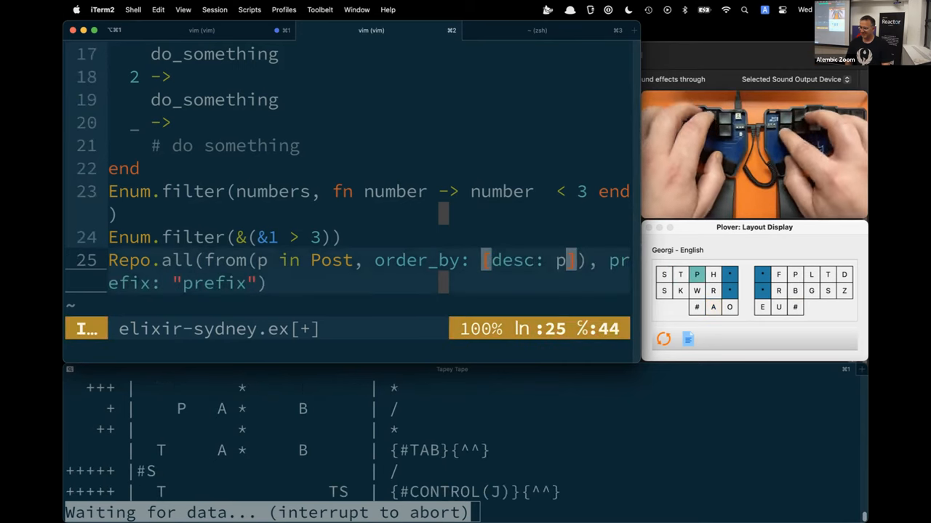
type(".id")
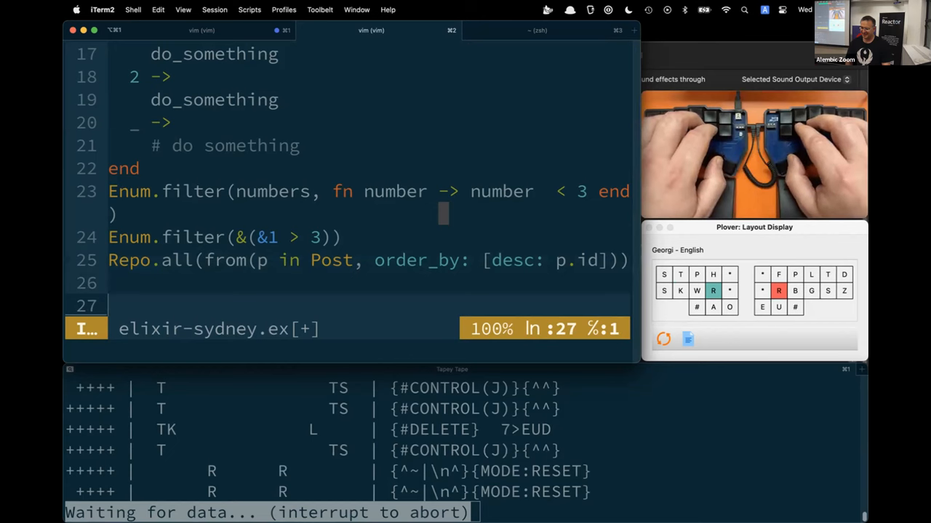
type("def module")
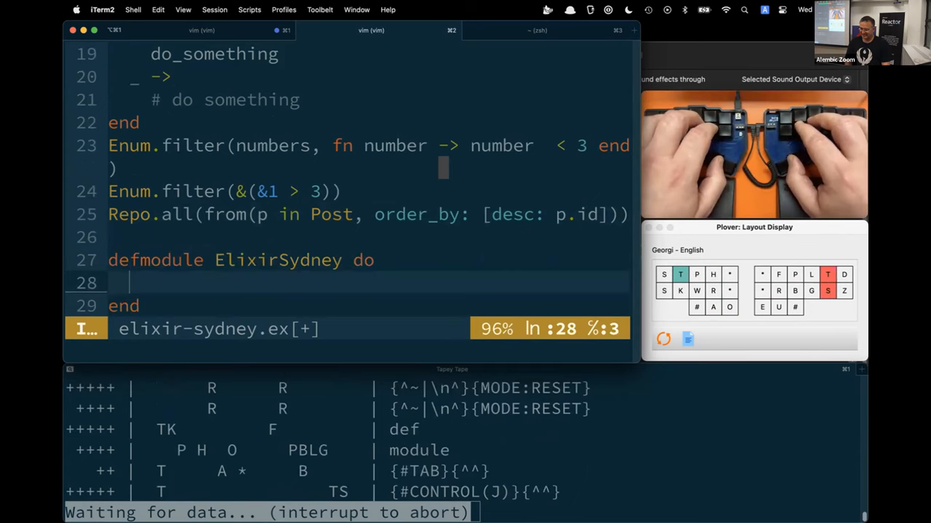
type("use Module, key: value")
type("def render(assigns) do")
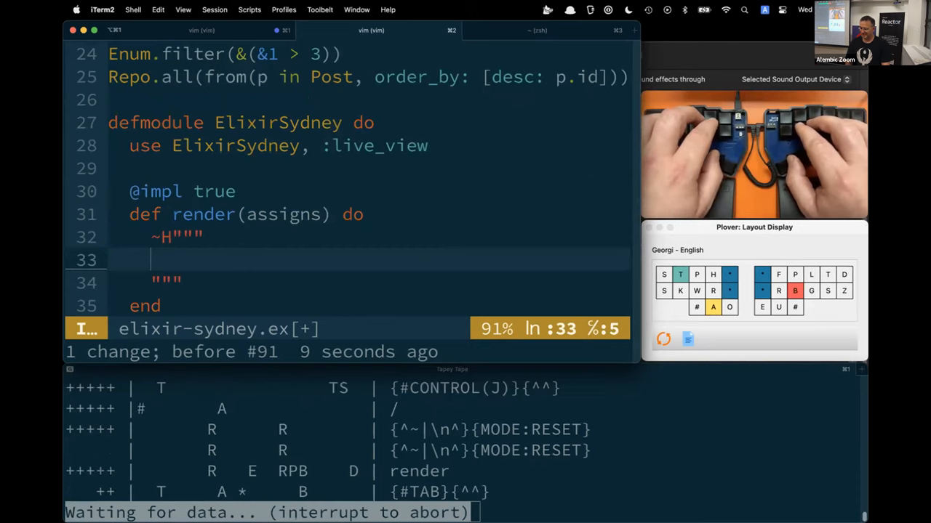
type("--live")
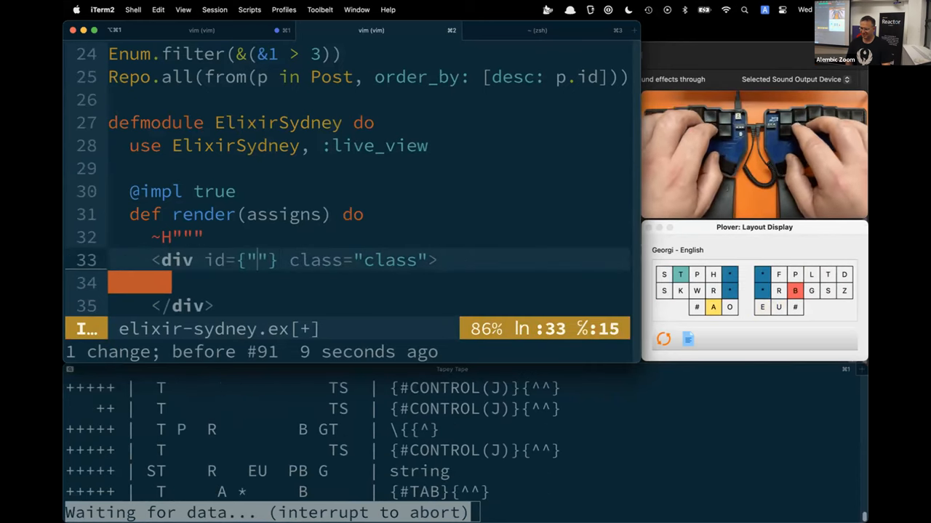
type("post-")
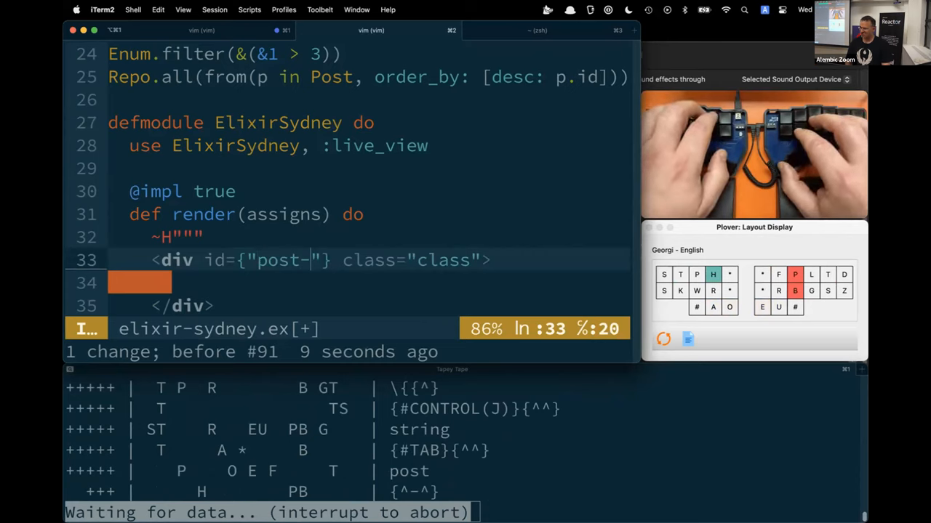
type("#{attribute}")
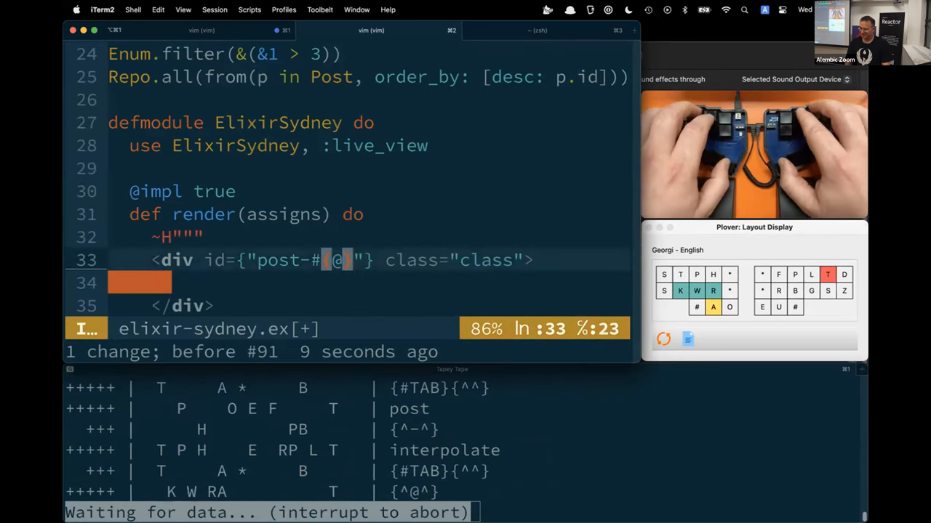
type("post.id")
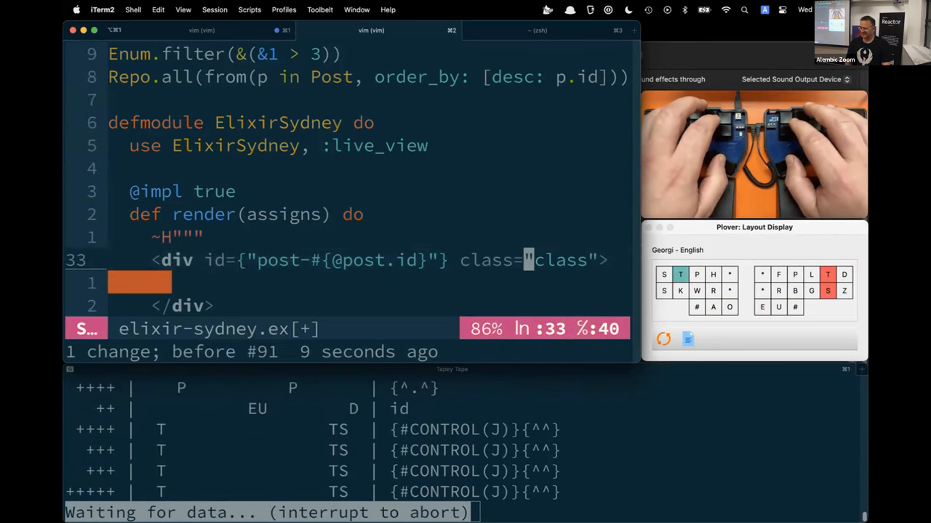
type("post")
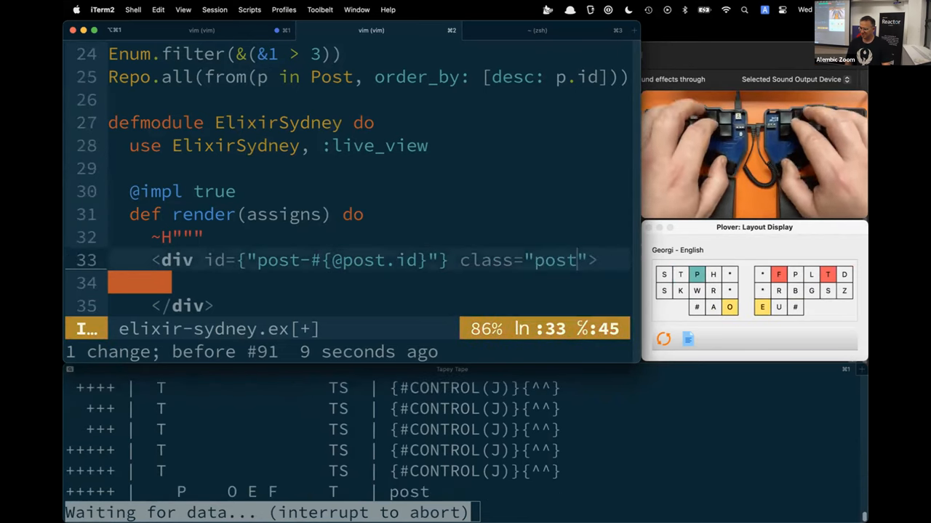
key("Escape")
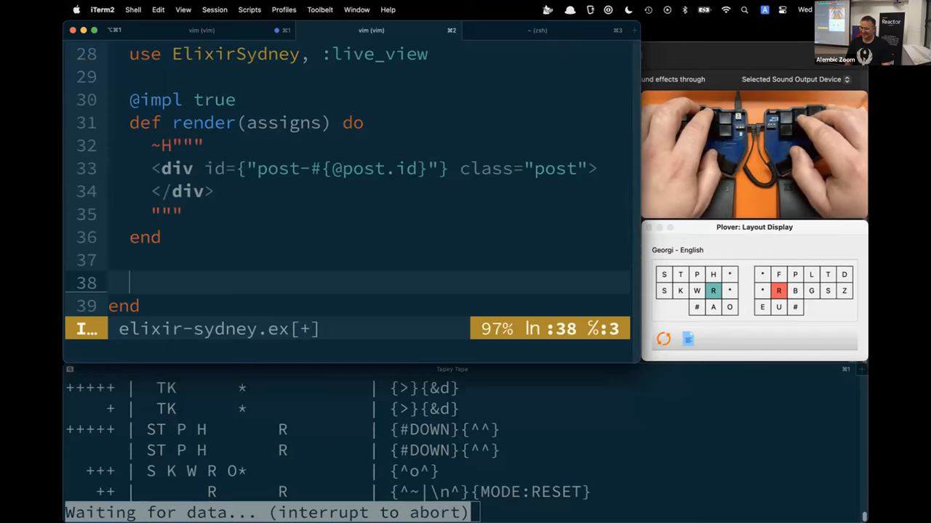
Add handle_event("clicked") assigning :foo to "bar" and returning {:noreply, socket}
type("handle_event(\"event\", 1.params|2._unsigned_params, socket) do")
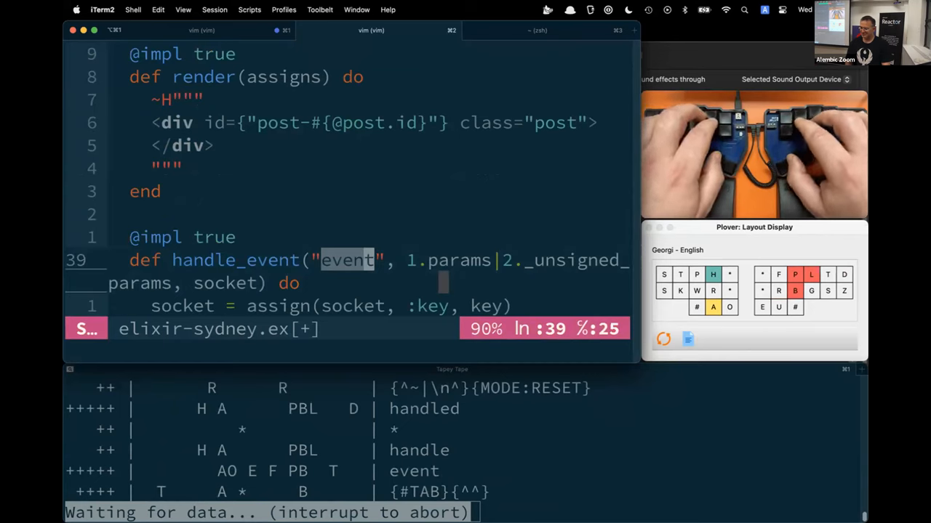
type("clicked")
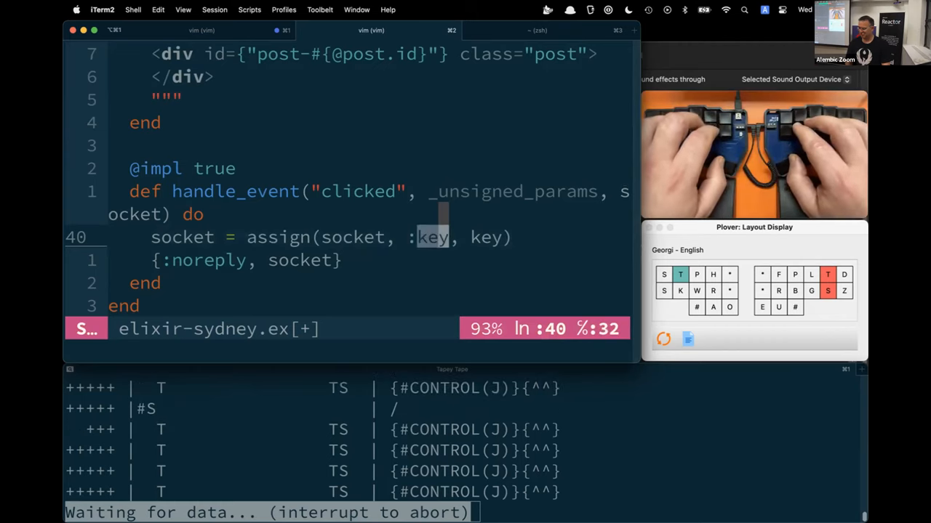
type("foo")
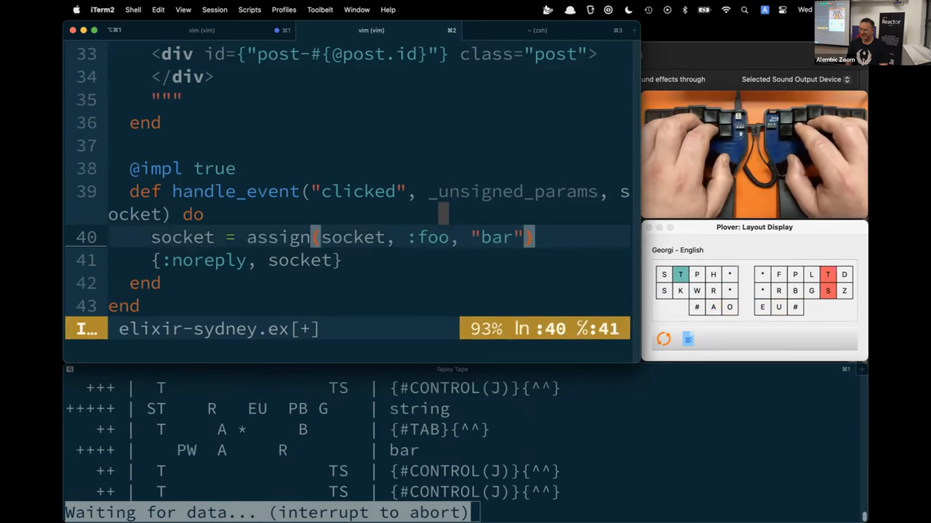
type("are are")
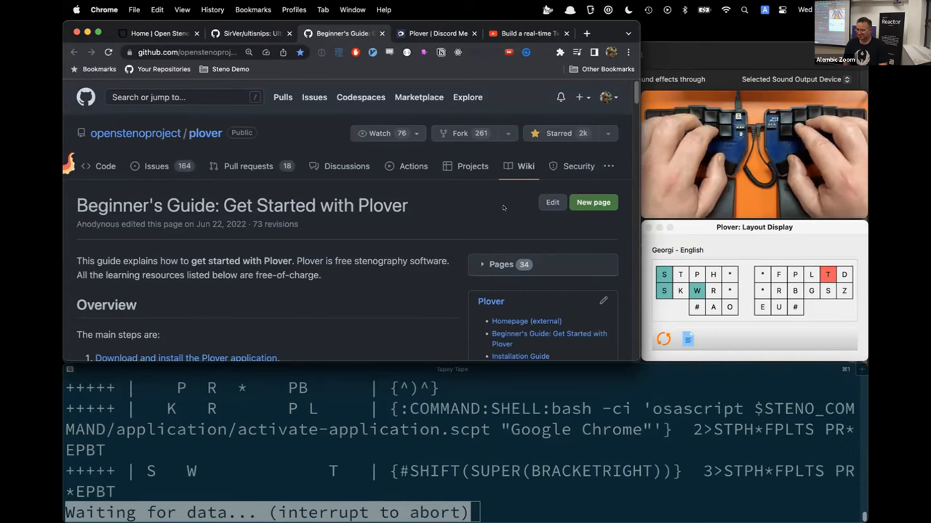
Switch to the Open Steno Project tab and scroll to its Hardware section
left_click(437, 33)
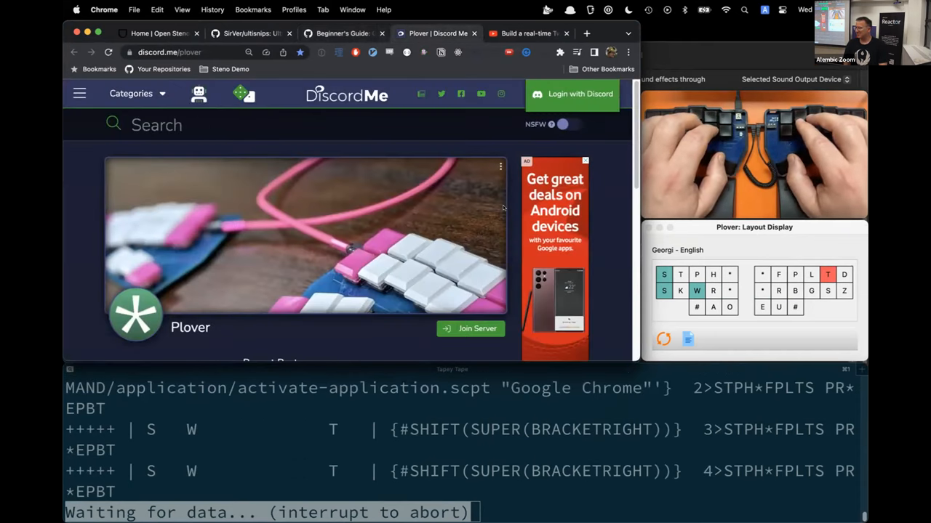
type("Anime")
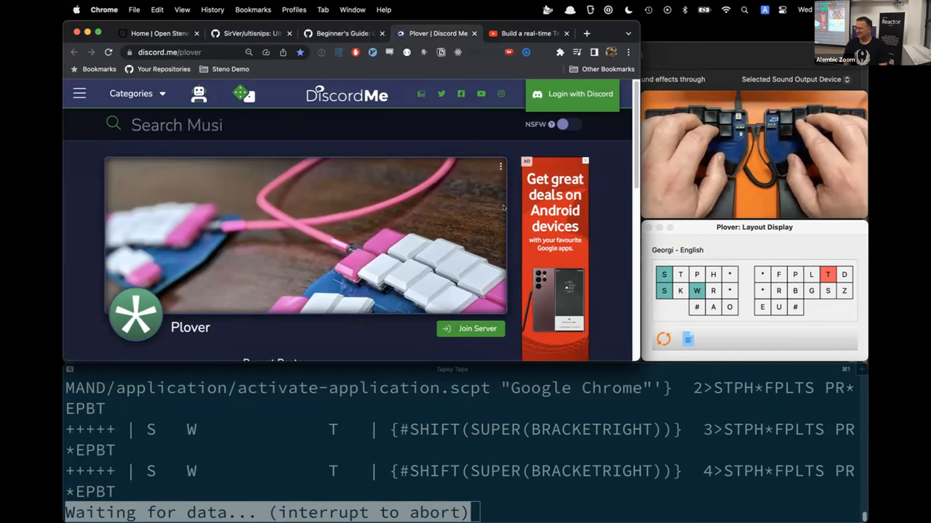
type("c")
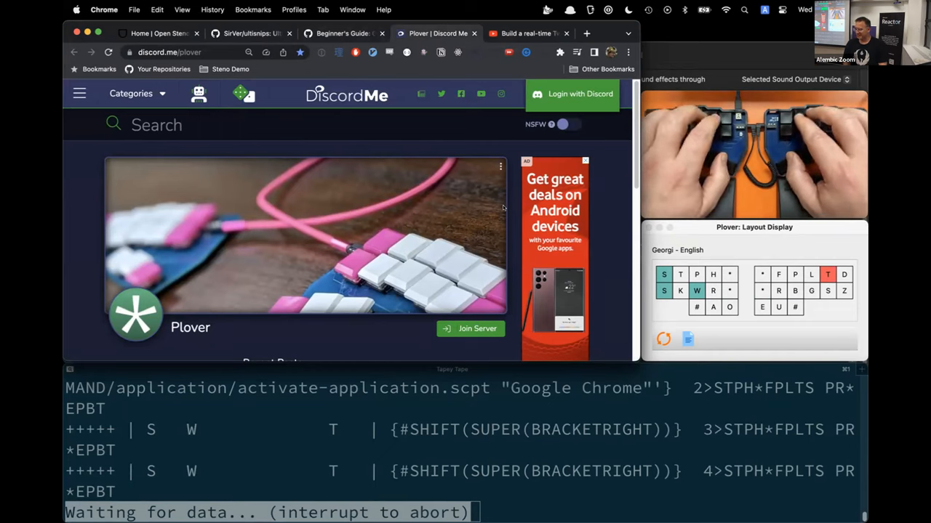
type("Writing")
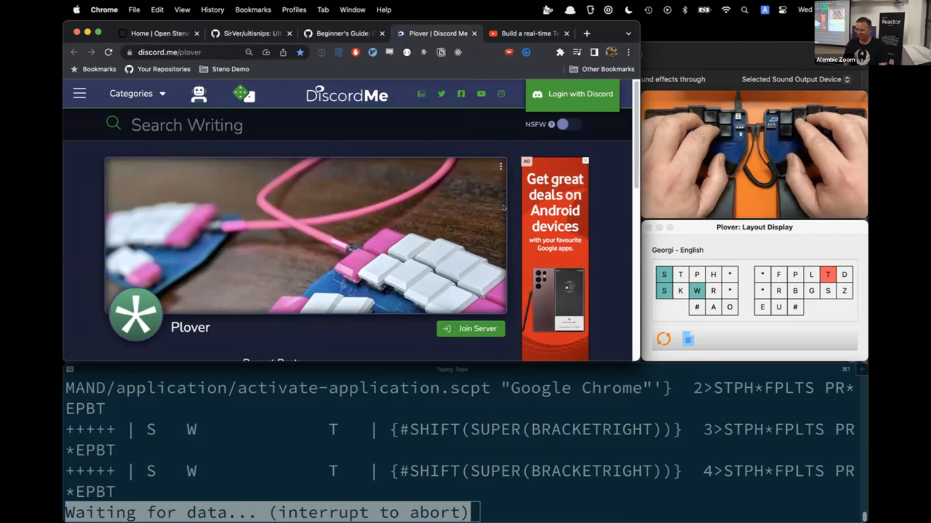
type("Ga")
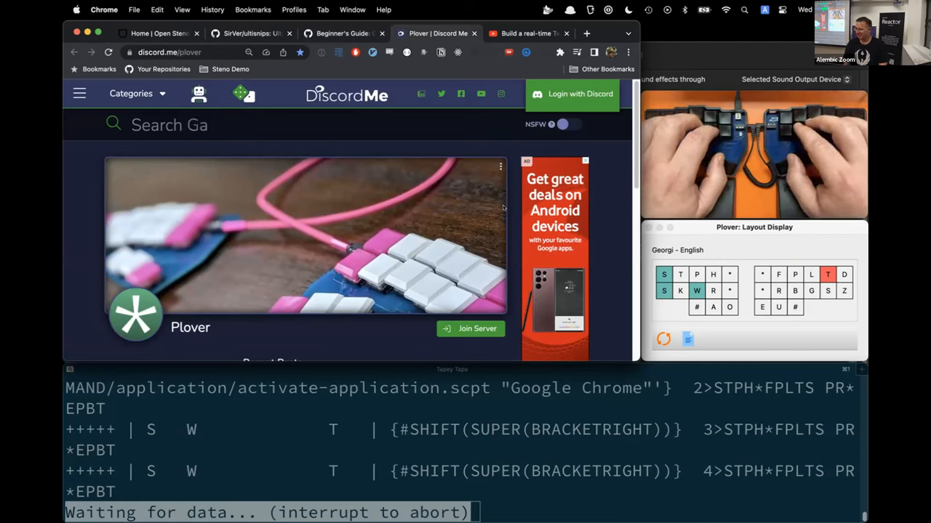
type("ming")
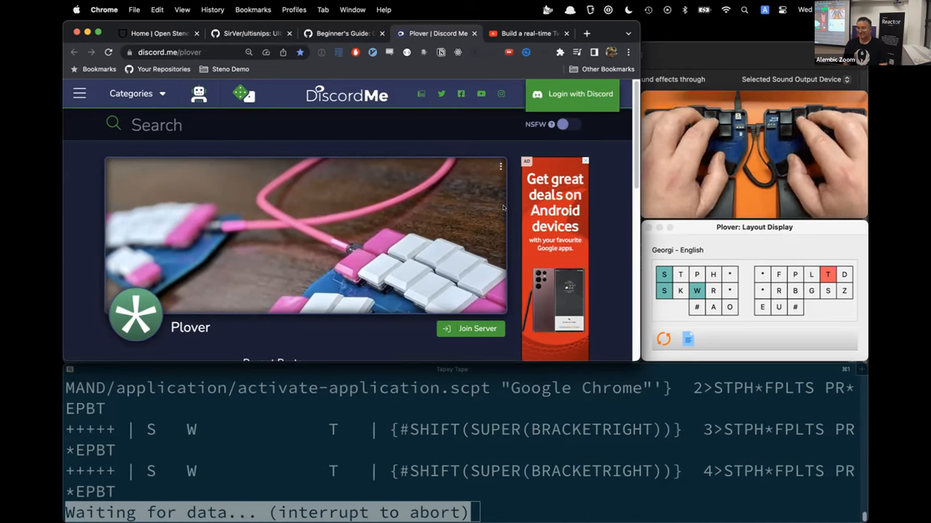
type("Role-Playing")
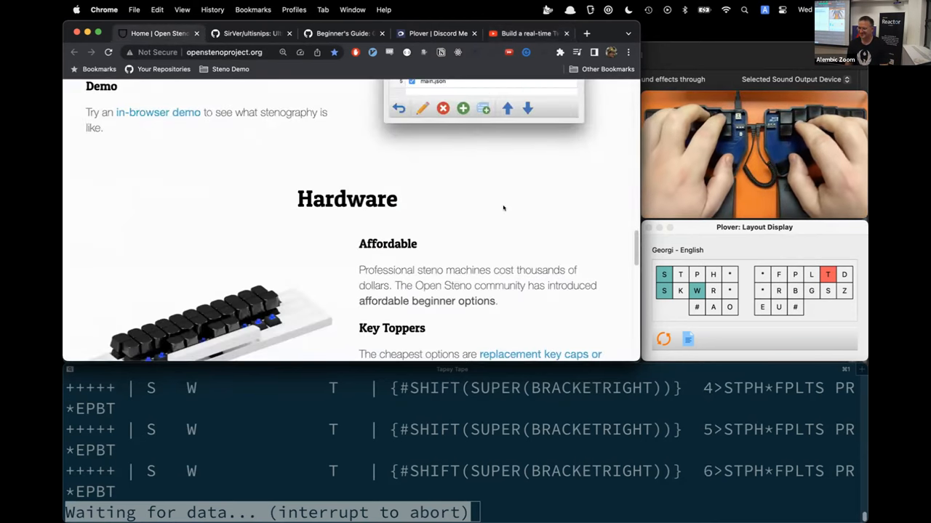
scroll("down", 3)
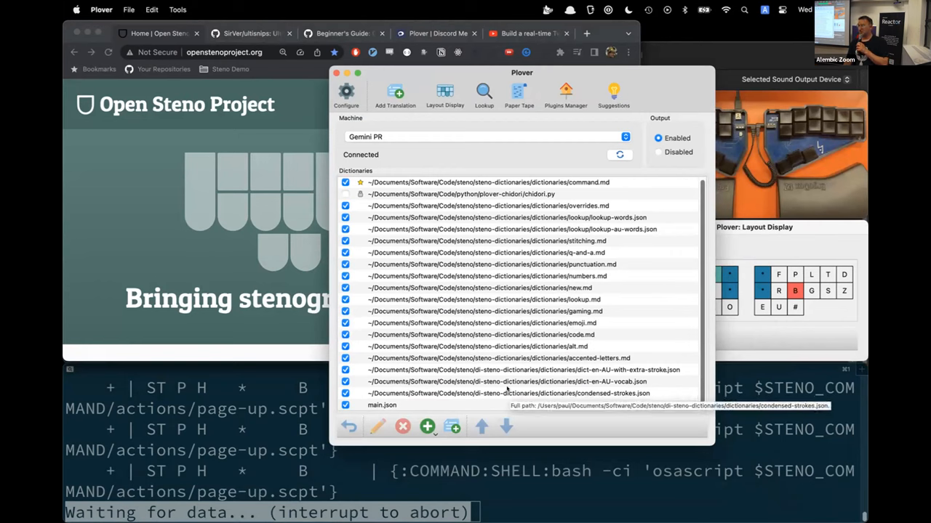
mouse_move(537, 346)
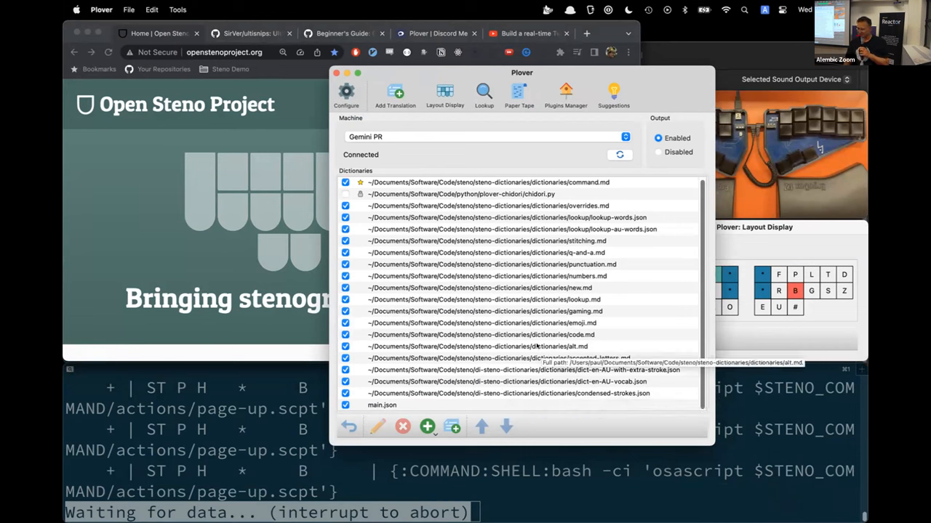
Select main.json at the bottom of Plover's Dictionaries list
left_click(382, 405)
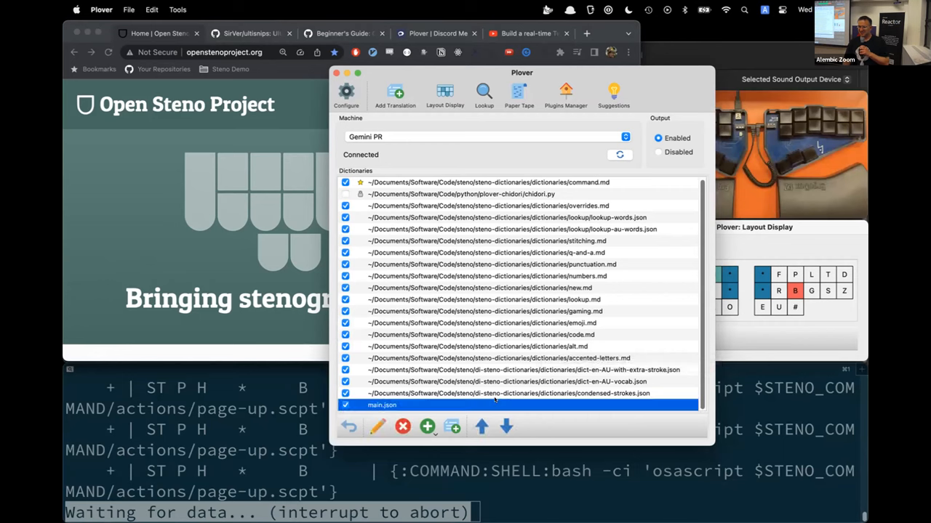